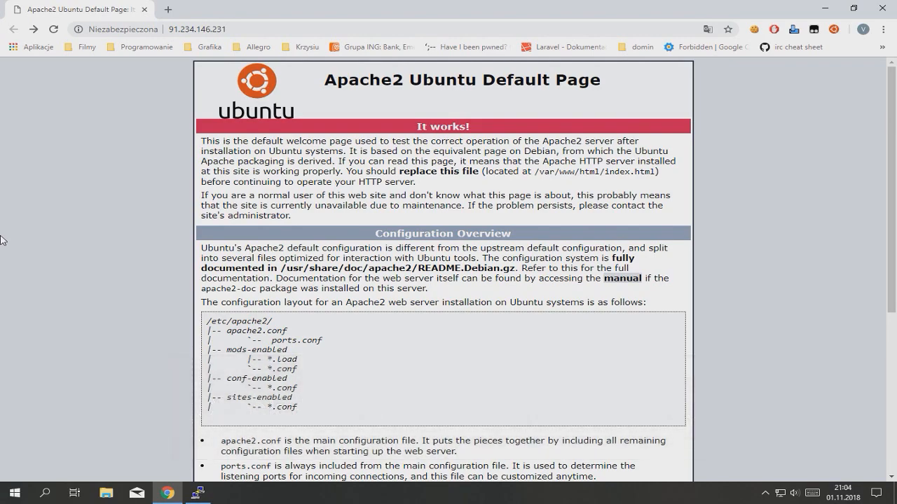
{"action": "mouse_move", "coordinate": [11, 254]}
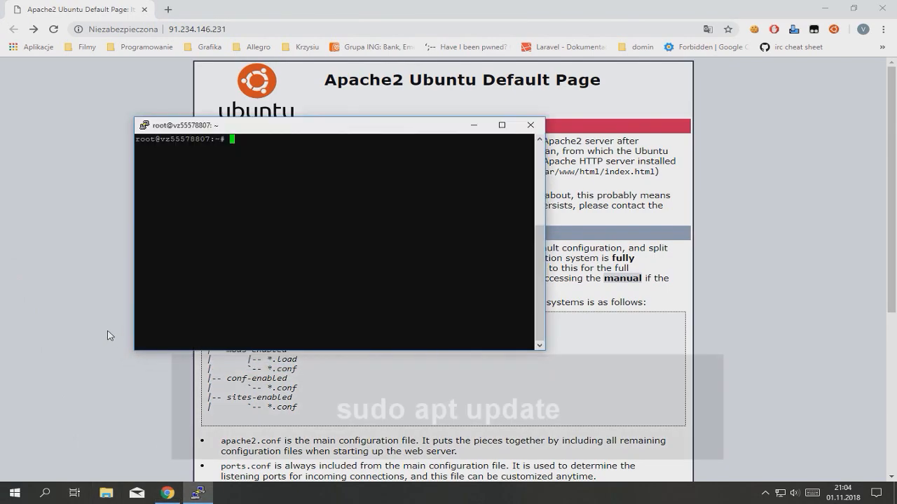
Refresh the server's package lists with sudo apt update
{"action": "type", "text": "sudo apt"}
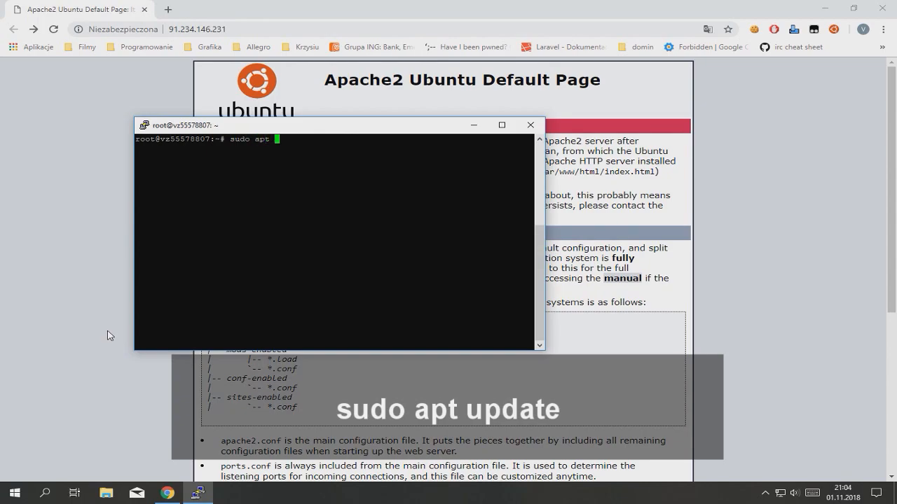
{"action": "key", "text": "Return"}
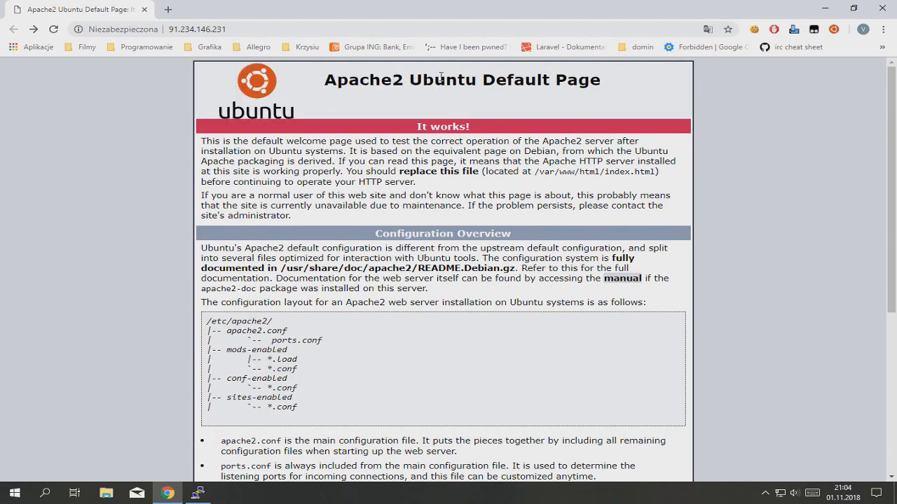
Stop apache2.service with sudo systemctl stop
{"action": "double_click", "coordinate": [363, 79]}
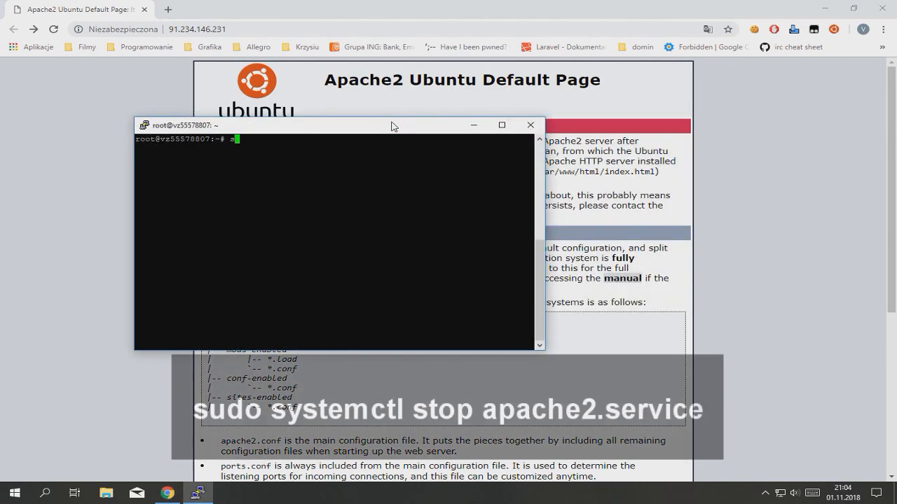
{"action": "type", "text": "udo systemctl st"}
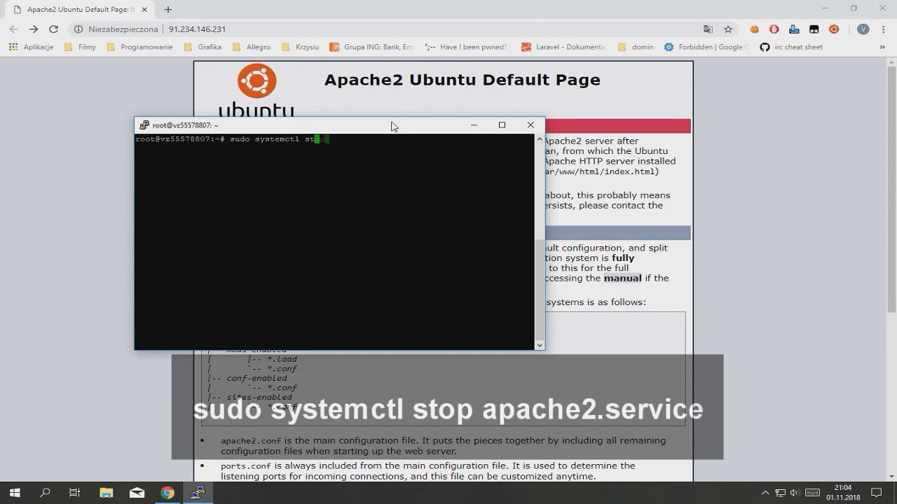
{"action": "type", "text": "op apache2.service"}
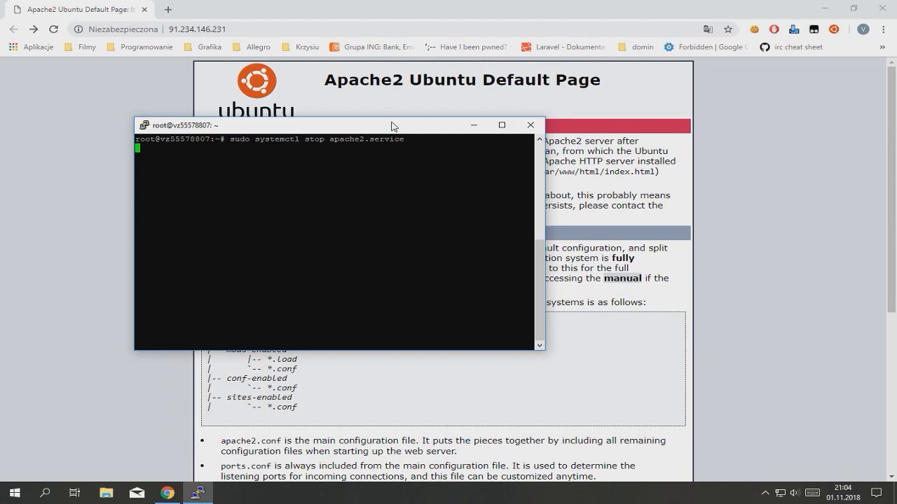
{"action": "key", "text": "Return"}
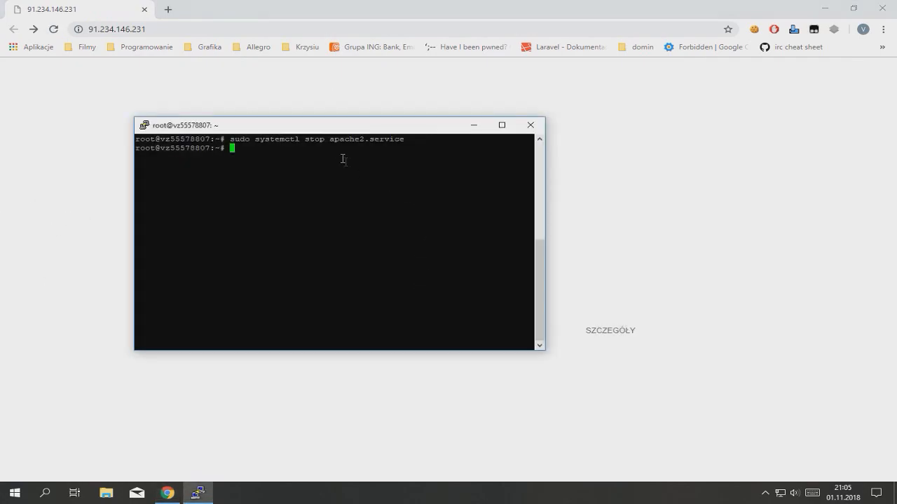
{"action": "mouse_move", "coordinate": [304, 125]}
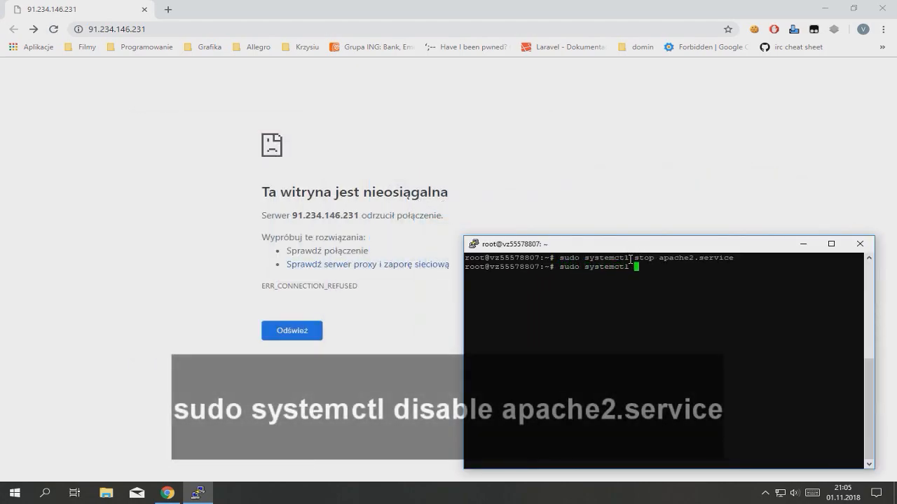
Disable apache2.service from starting at boot with sudo systemctl disable
{"action": "type", "text": "d"}
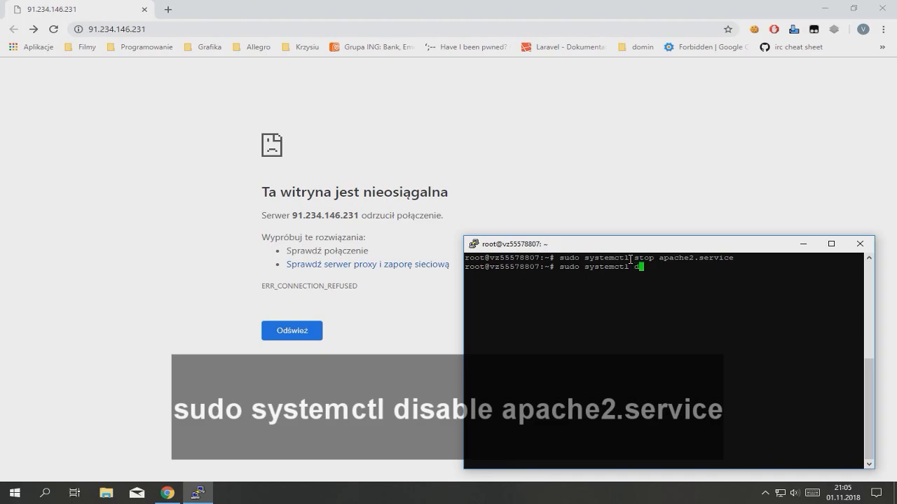
{"action": "type", "text": "isable"}
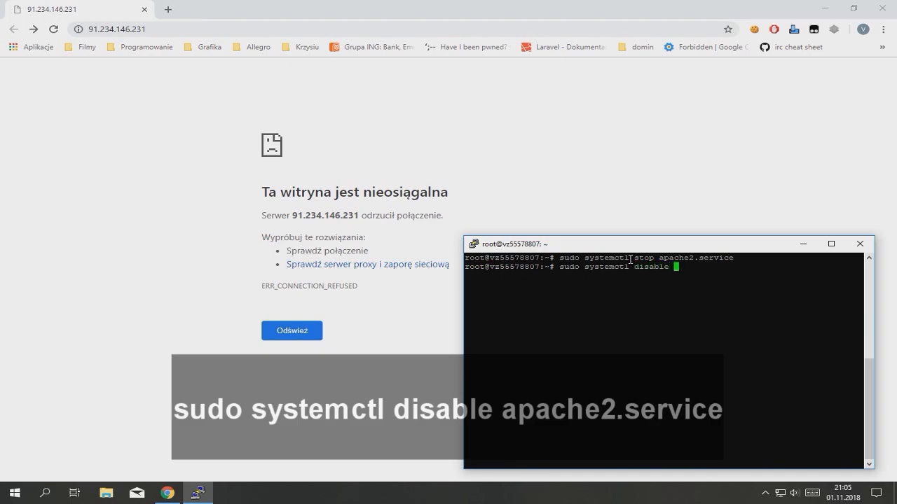
{"action": "type", "text": "apache2.ser"}
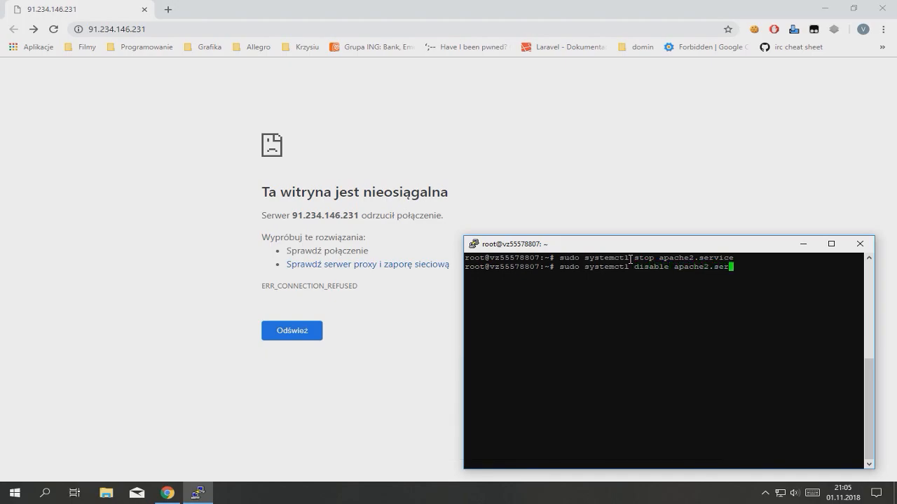
{"action": "key", "text": "Return"}
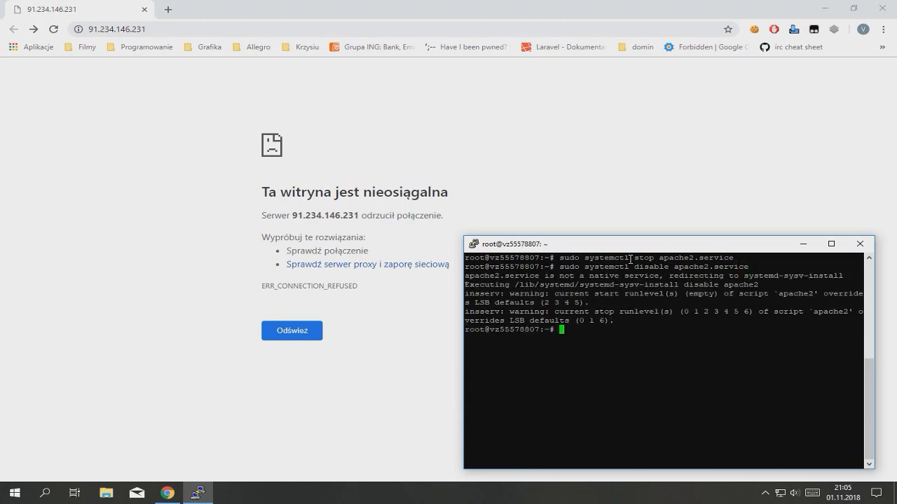
{"action": "mouse_move", "coordinate": [292, 214]}
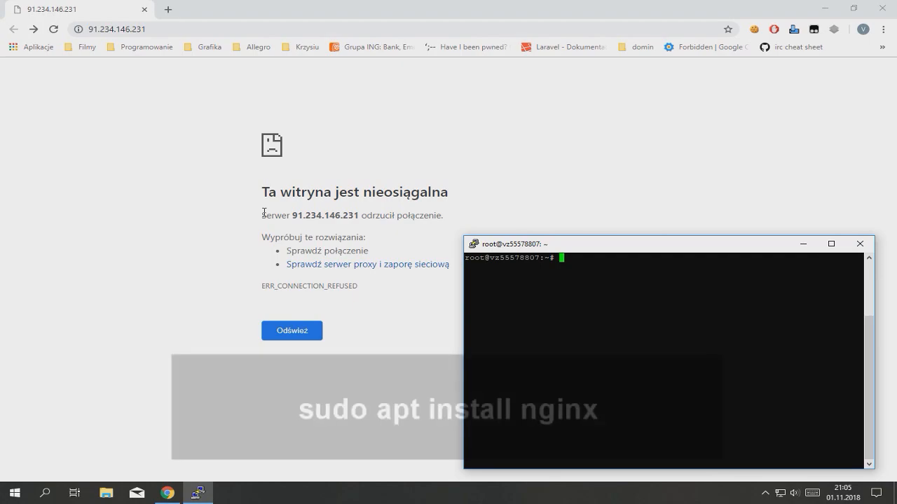
Install the nginx package with sudo apt install nginx, confirming with Y
{"action": "type", "text": "sudo apt install"}
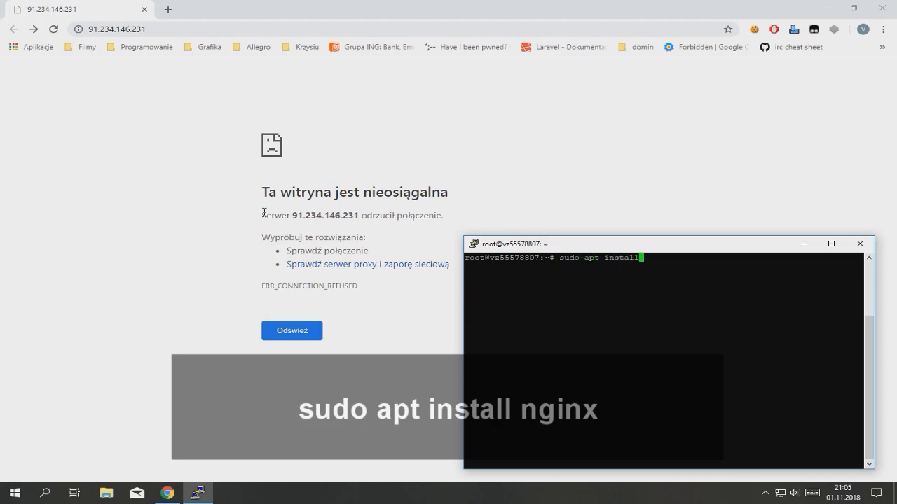
{"action": "key", "text": "Return"}
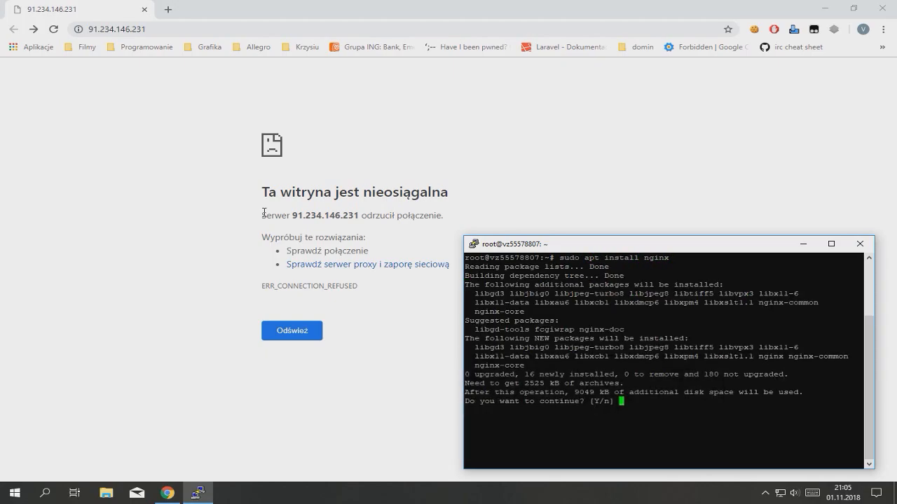
{"action": "type", "text": "Y"}
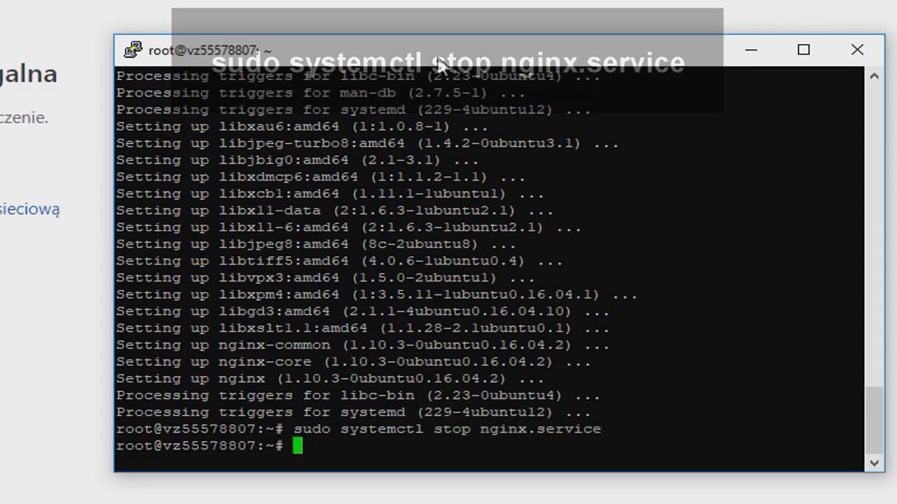
Stop and start nginx.service, then enable it to start at boot
{"action": "type", "text": "sudo systemctl start ngin"}
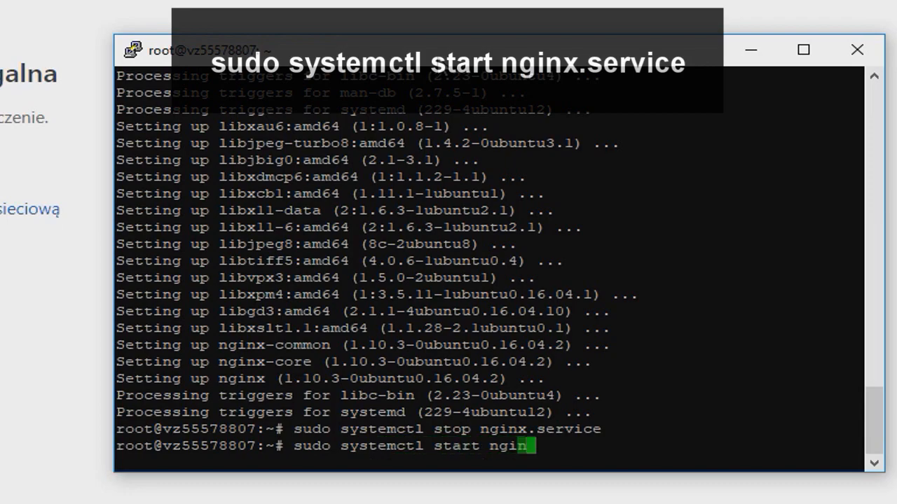
{"action": "type", "text": "x.service"}
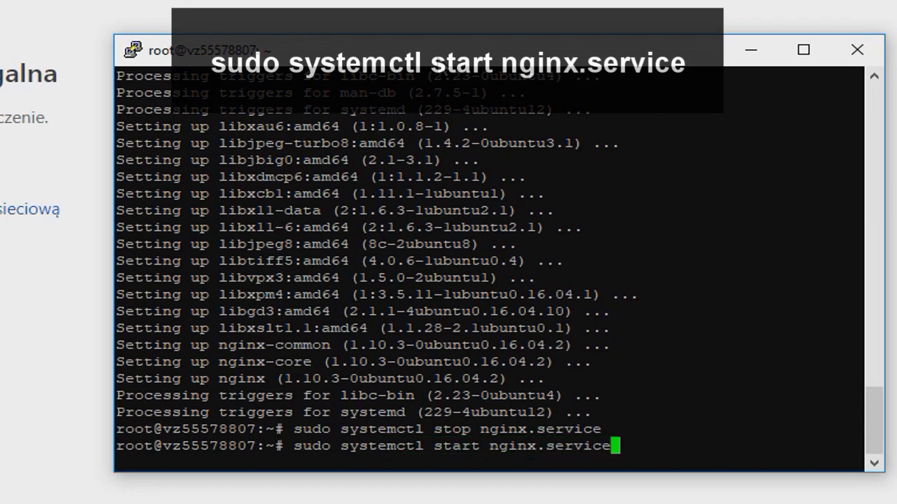
{"action": "type", "text": "sudo syste"}
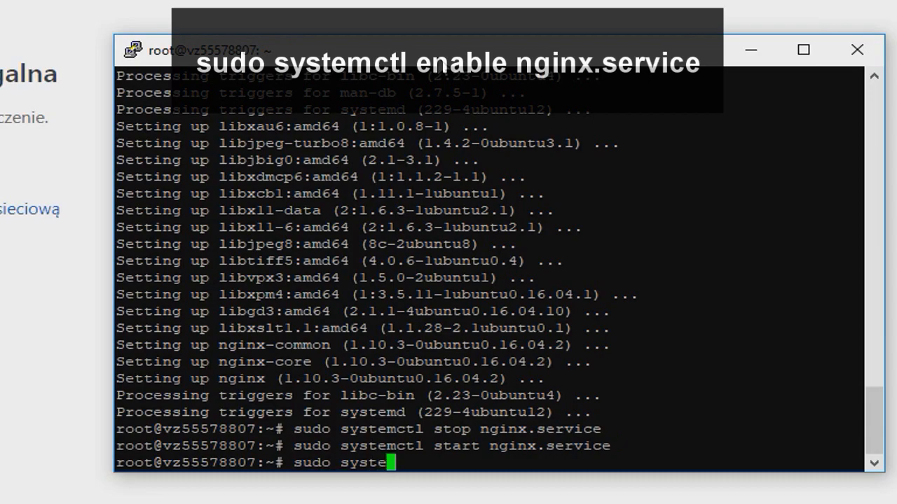
{"action": "type", "text": "mctl enable nginx.service"}
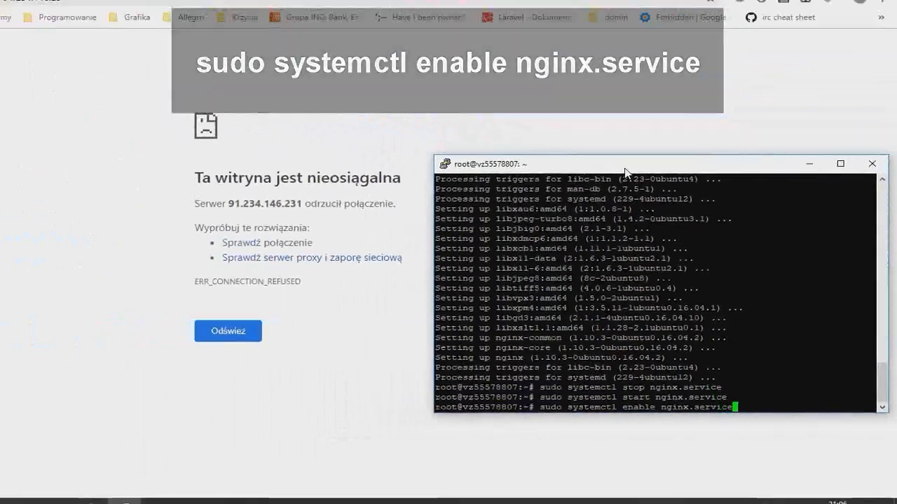
{"action": "key", "text": "Return"}
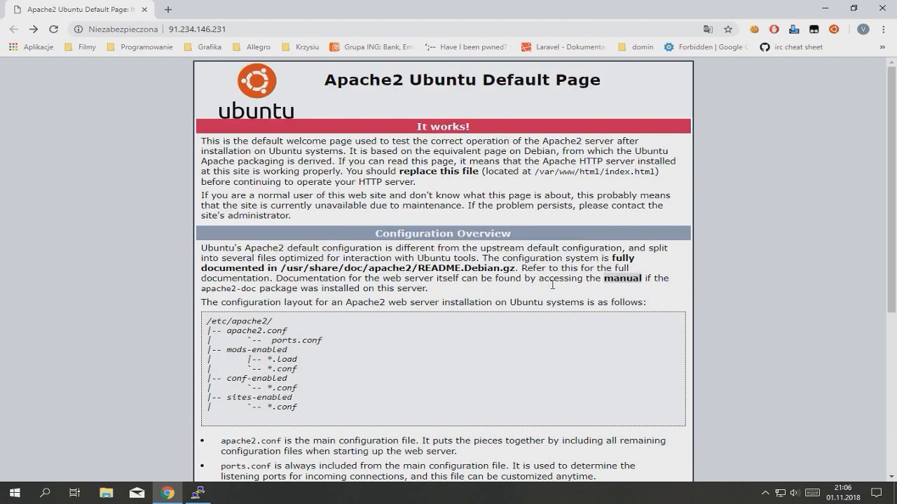
Change into the /var/www/html web root directory
{"action": "double_click", "coordinate": [363, 79]}
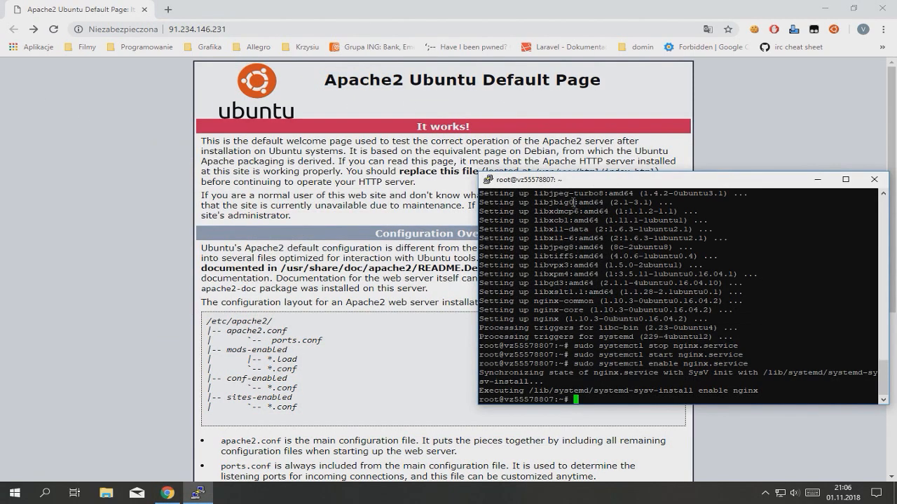
{"action": "left_click_drag", "start_coordinate": [672, 180], "coordinate": [665, 175]}
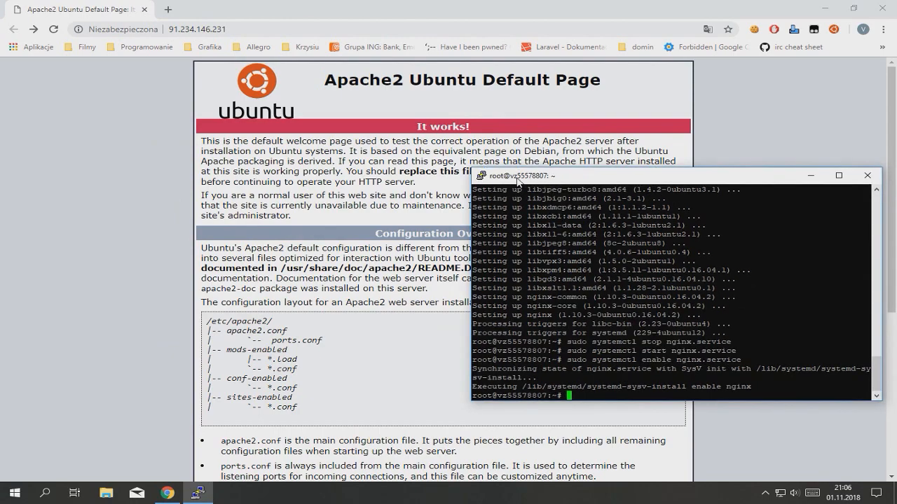
{"action": "type", "text": "cd /var/www/html"}
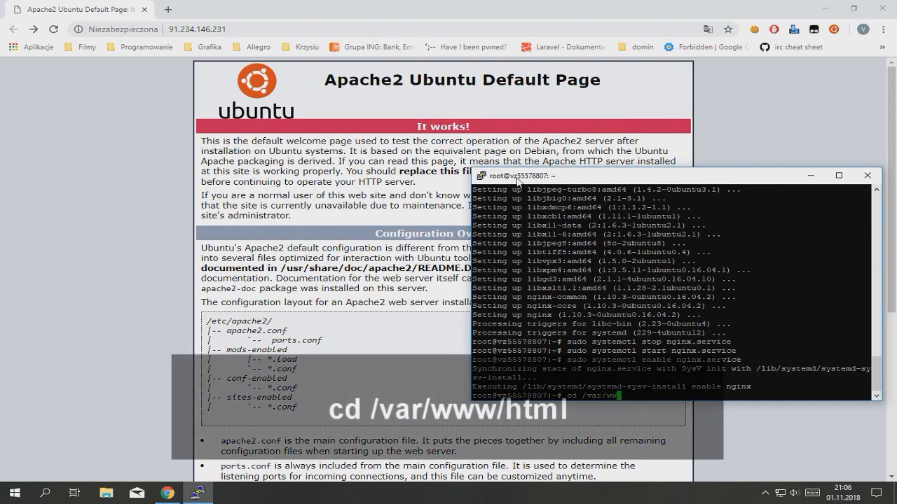
{"action": "key", "text": "Return"}
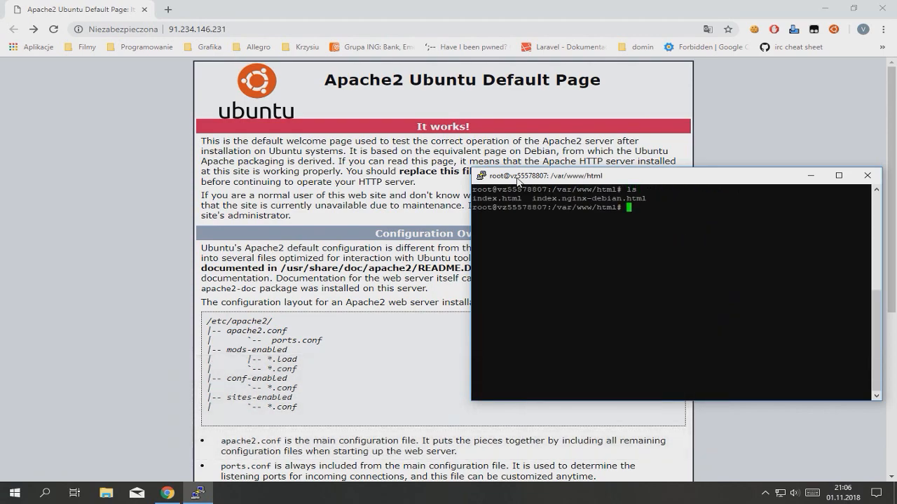
{"action": "mouse_move", "coordinate": [488, 198]}
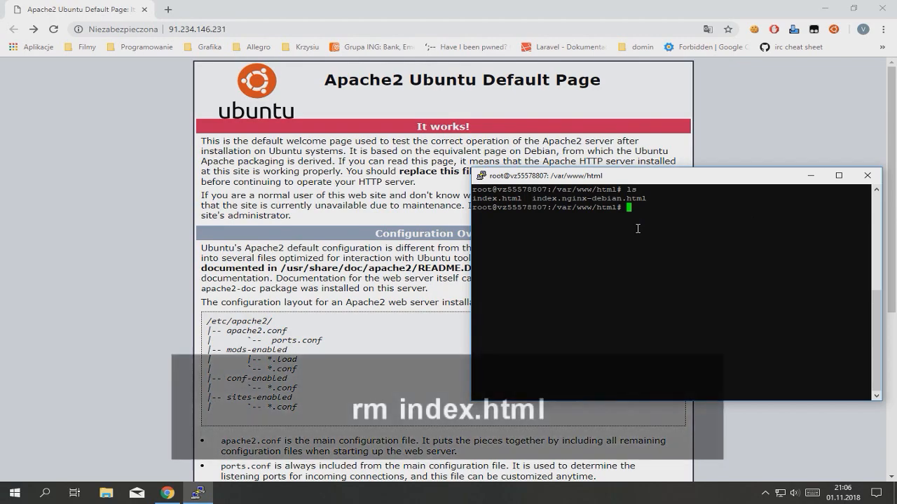
Delete the old index.html and clear the terminal screen
{"action": "type", "text": "rem"}
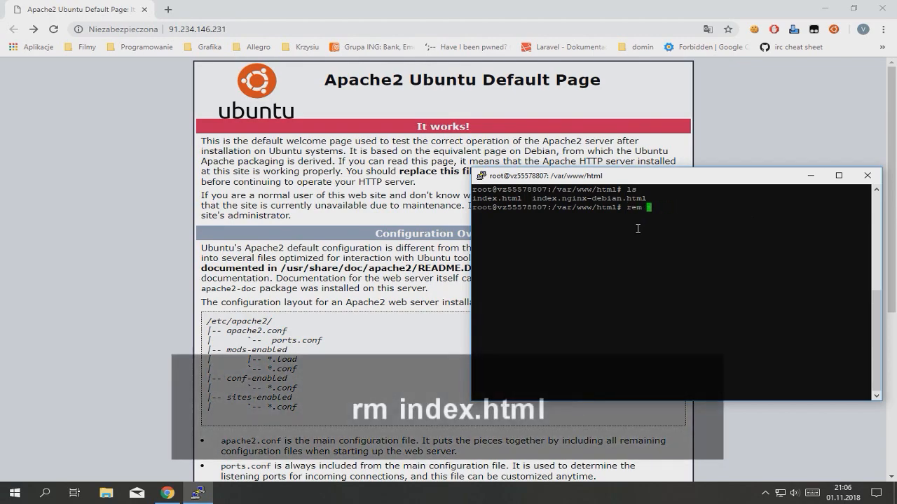
{"action": "type", "text": "inde"}
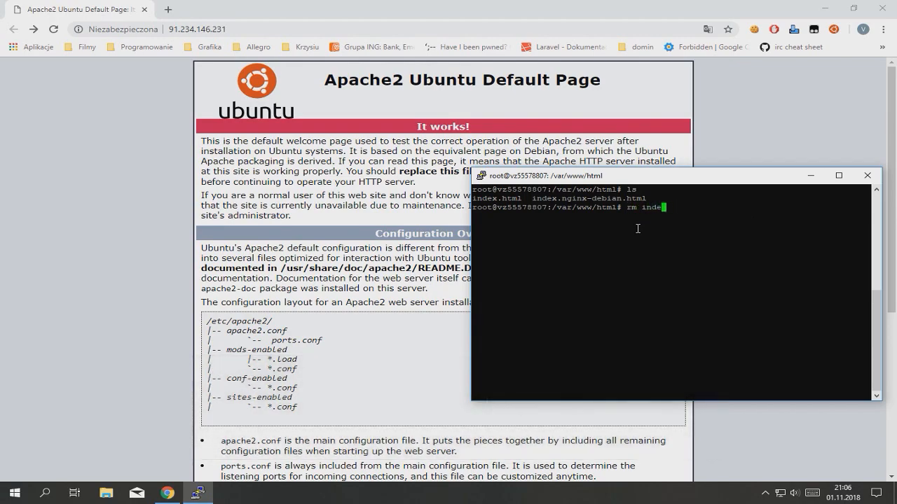
{"action": "key", "text": "Return"}
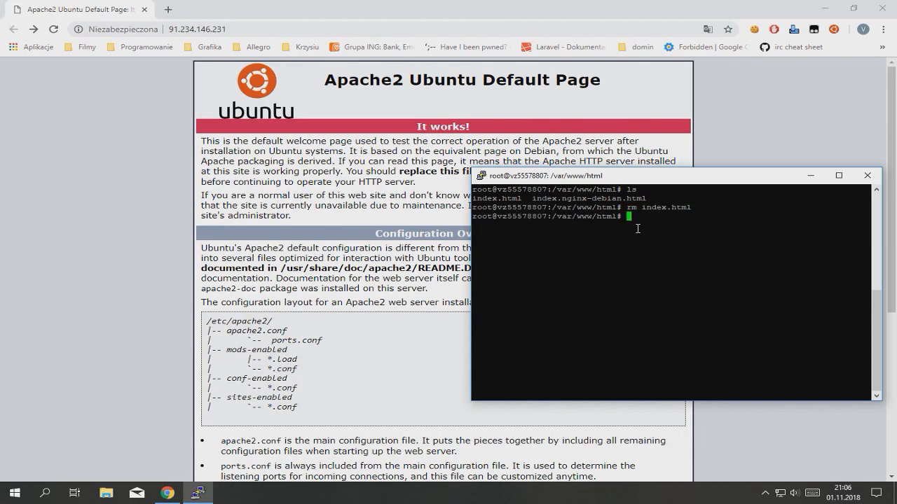
{"action": "type", "text": "clear"}
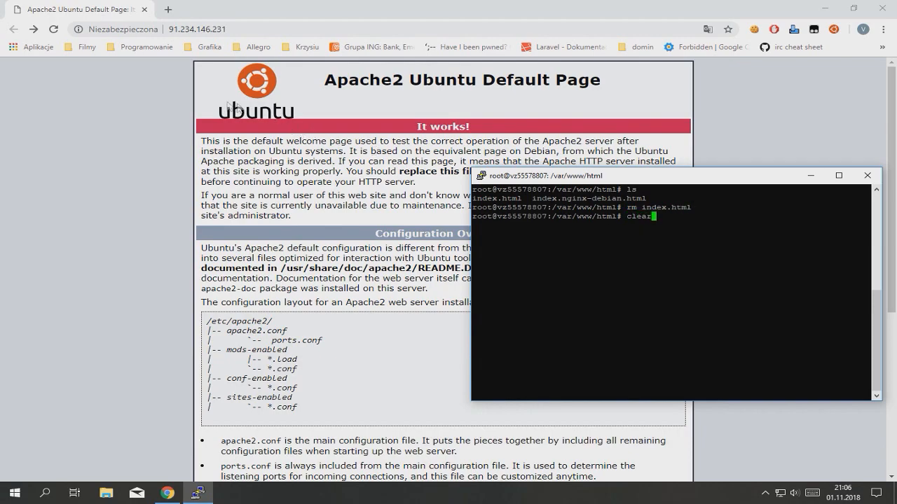
{"action": "key", "text": "Return"}
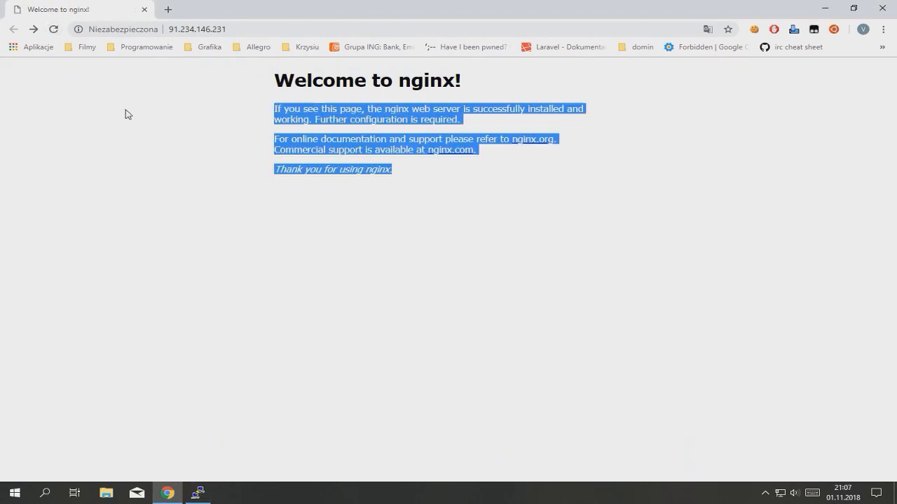
Check the nginx welcome page in Chrome, then bring the PuTTY terminal into focus
{"action": "left_click", "coordinate": [159, 138]}
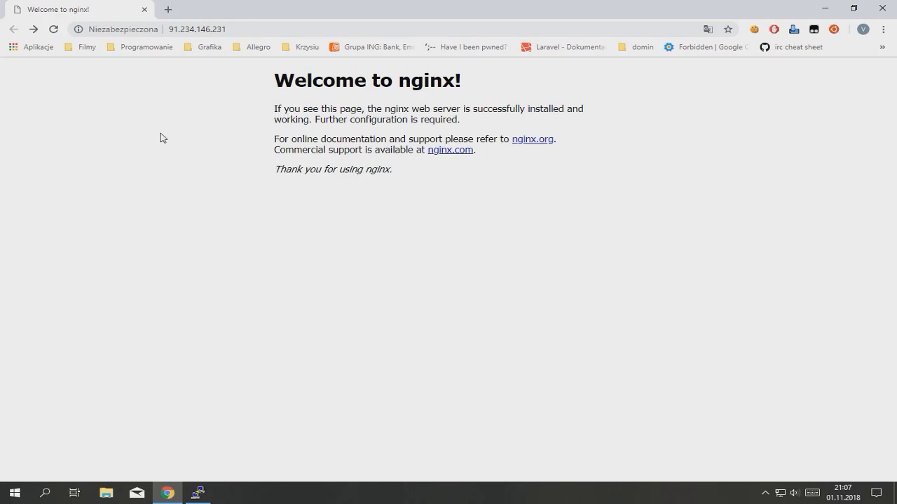
{"action": "left_click", "coordinate": [198, 493]}
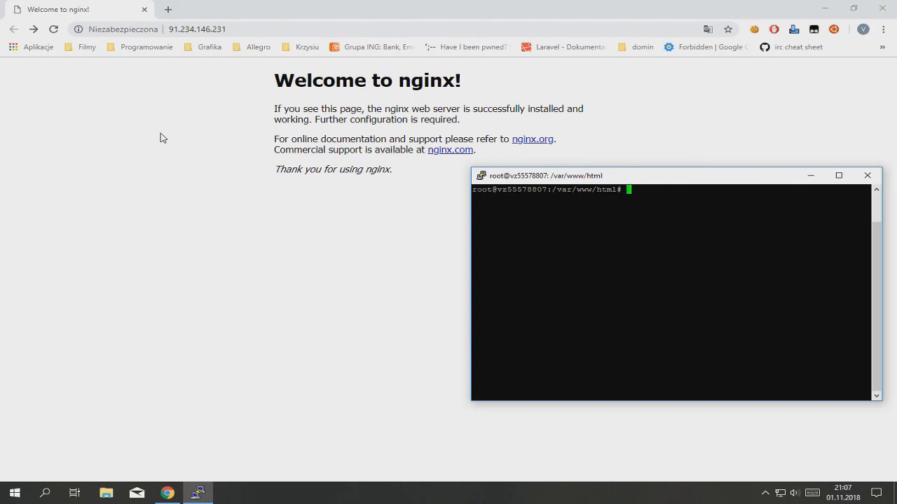
{"action": "left_click", "coordinate": [838, 175]}
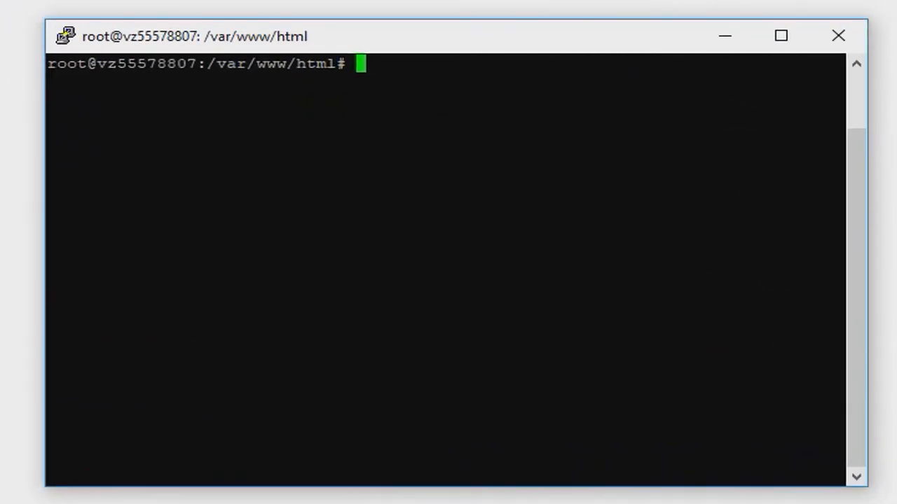
Install mariadb-server with sudo apt-get install, answering y to continue
{"action": "type", "text": "sudo"}
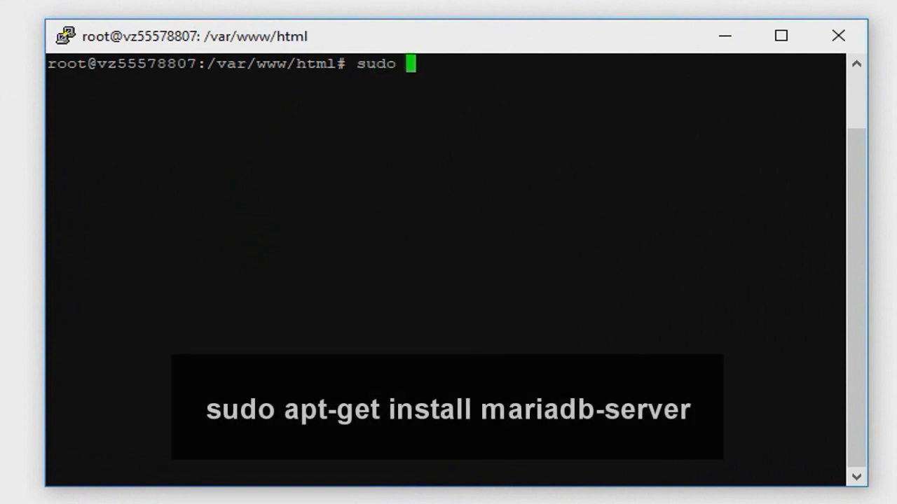
{"action": "type", "text": "apt-get"}
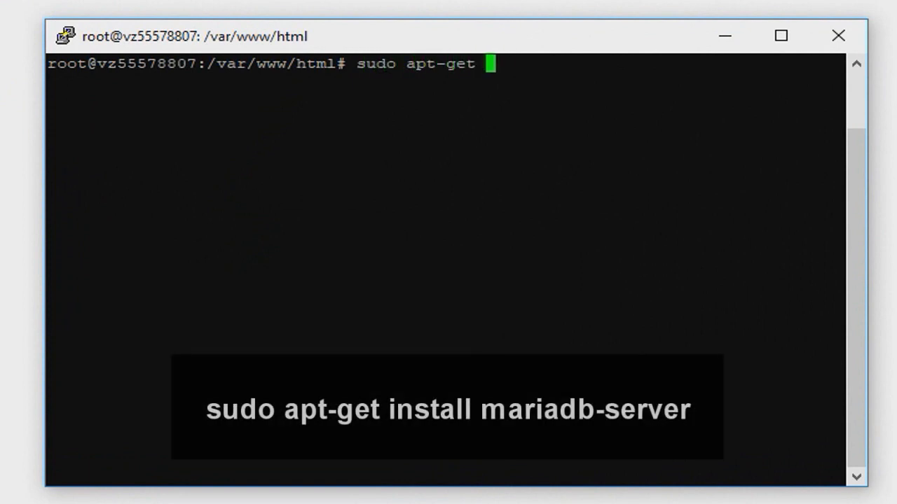
{"action": "type", "text": "install mariadb-"}
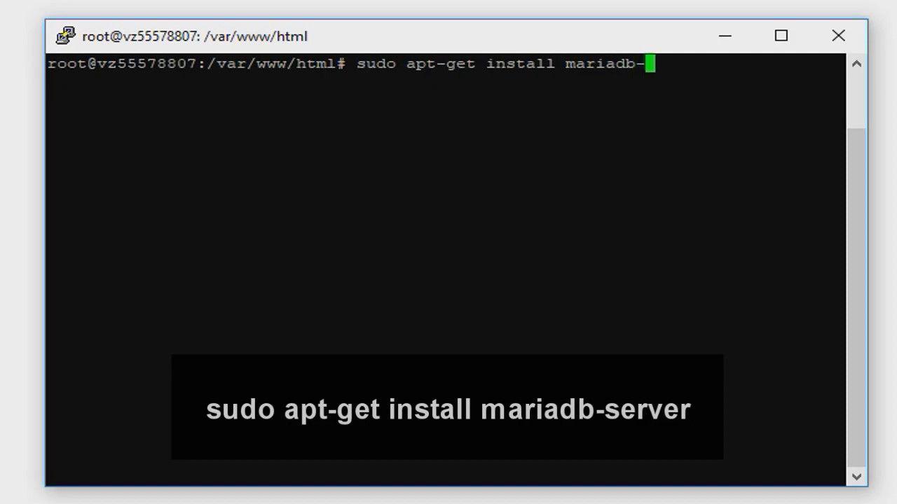
{"action": "key", "text": "Return"}
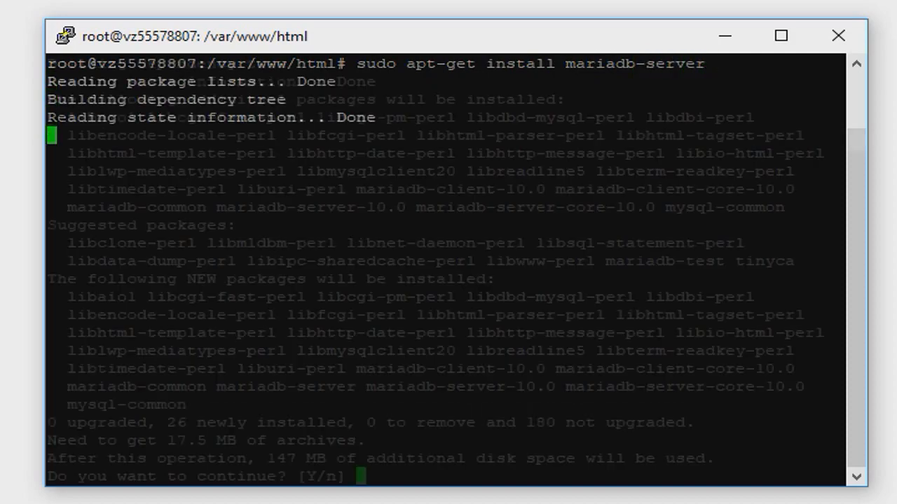
{"action": "type", "text": "y"}
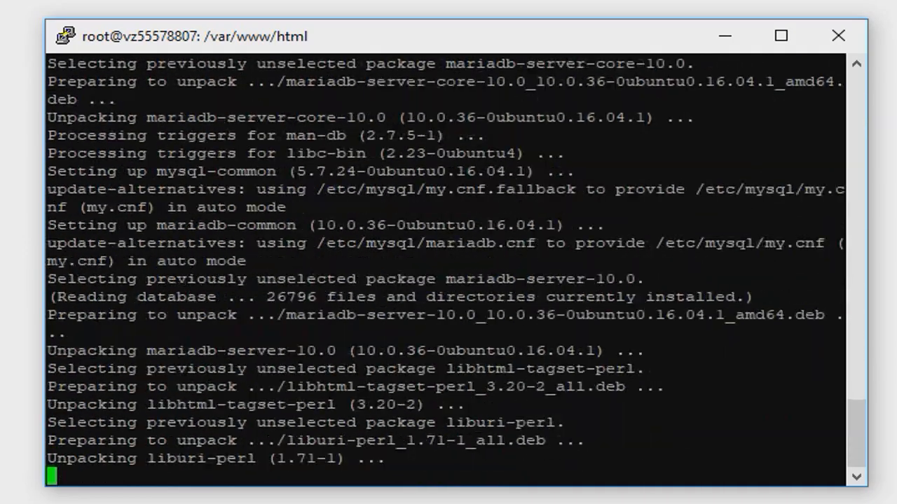
{"action": "scroll", "scroll_direction": "down", "scroll_amount": 3}
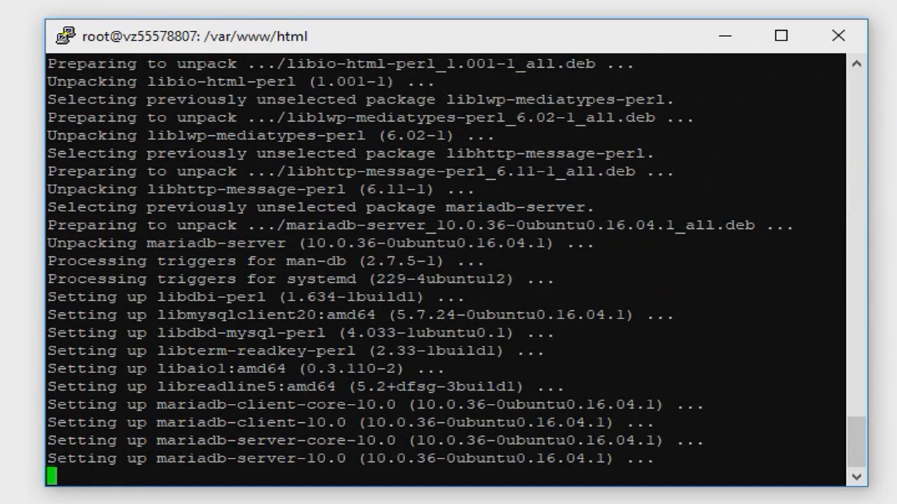
{"action": "scroll", "scroll_direction": "down", "scroll_amount": 3}
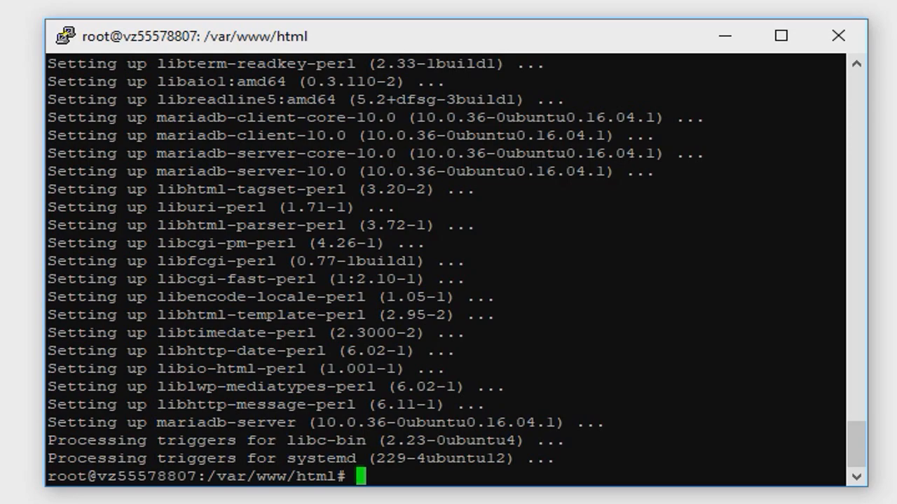
Install the mariadb-client package with apt-get
{"action": "type", "text": "sud"}
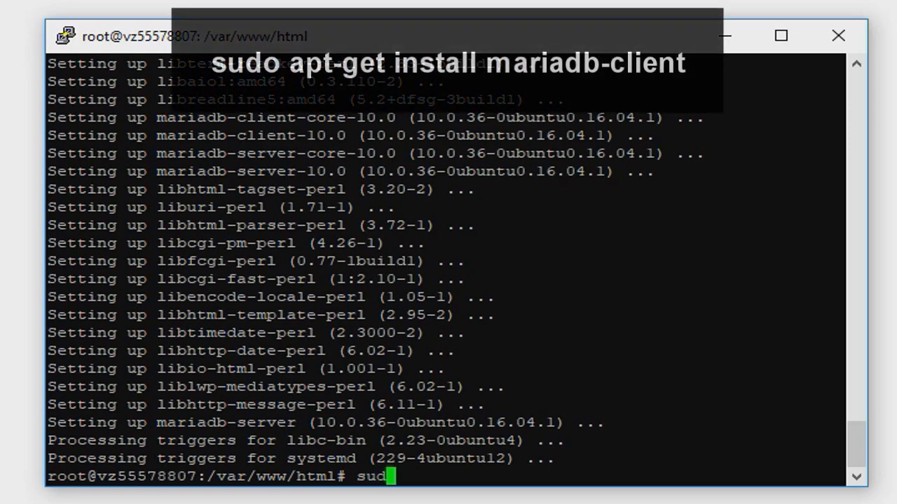
{"action": "type", "text": "apt-0get install mar"}
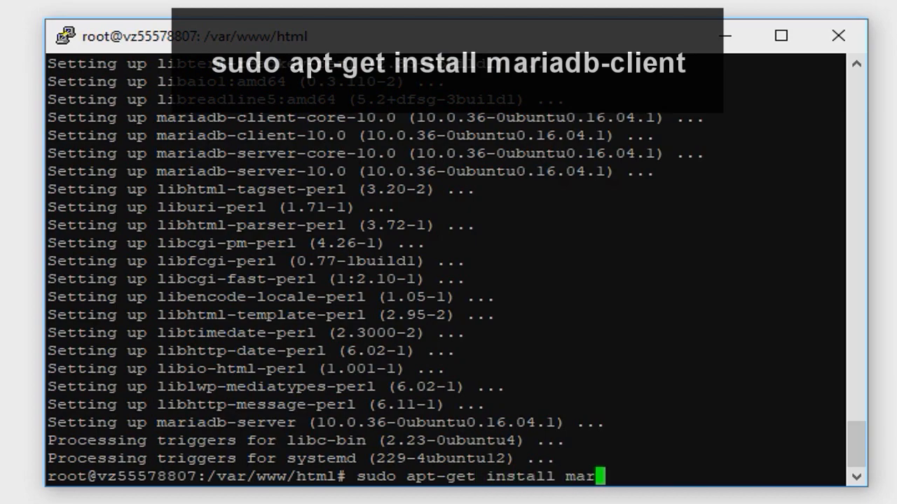
{"action": "key", "text": "Return"}
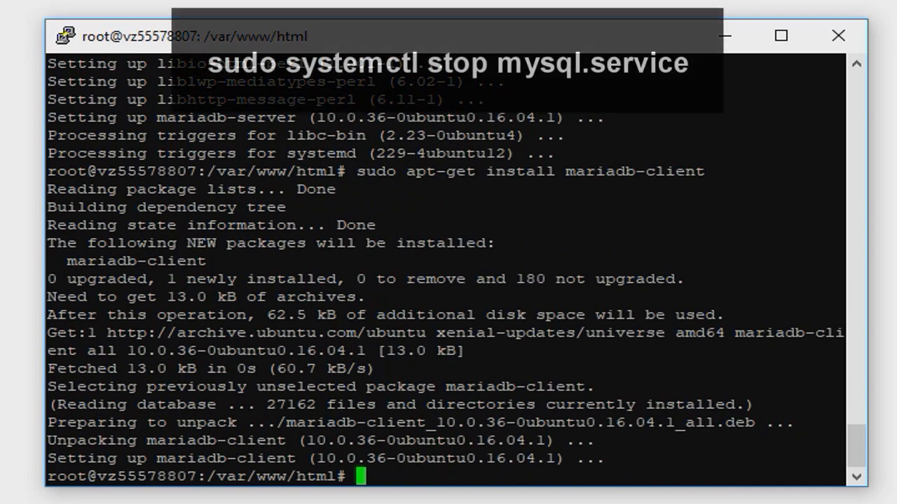
Stop mysql.service and start it again with systemctl
{"action": "type", "text": "sudo systemc"}
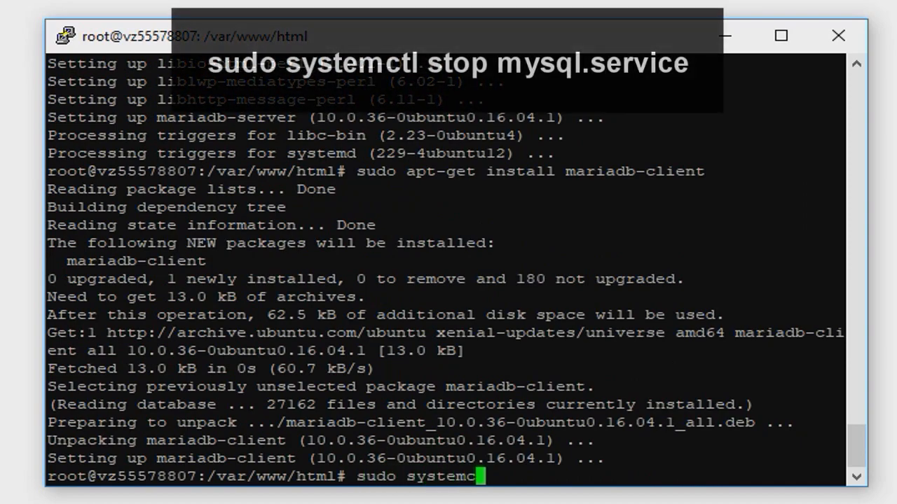
{"action": "type", "text": "tl stop ma"}
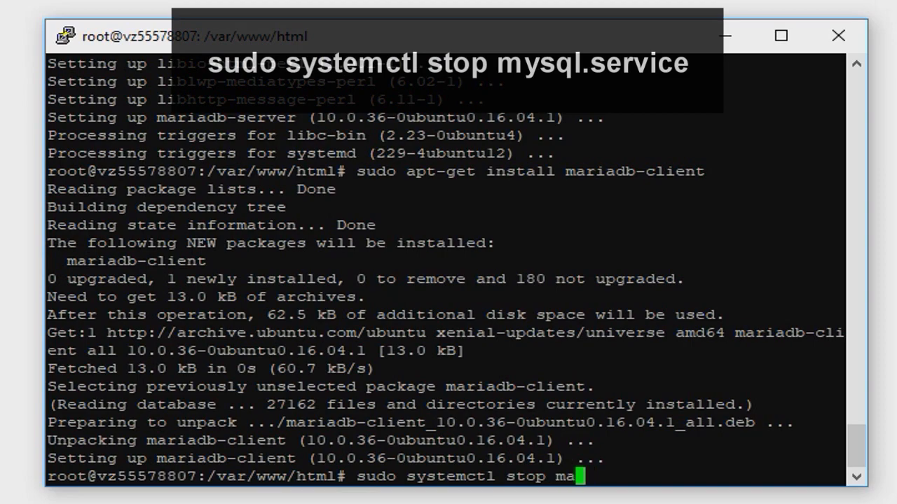
{"action": "type", "text": "ysql.serv"}
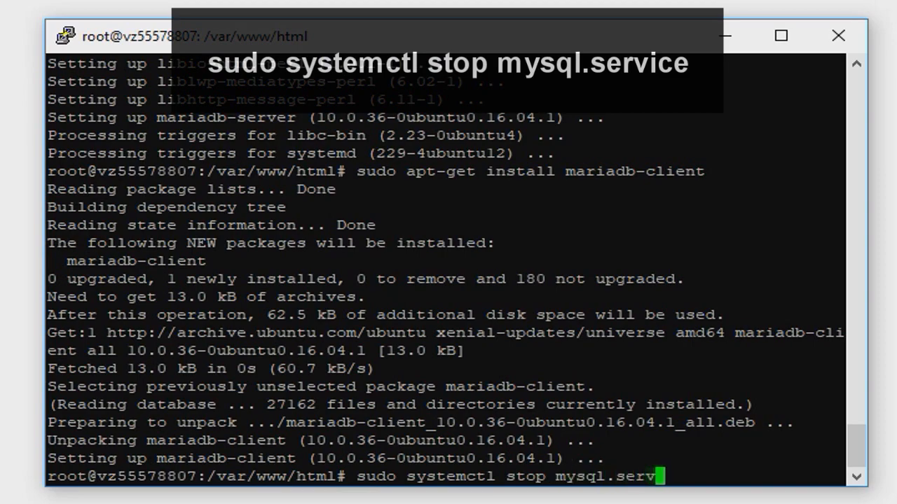
{"action": "key", "text": "Return"}
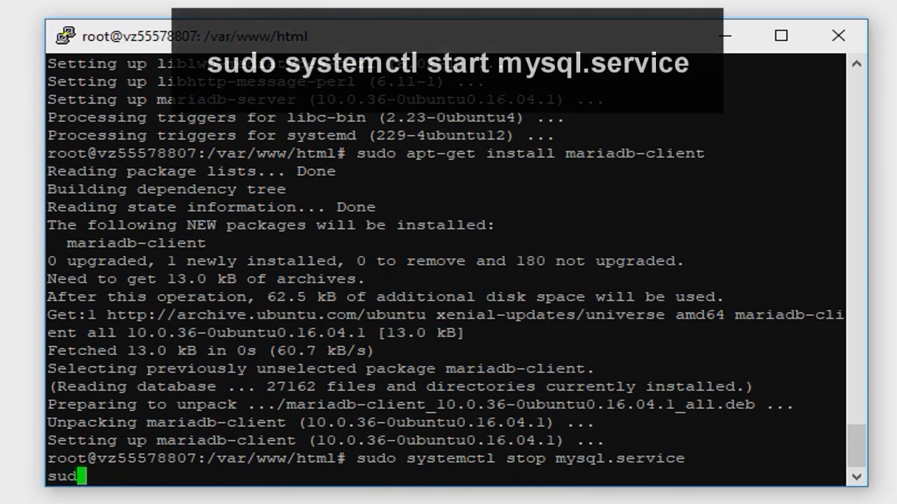
{"action": "type", "text": "sudo system"}
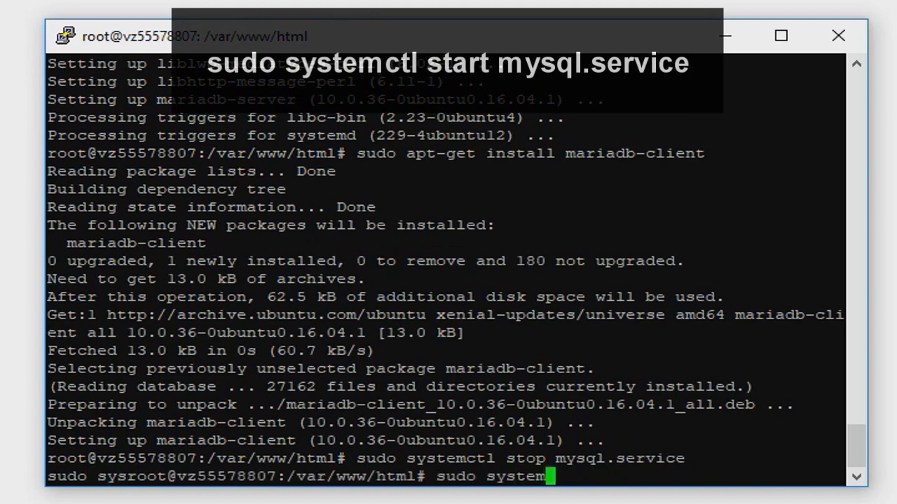
{"action": "type", "text": "ctl start"}
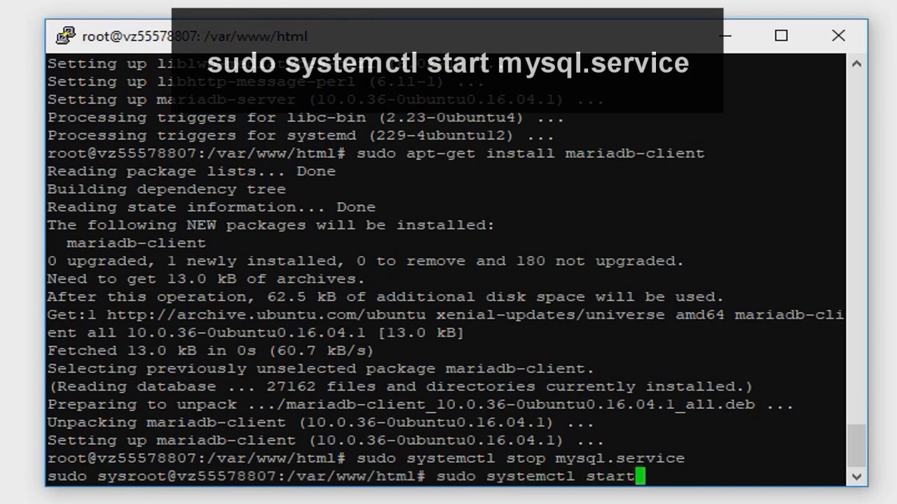
{"action": "type", "text": "m"}
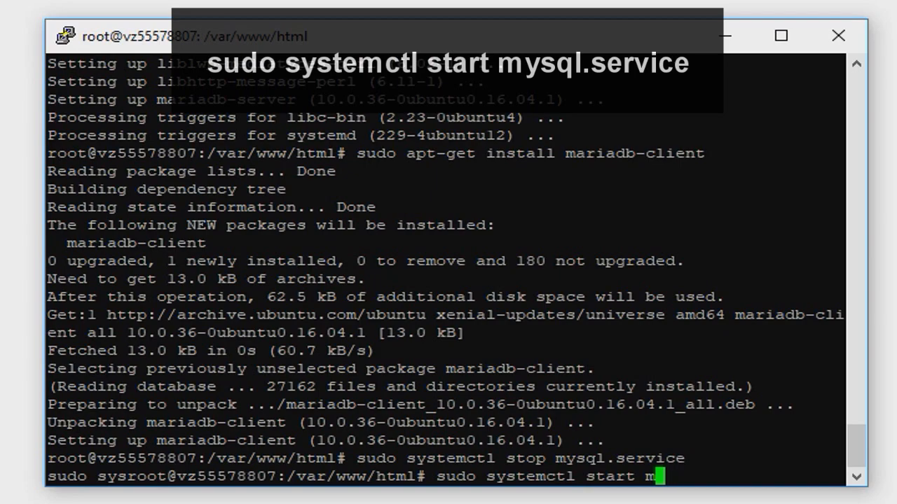
{"action": "type", "text": "ysql.ser"}
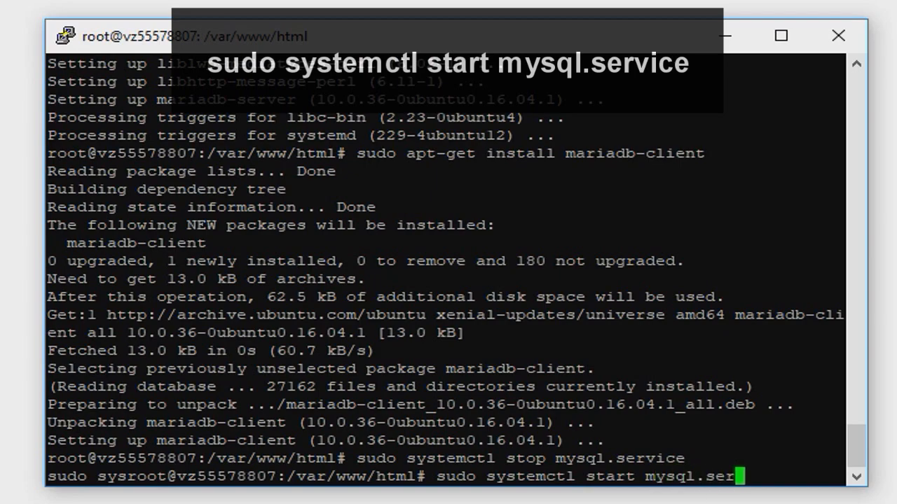
{"action": "key", "text": "Return"}
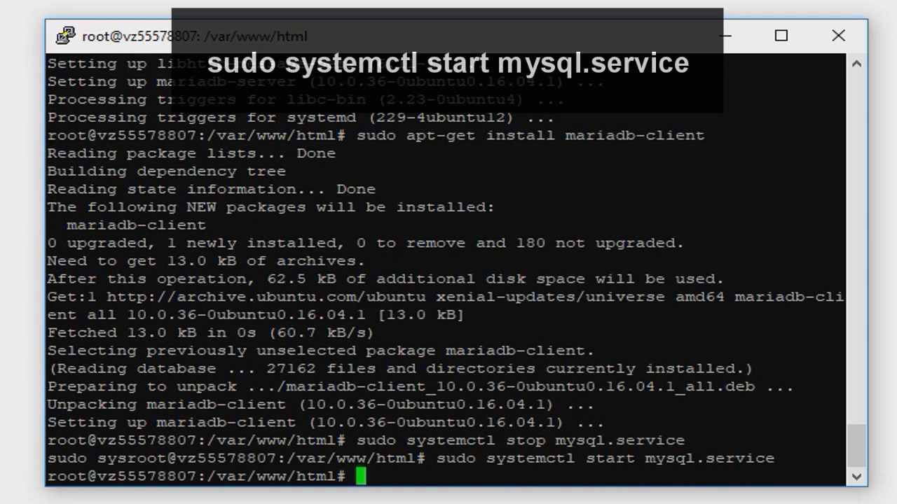
Enable mysql.service to start at boot
{"action": "type", "text": "sudo"}
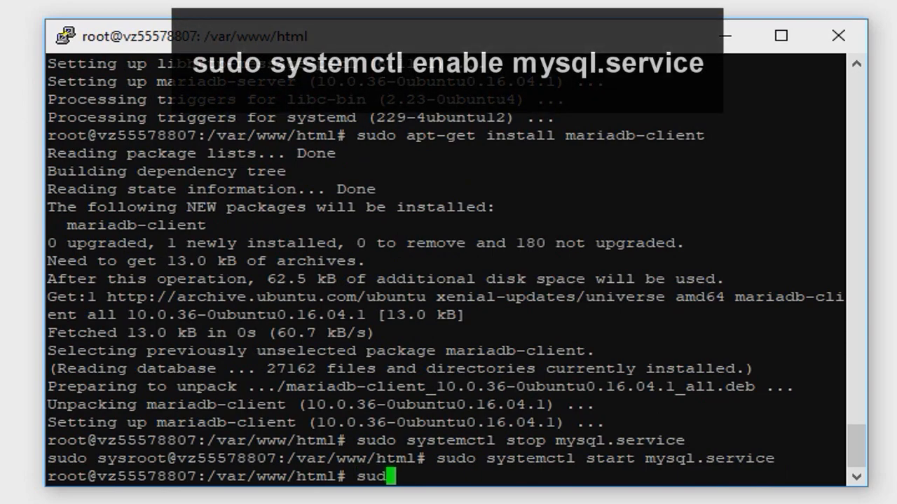
{"action": "type", "text": "syste"}
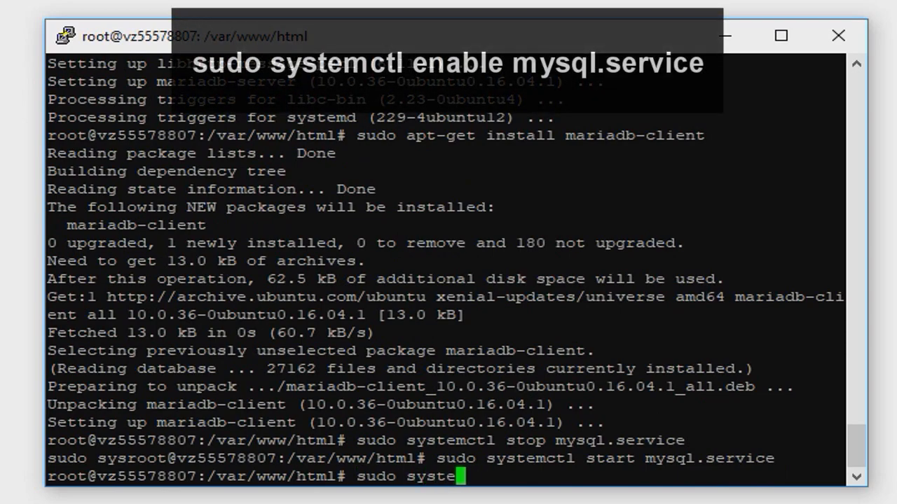
{"action": "type", "text": "mctl enable"}
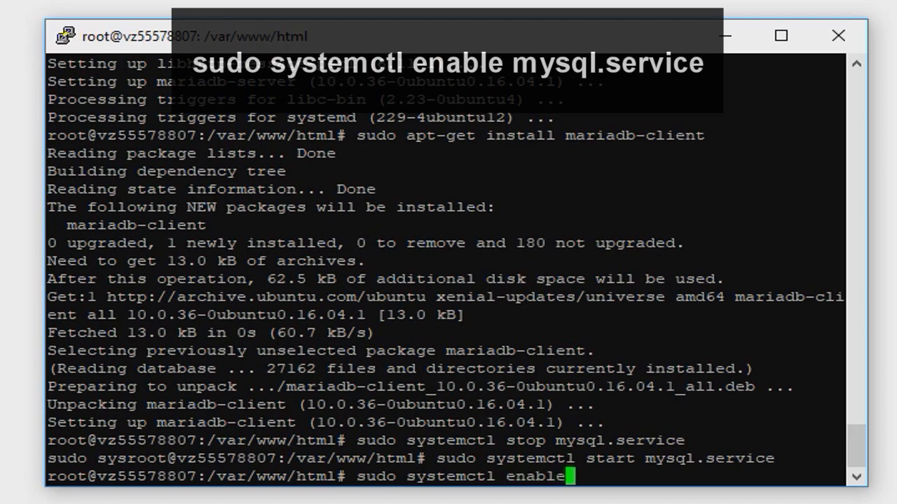
{"action": "type", "text": "mysql.ser"}
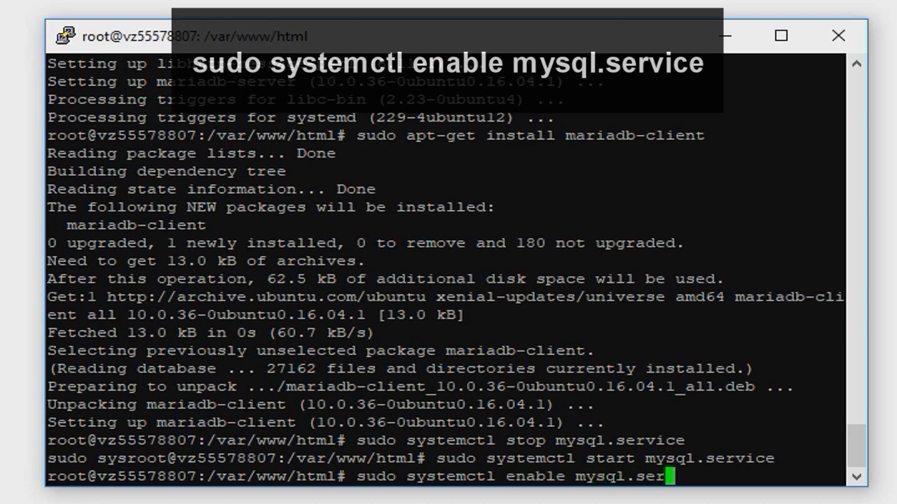
{"action": "key", "text": "Return"}
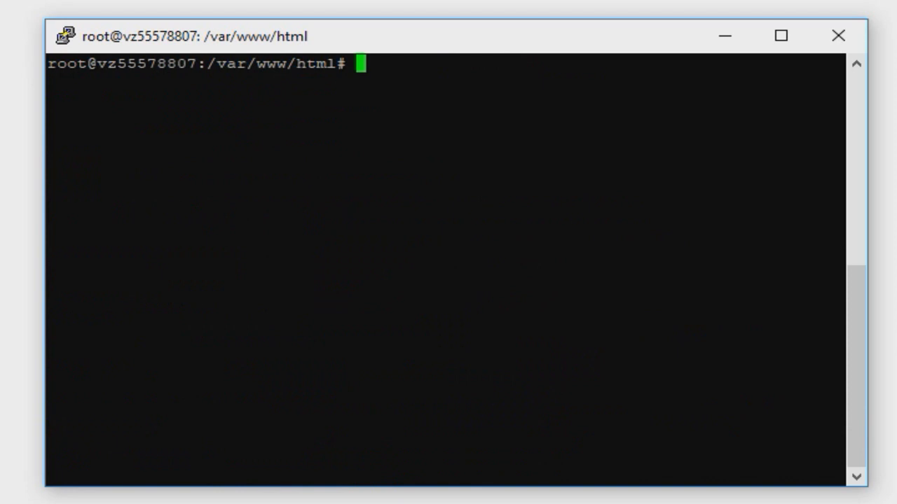
Run mysql_secure_installation with a blank root password, answer the prompts, then clear the screen
{"action": "type", "text": "sud"}
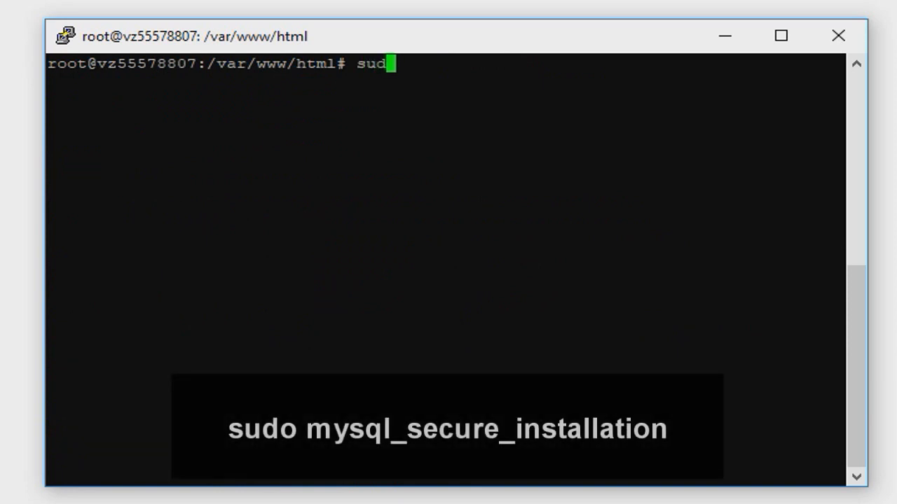
{"action": "type", "text": "mysql_"}
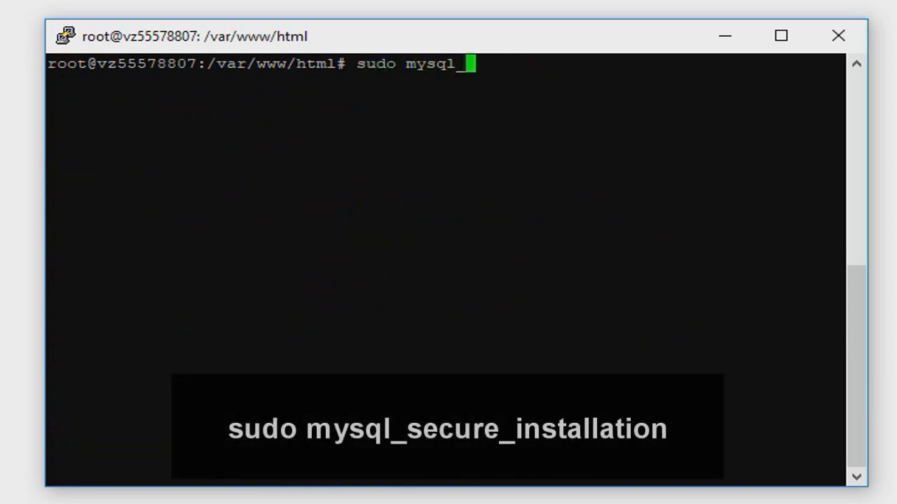
{"action": "type", "text": "secure_installa"}
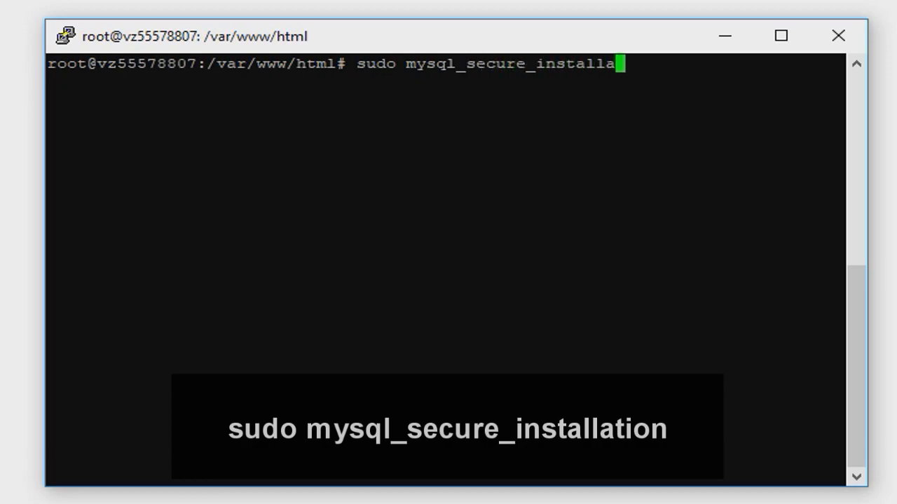
{"action": "key", "text": "Return"}
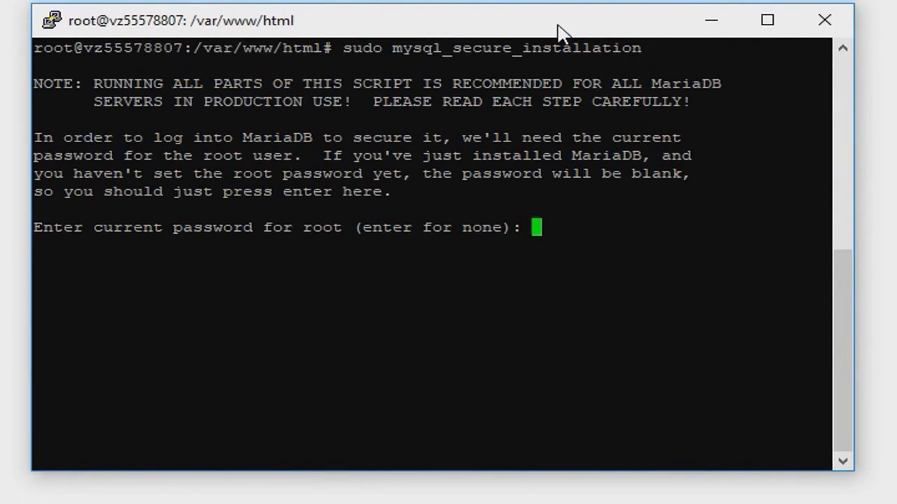
{"action": "mouse_move", "coordinate": [600, 215]}
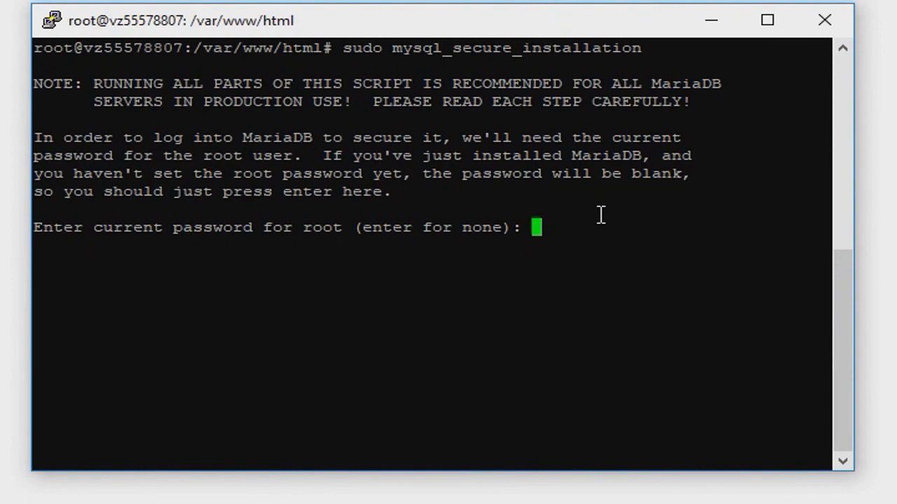
{"action": "key", "text": "Return"}
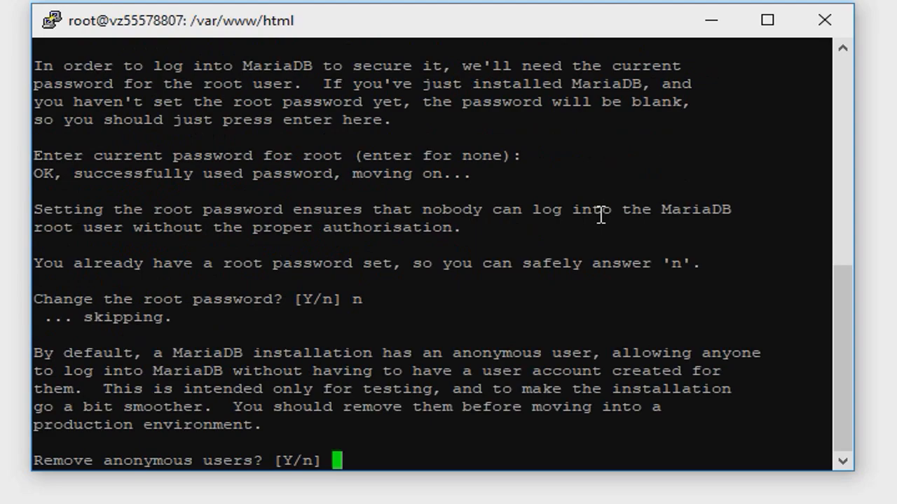
{"action": "type", "text": "y"}
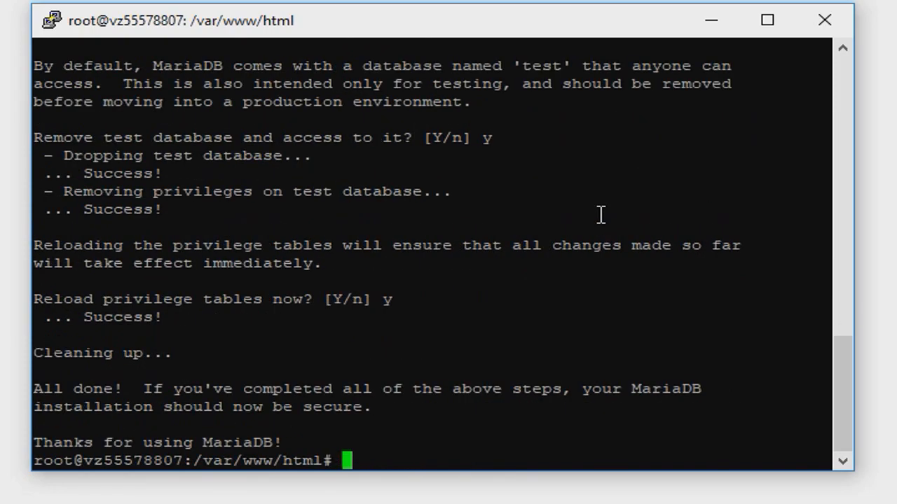
{"action": "type", "text": "clear"}
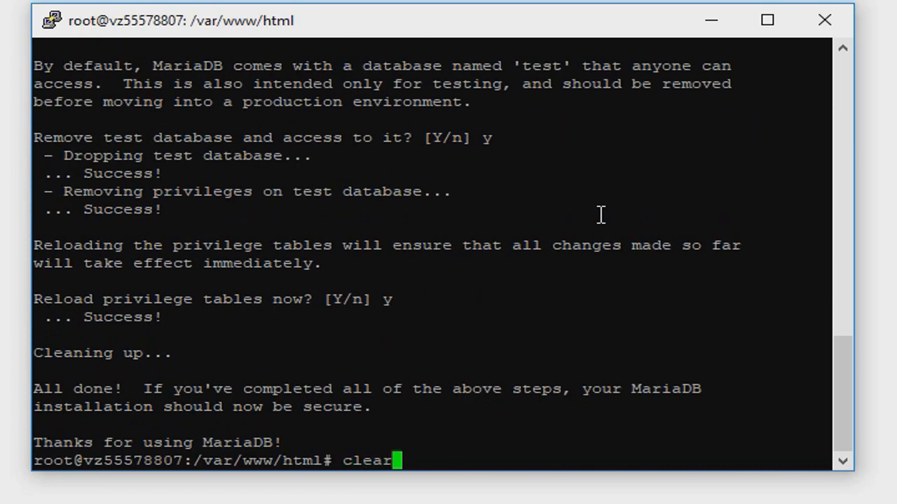
{"action": "key", "text": "Return"}
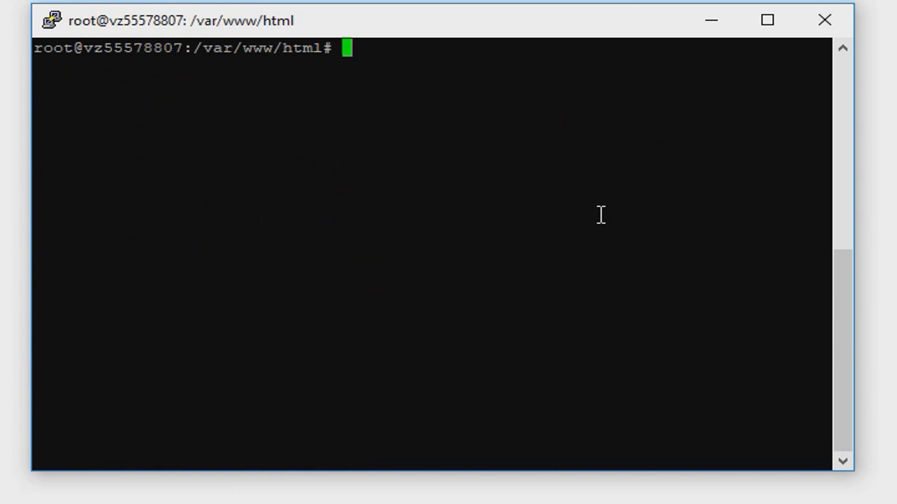
{"action": "type", "text": "sudo m"}
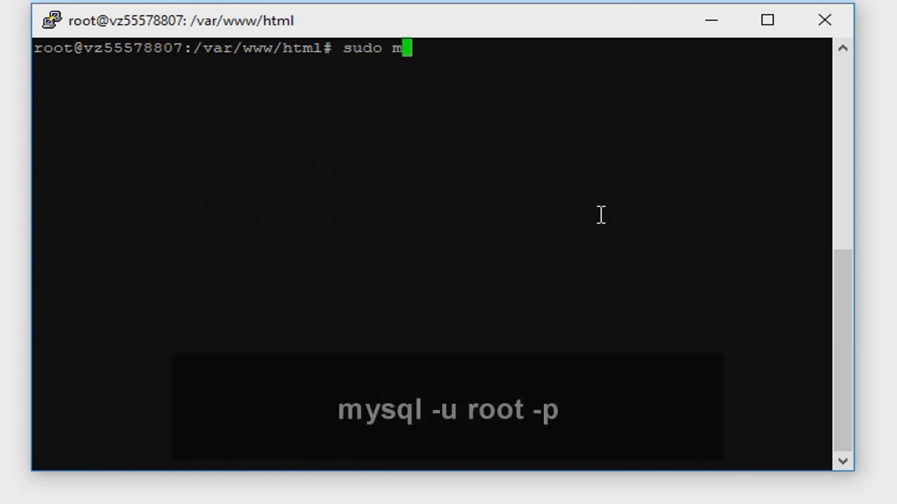
{"action": "type", "text": "ysql"}
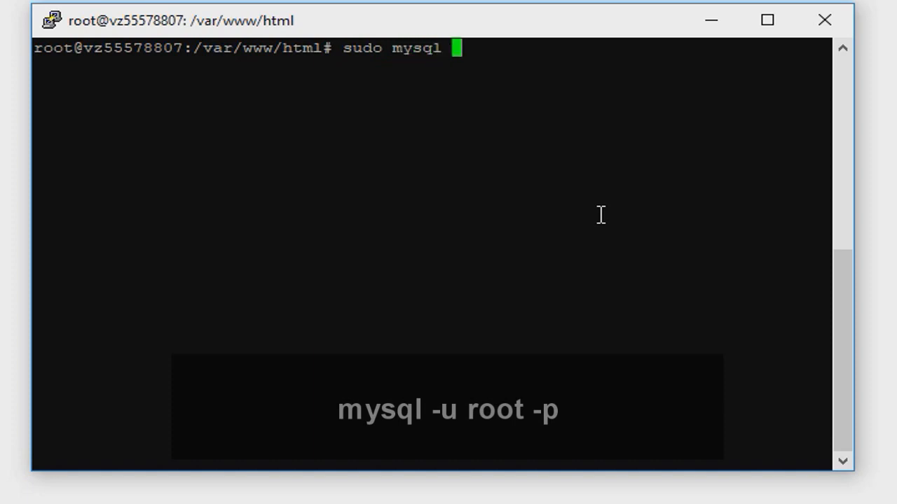
{"action": "type", "text": "-u r"}
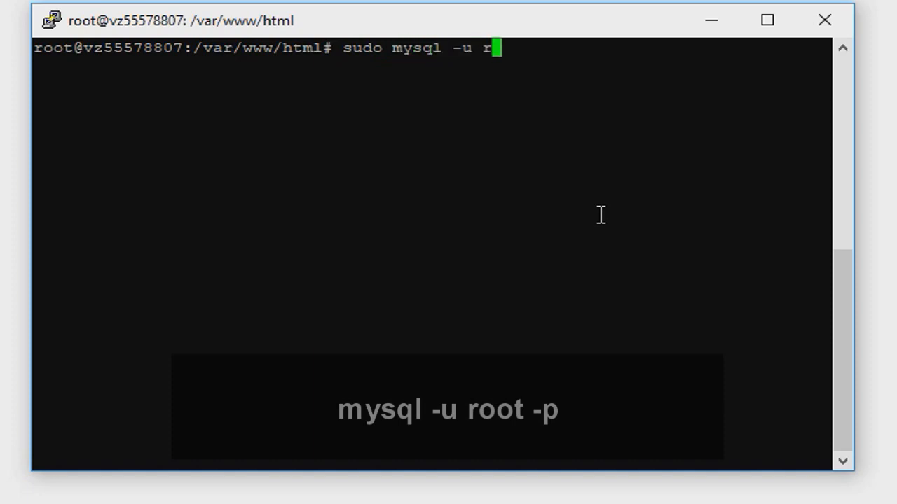
{"action": "type", "text": "oot"}
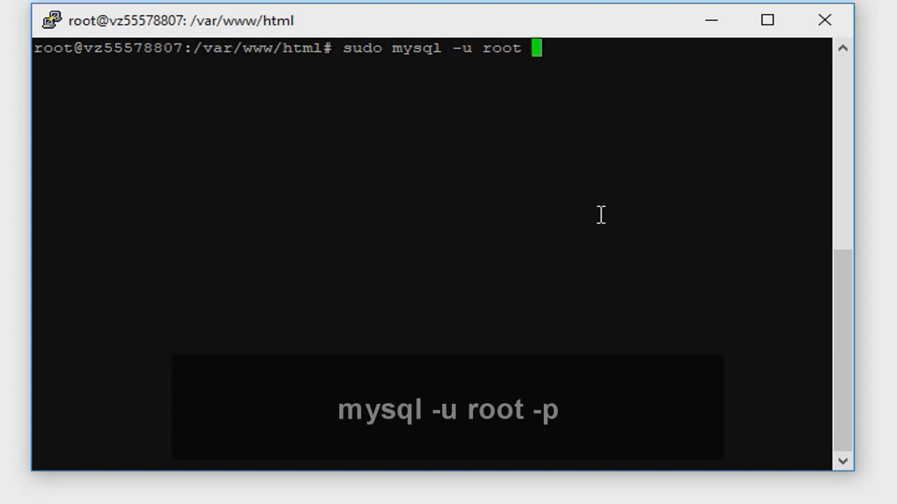
{"action": "key", "text": "Return"}
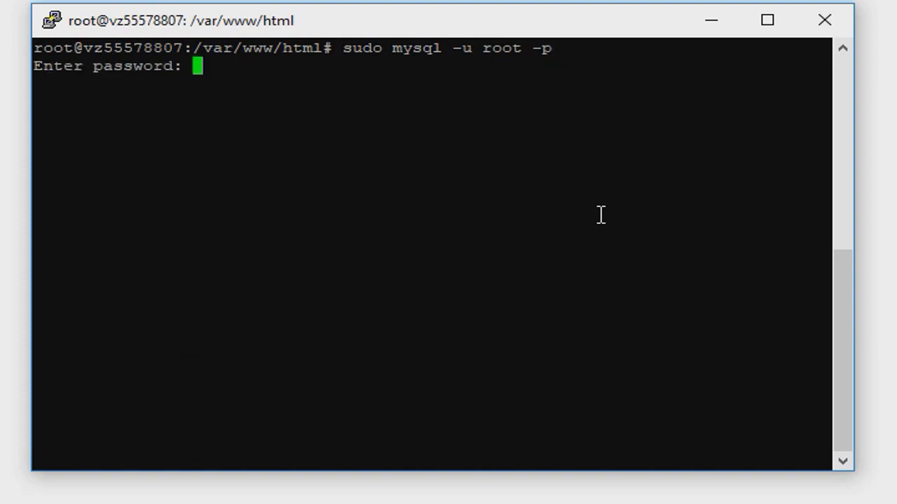
{"action": "mouse_move", "coordinate": [596, 224]}
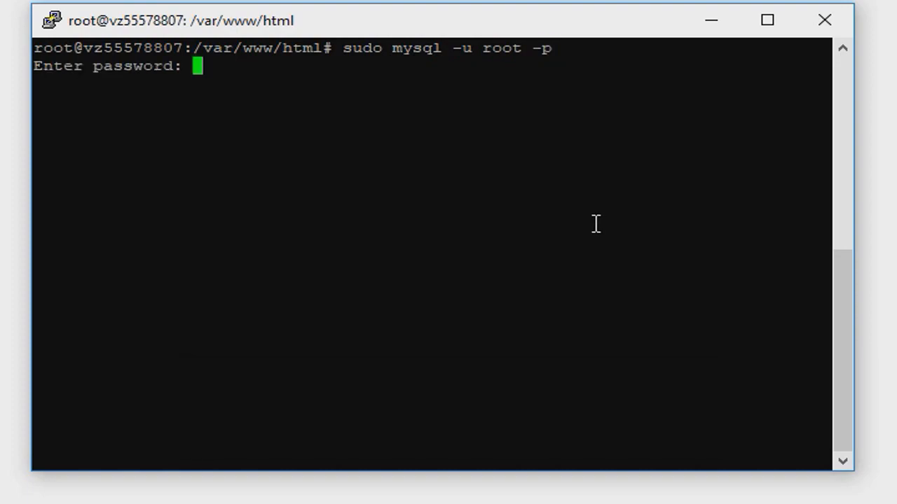
{"action": "mouse_move", "coordinate": [367, 253]}
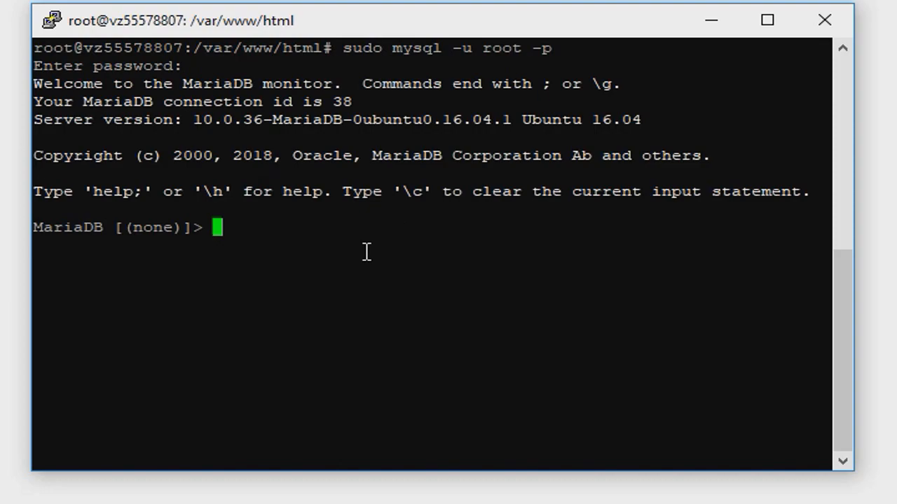
{"action": "key", "text": "ctrl+c"}
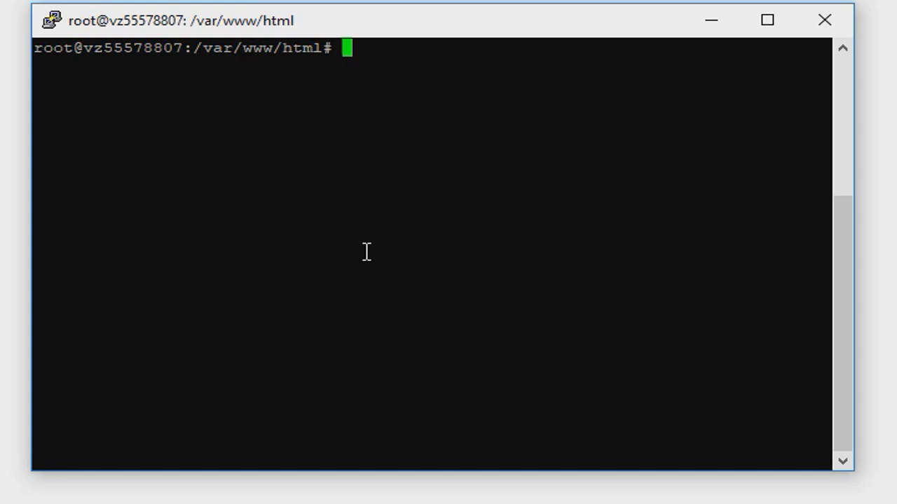
Install software-properties-common with apt-get, confirming Y for its 14 additional packages
{"action": "type", "text": "sudo"}
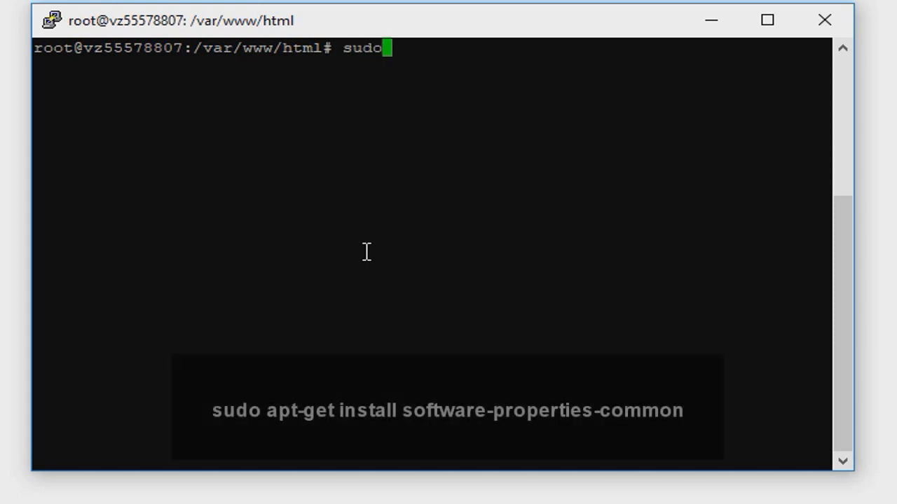
{"action": "type", "text": "apt-get"}
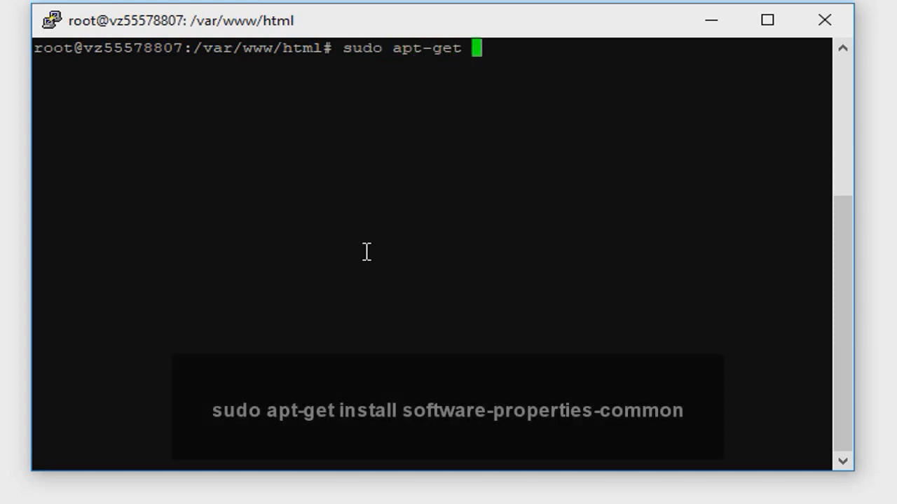
{"action": "type", "text": "install softa"}
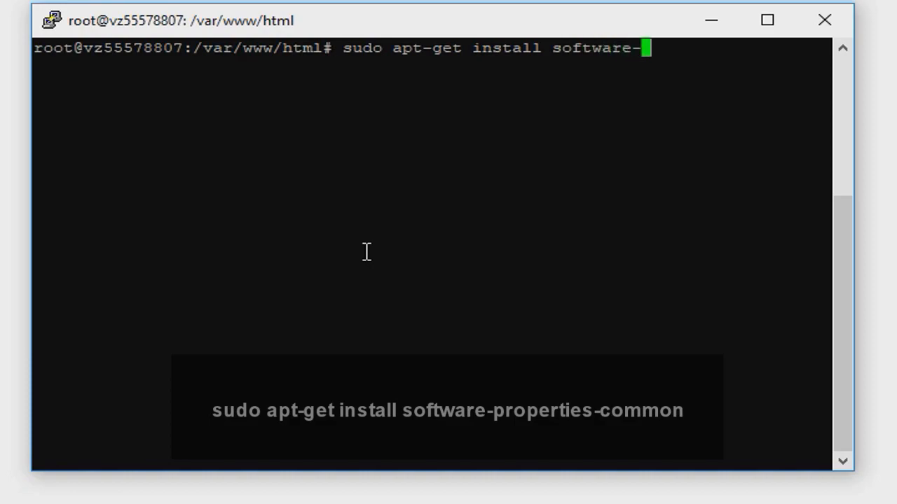
{"action": "type", "text": "properties"}
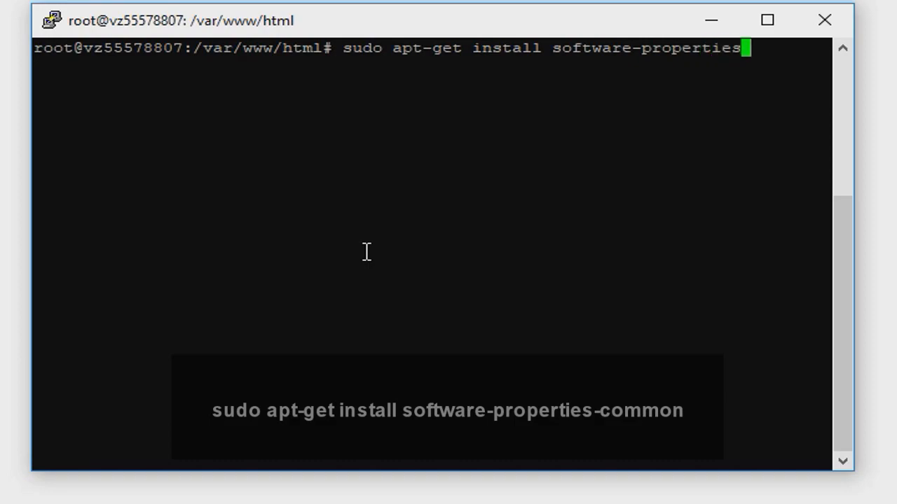
{"action": "type", "text": "-common"}
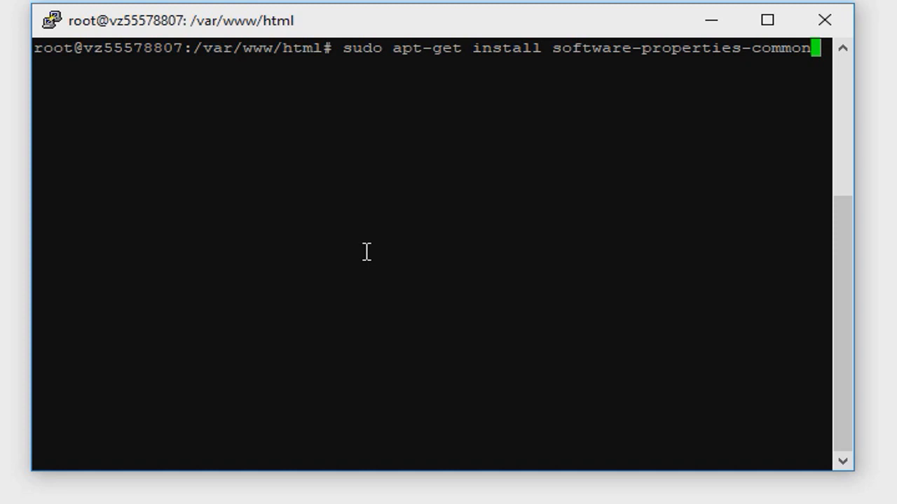
{"action": "key", "text": "Return"}
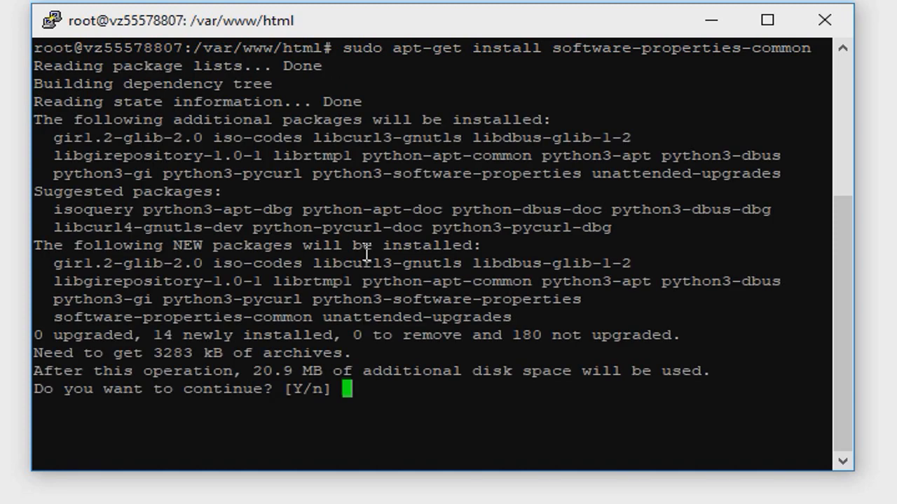
{"action": "type", "text": "Y"}
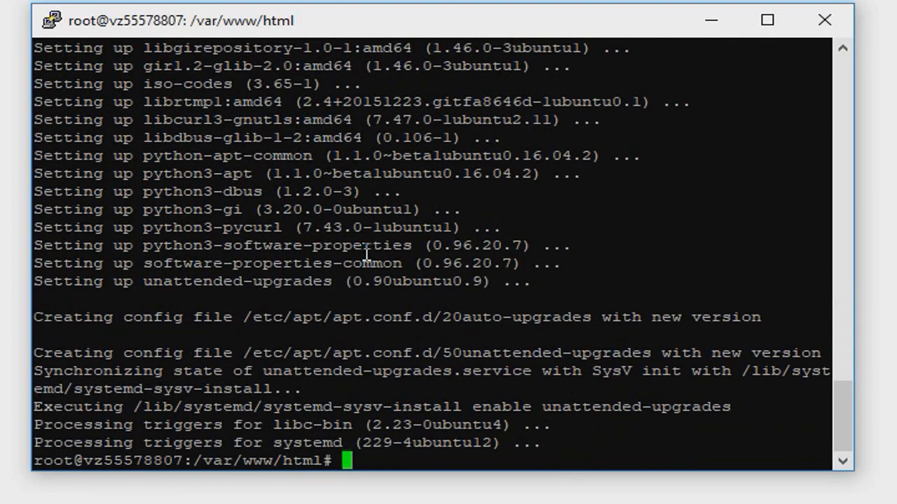
{"action": "type", "text": "sudo add-"}
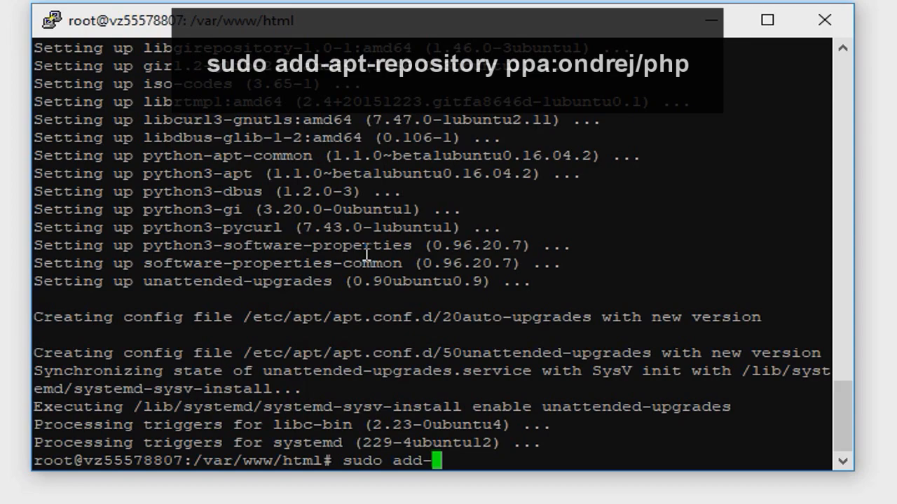
Run sudo add-apt-repository ppa:ondrej/php, which imports the key but fails with an ASCII codec error
{"action": "type", "text": "apt-"}
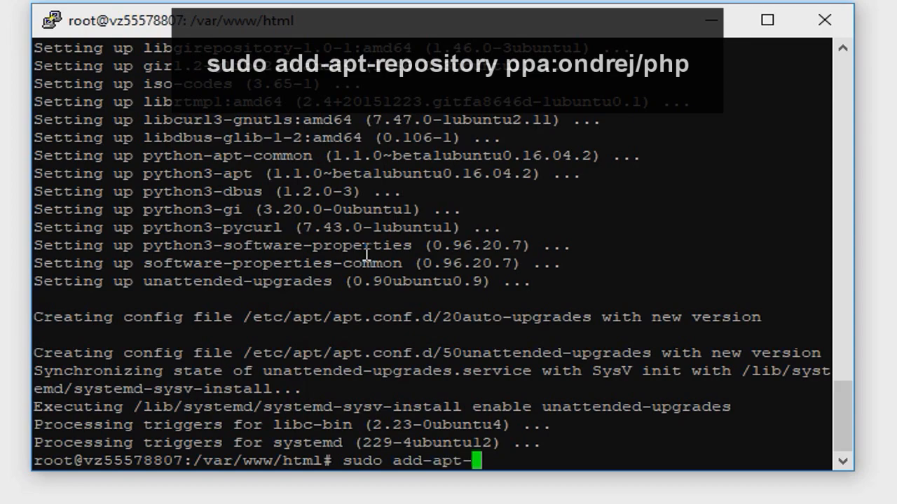
{"action": "type", "text": "respository"}
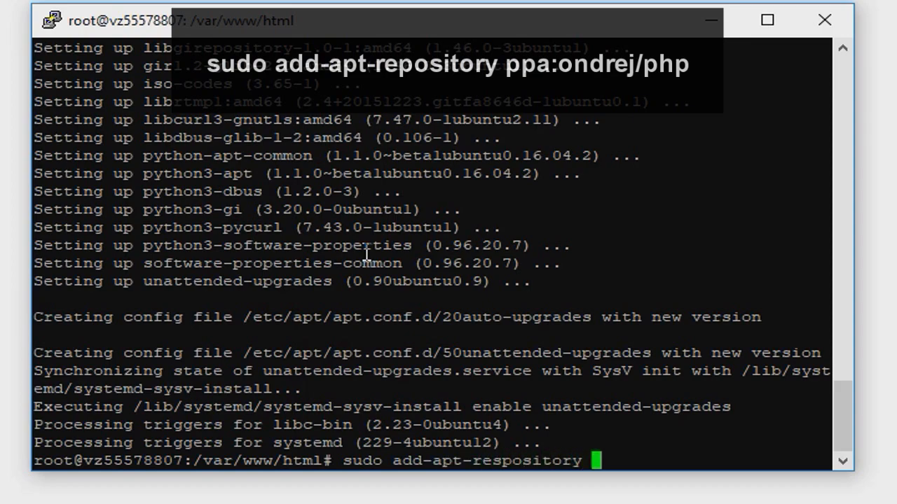
{"action": "type", "text": "ppa:ondrej"}
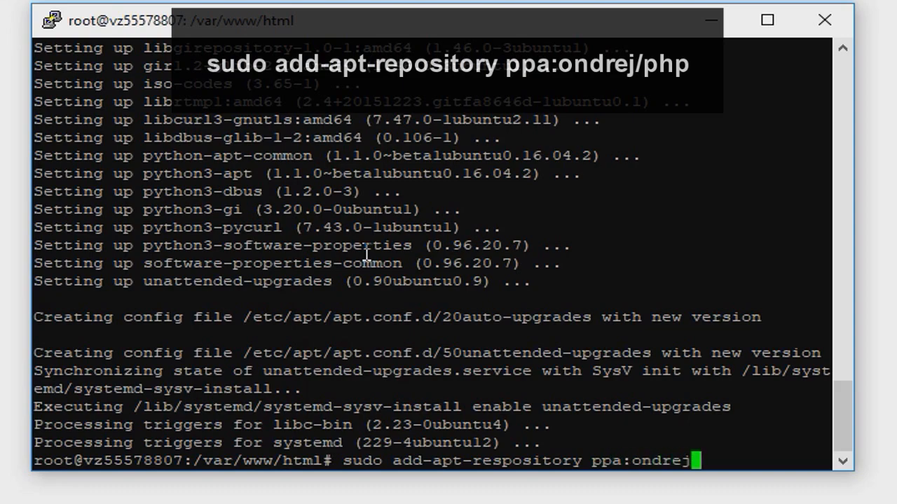
{"action": "key", "text": "Return"}
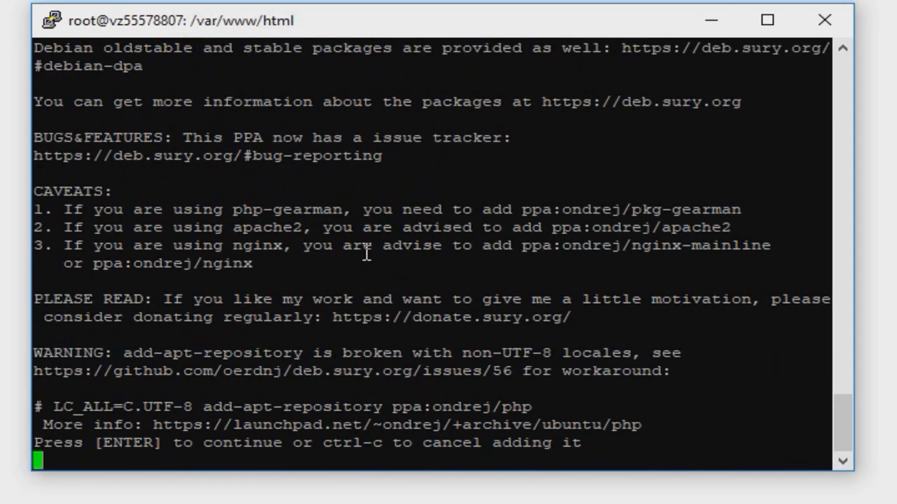
{"action": "scroll", "scroll_direction": "up", "scroll_amount": 3}
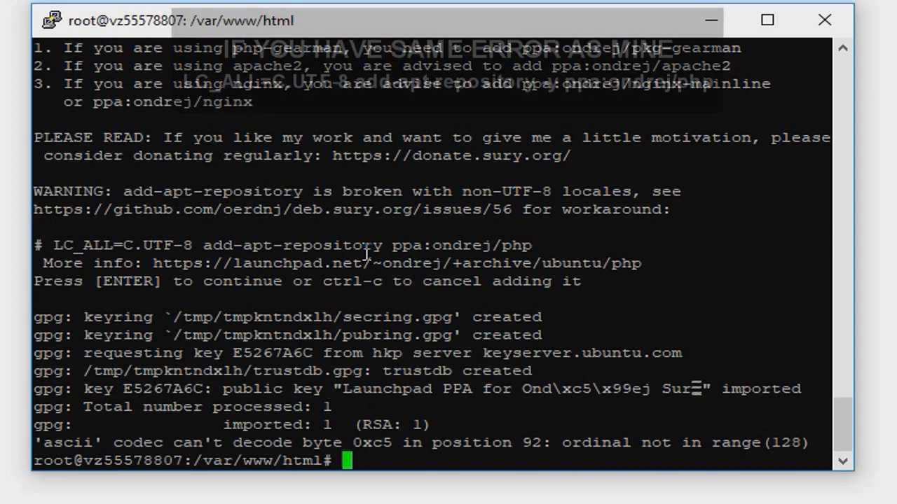
Add the ondrej/php PPA using LC_ALL=C.UTF-8 add-apt-repository -y, ending with OK
{"action": "type", "text": "LC"}
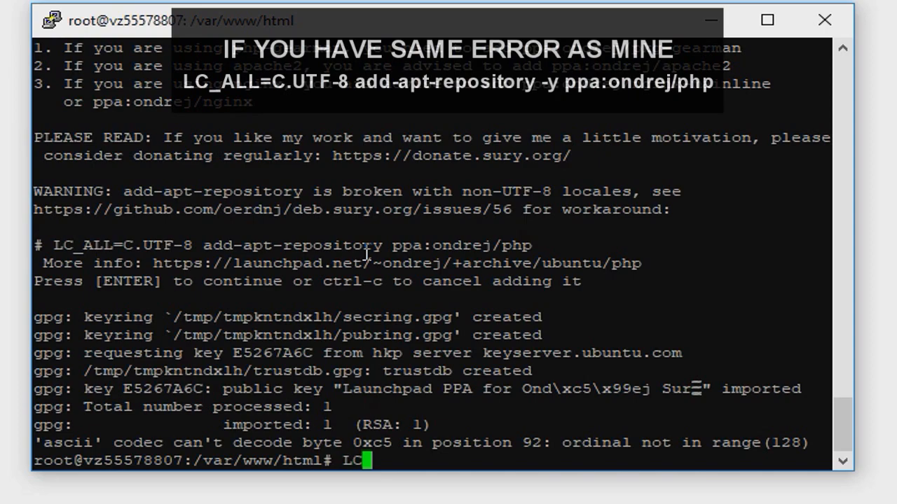
{"action": "type", "text": "_ALL"}
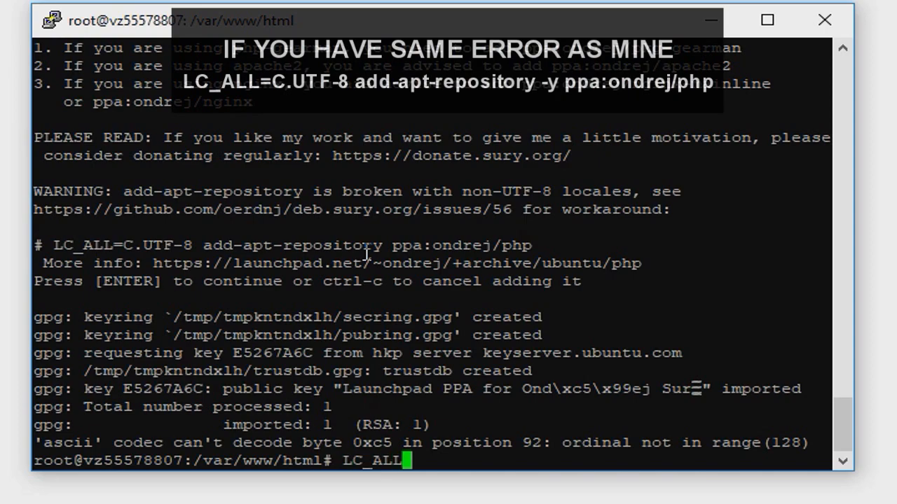
{"action": "type", "text": "=C"}
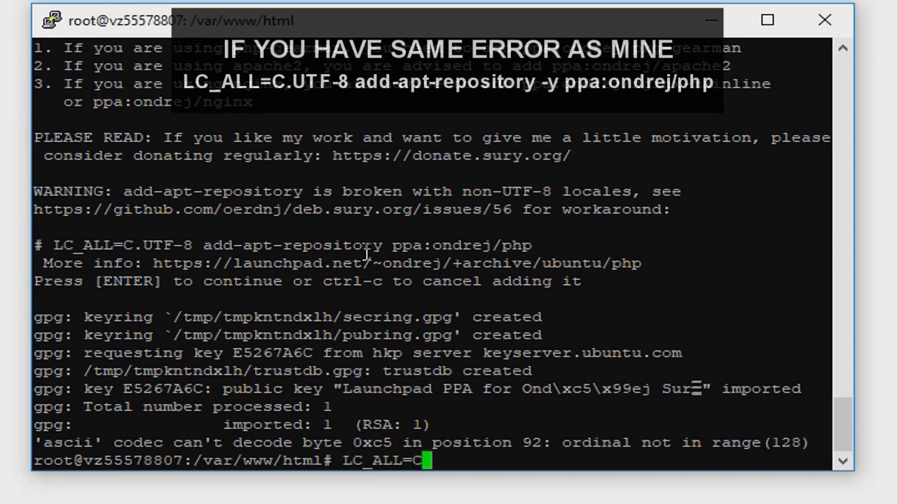
{"action": "type", "text": ".UT"}
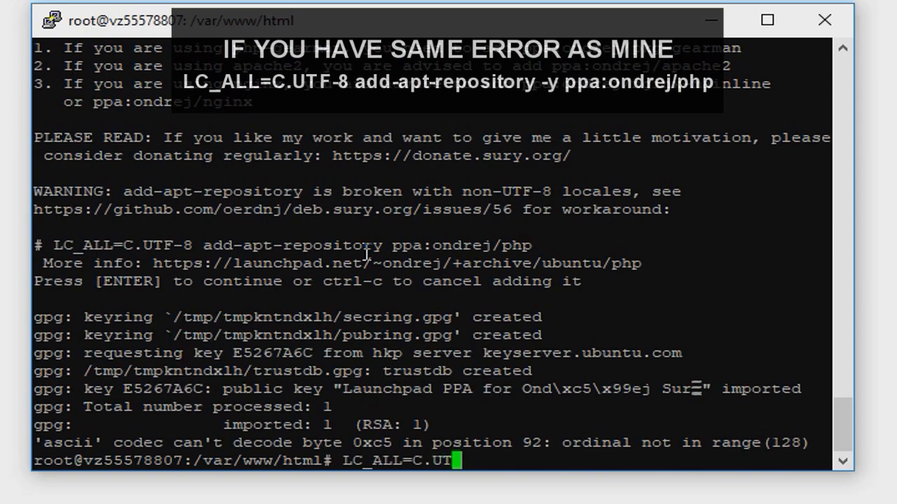
{"action": "type", "text": "F-8"}
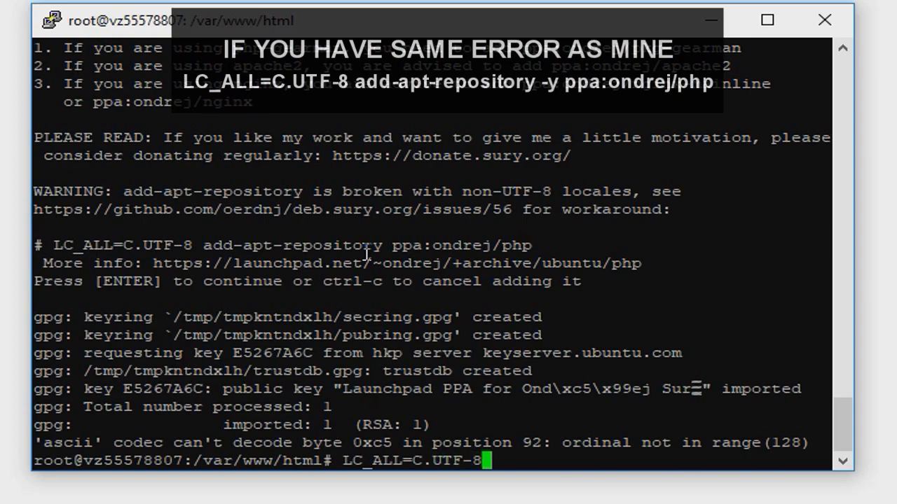
{"action": "type", "text": "add"}
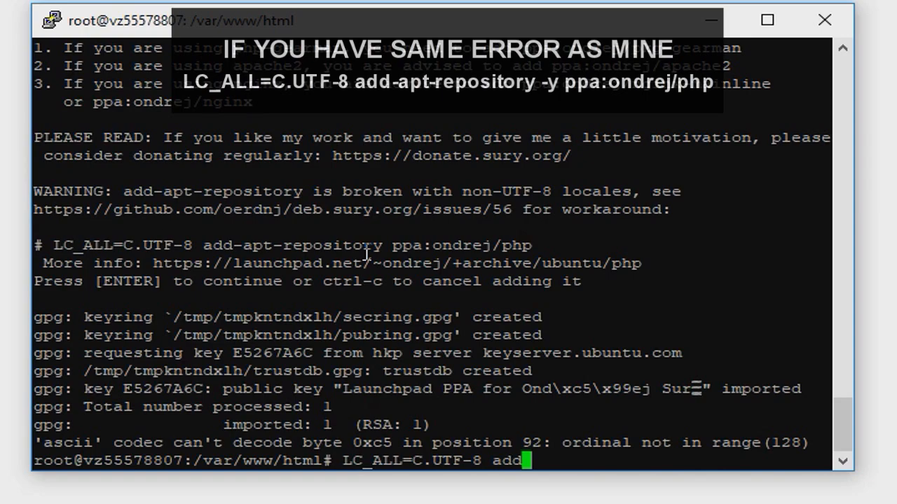
{"action": "type", "text": "-apt-repository"}
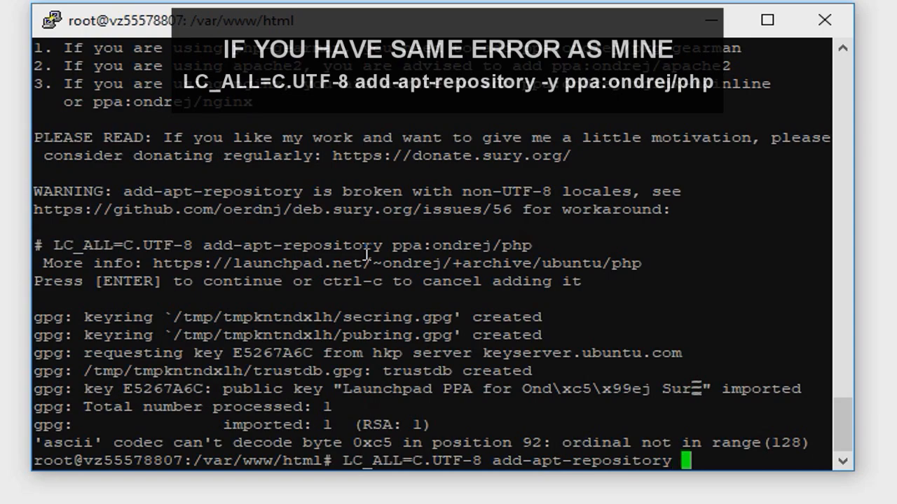
{"action": "type", "text": "-y"}
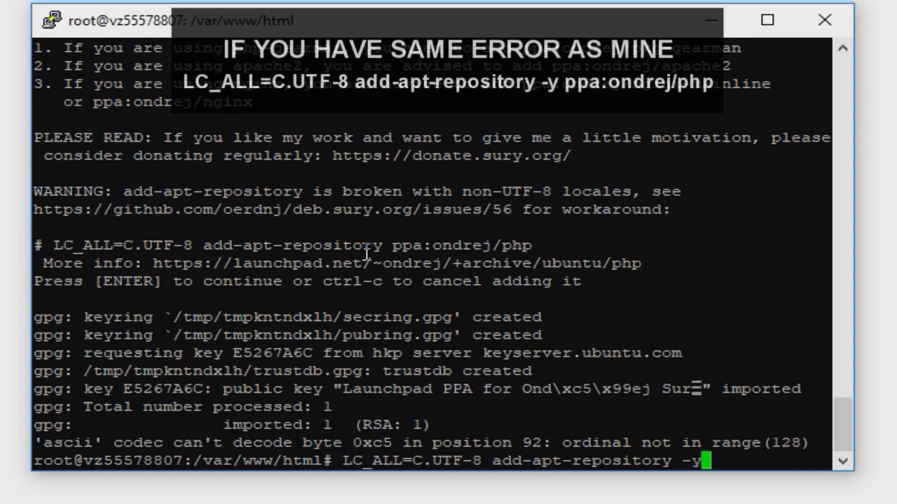
{"action": "type", "text": "ppa:"}
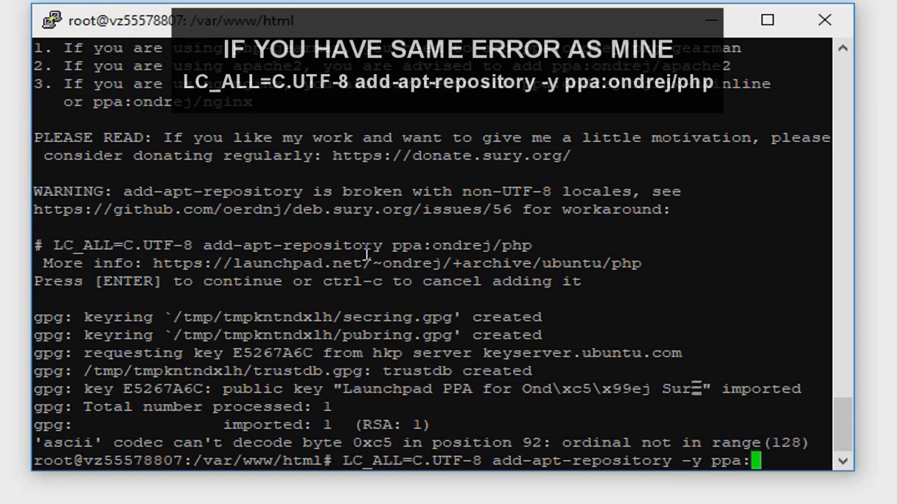
{"action": "type", "text": "ondrej/php"}
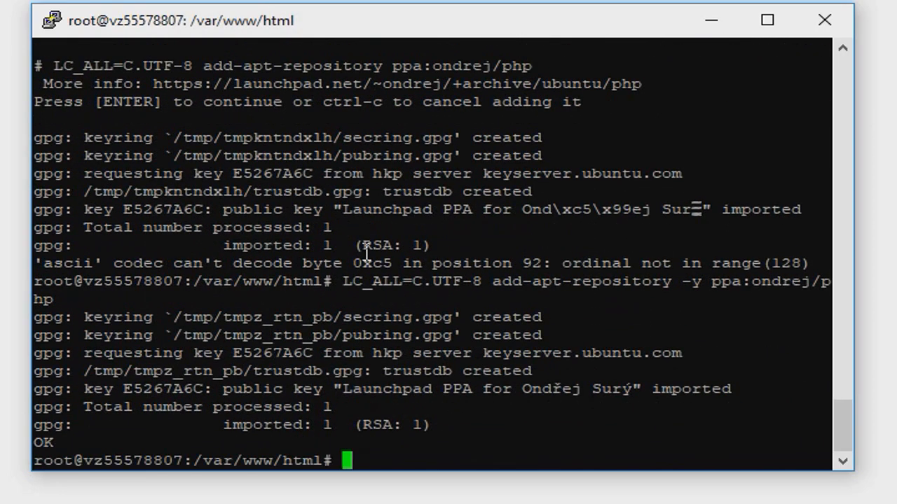
{"action": "type", "text": "sudo"}
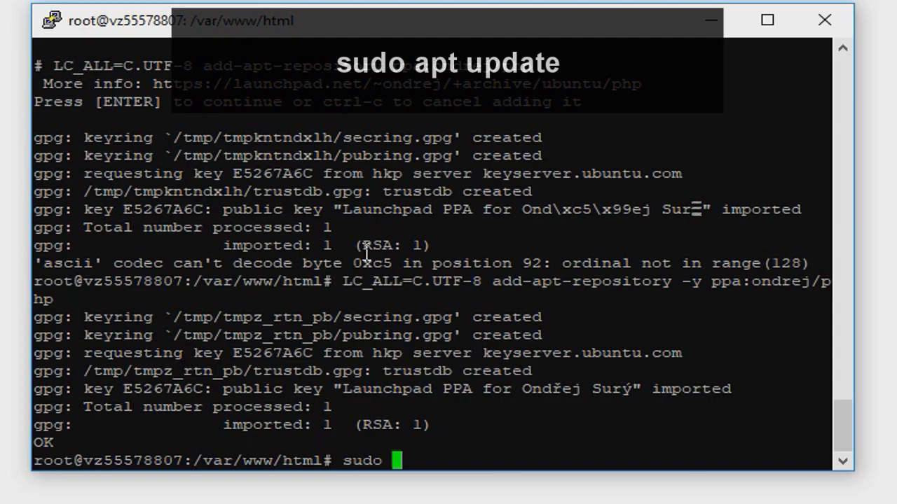
Refresh package lists with sudo apt update, then clear the terminal
{"action": "key", "text": "Return"}
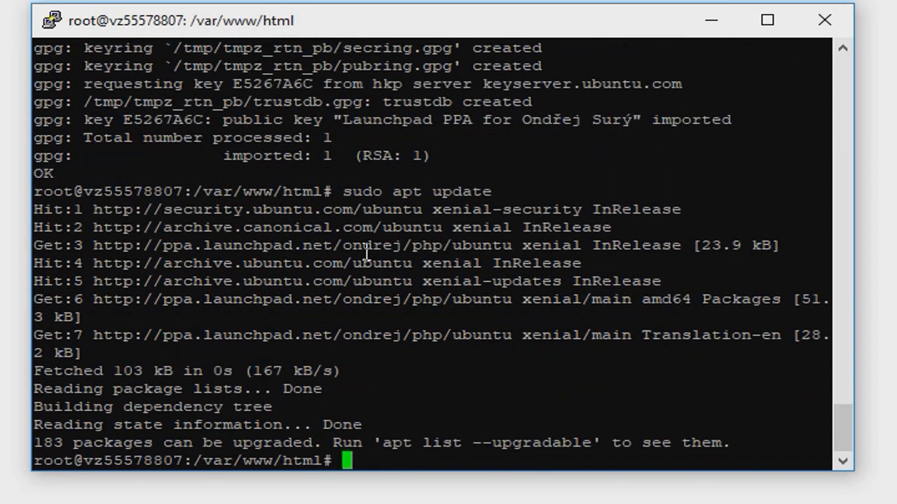
{"action": "type", "text": "cl"}
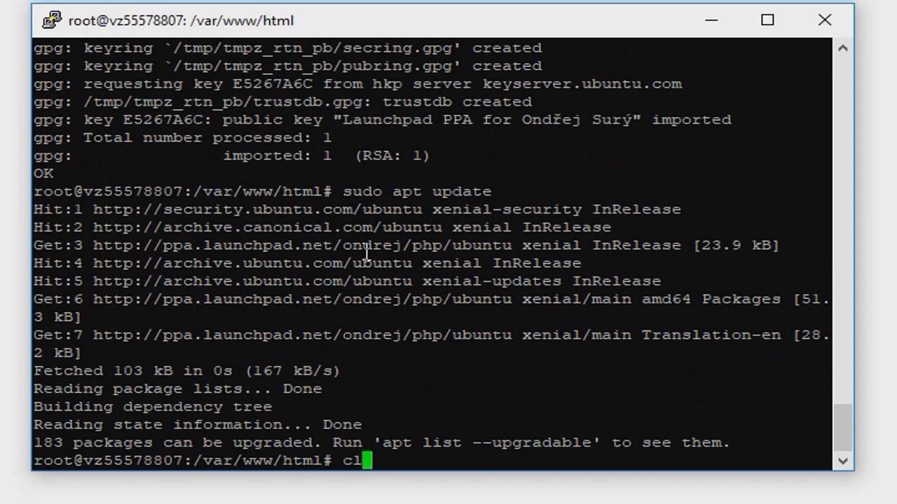
{"action": "key", "text": "Return"}
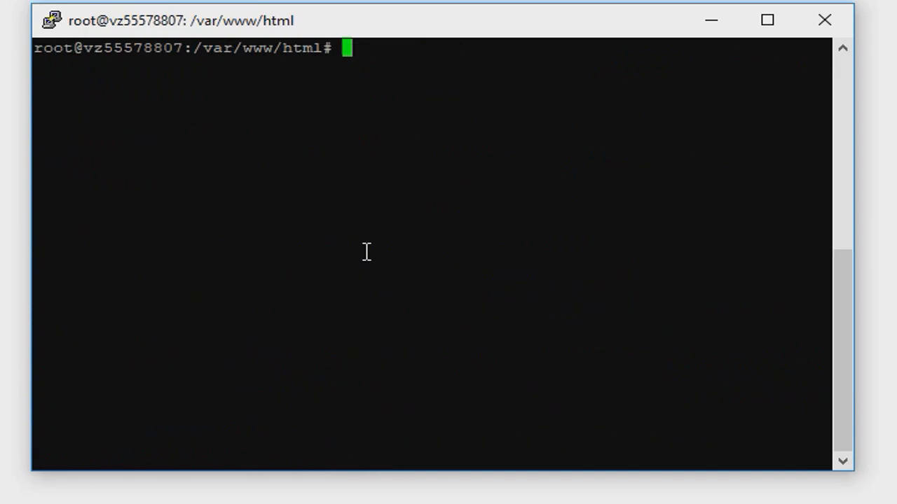
Install php7.2-fpm with common, mbstring, xmlrpc, soap, gd, xml, intl, mysql, cli, zip, curl extensions
{"action": "type", "text": "sudo apt"}
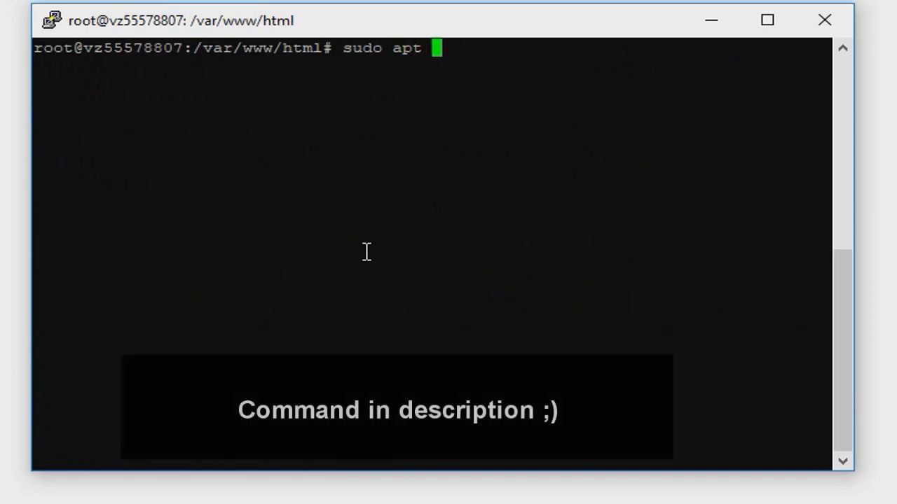
{"action": "type", "text": "install"}
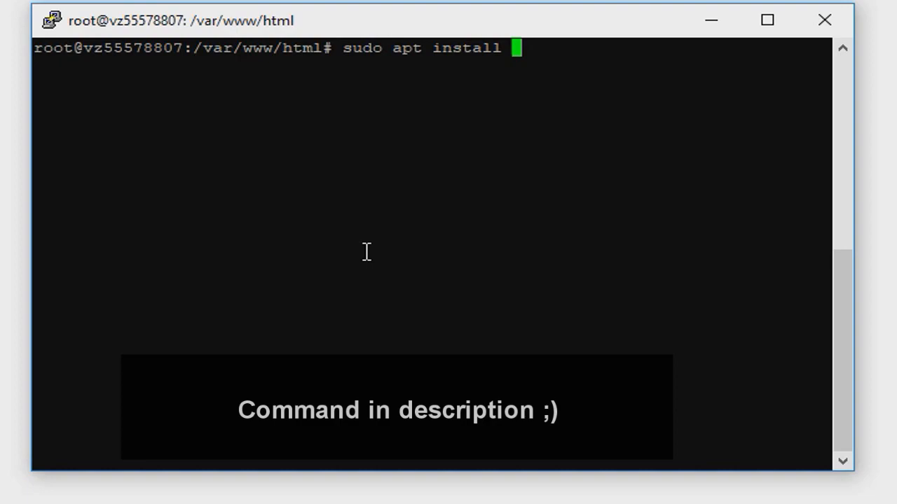
{"action": "type", "text": "php7.2-fpm php7.2-common php7.2-mbstring php7.2-xmlrpc php7.2-soap php7.2-gd php7.2-xml php7.2-intl php7.2-mysql php7.2-cli php7.2-zip php7.2-curl"}
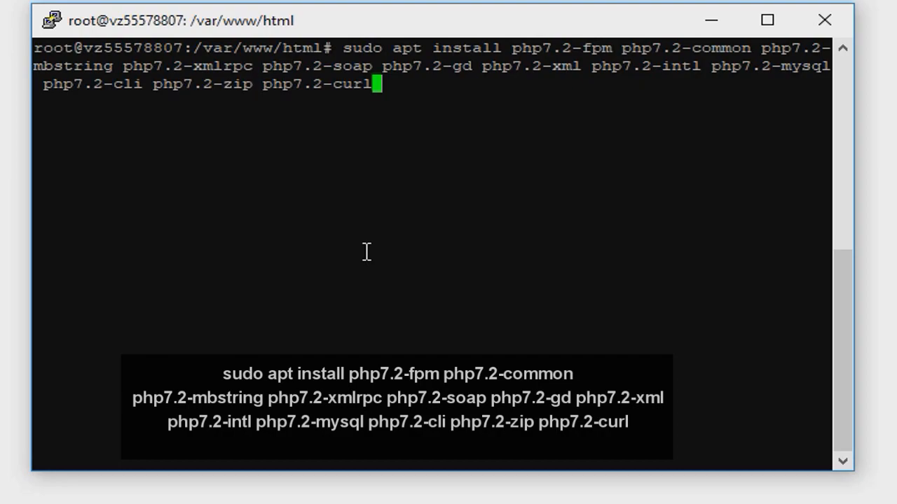
{"action": "key", "text": "Return"}
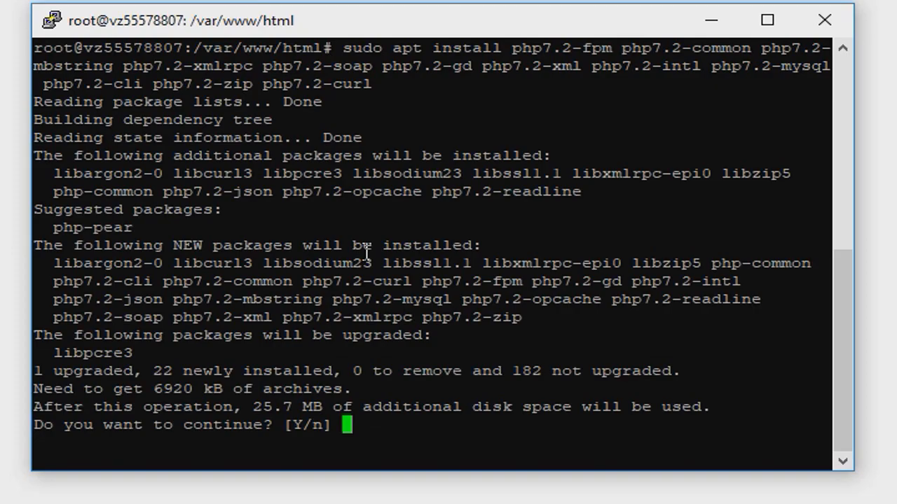
{"action": "type", "text": "y"}
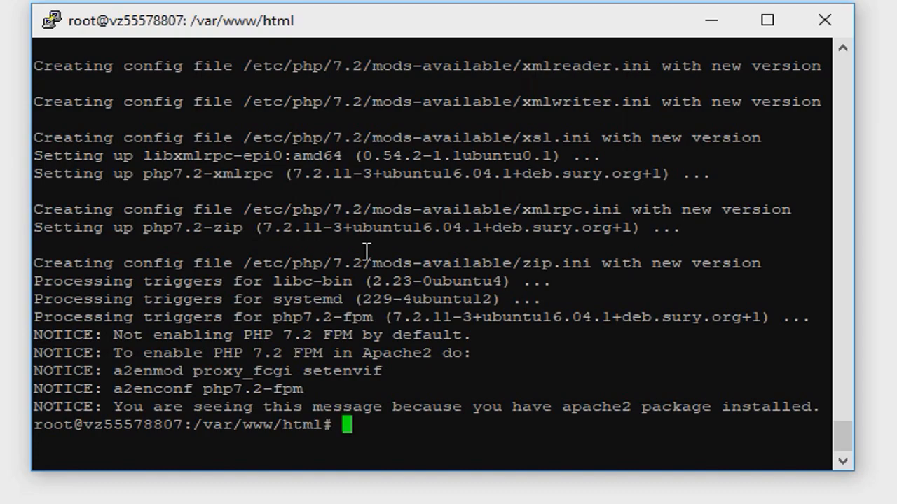
{"action": "type", "text": "sudo"}
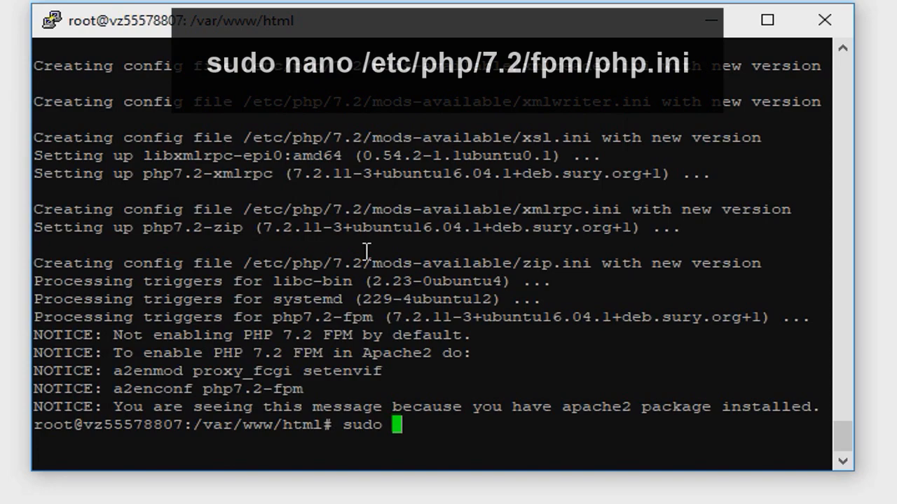
Try opening /etc/php/7.2/fpm/php.ini with sudo nano, finding nano missing
{"action": "type", "text": "nano"}
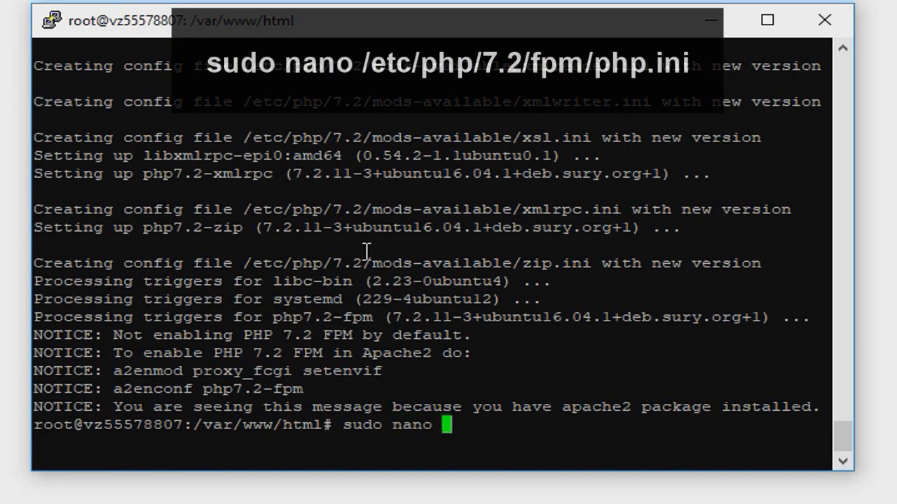
{"action": "type", "text": "/etc/"}
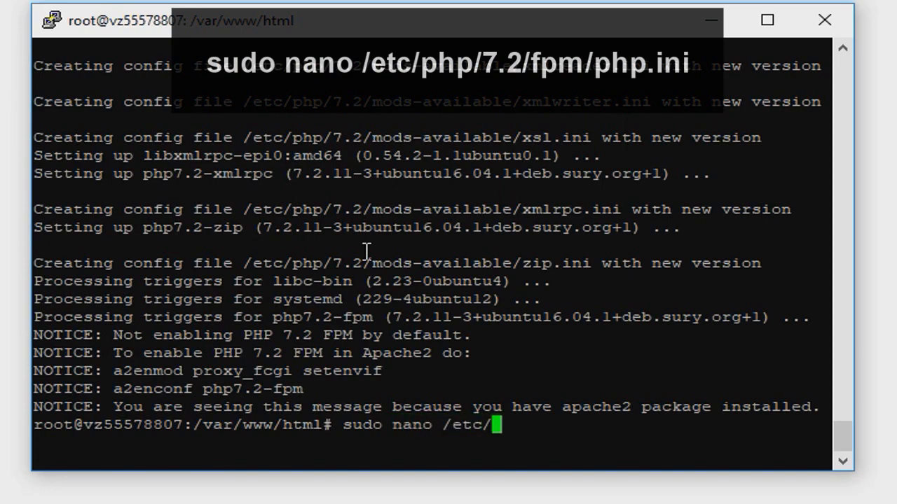
{"action": "type", "text": "php"}
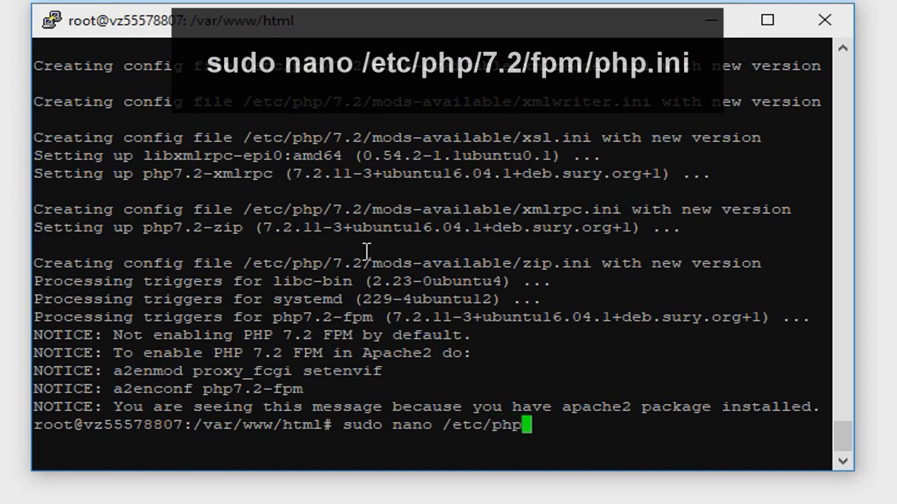
{"action": "type", "text": "/7.2/f"}
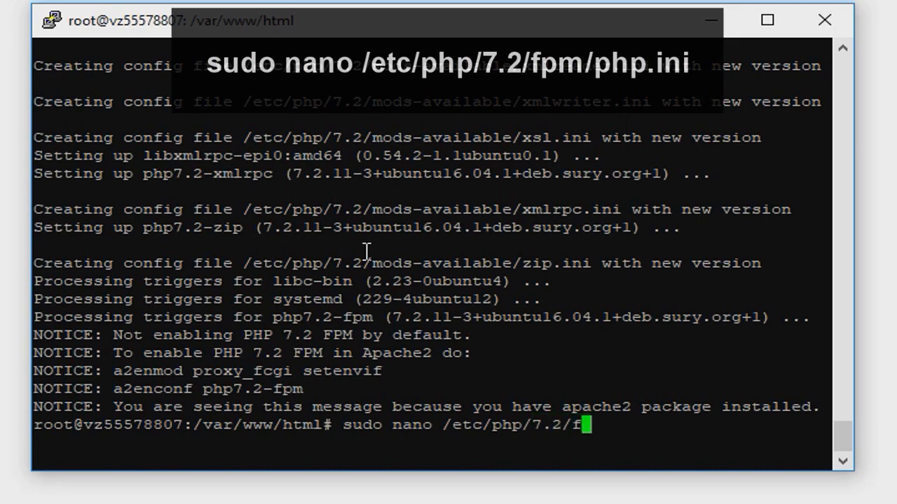
{"action": "type", "text": "pm/php"}
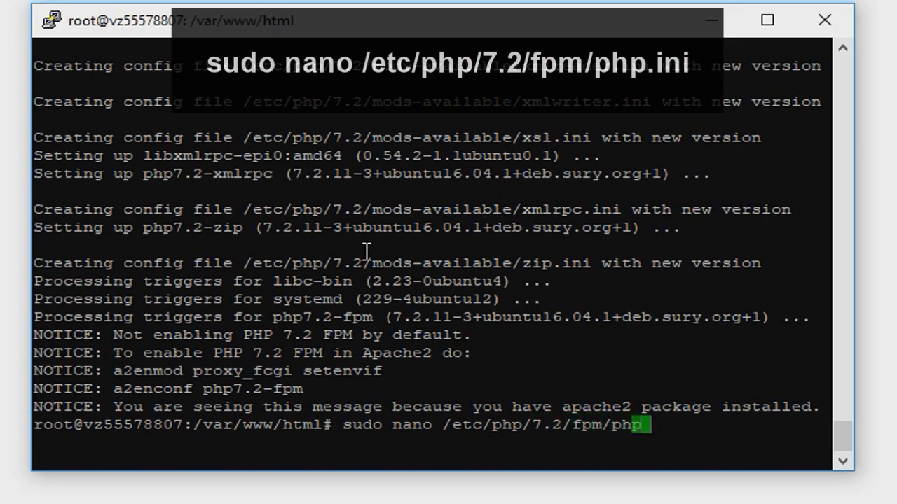
{"action": "key", "text": "Return"}
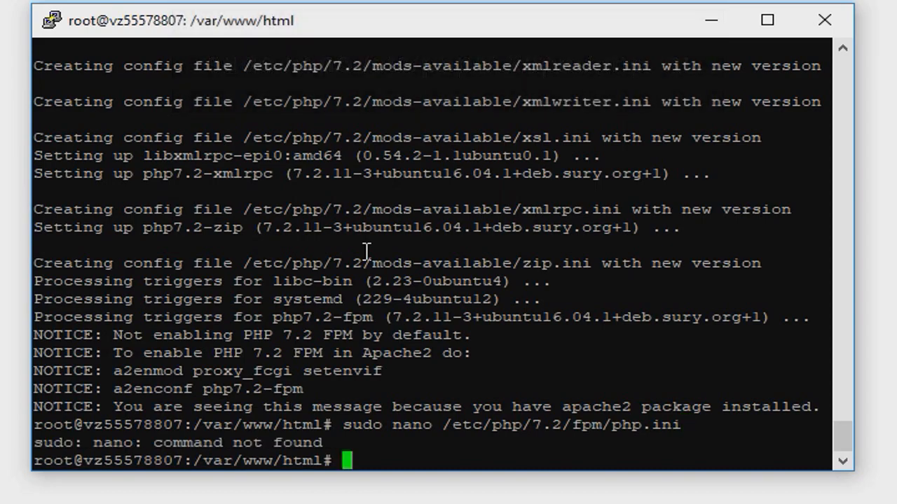
Install nano with apt-get and reopen php.ini in it
{"action": "type", "text": "apt-get"}
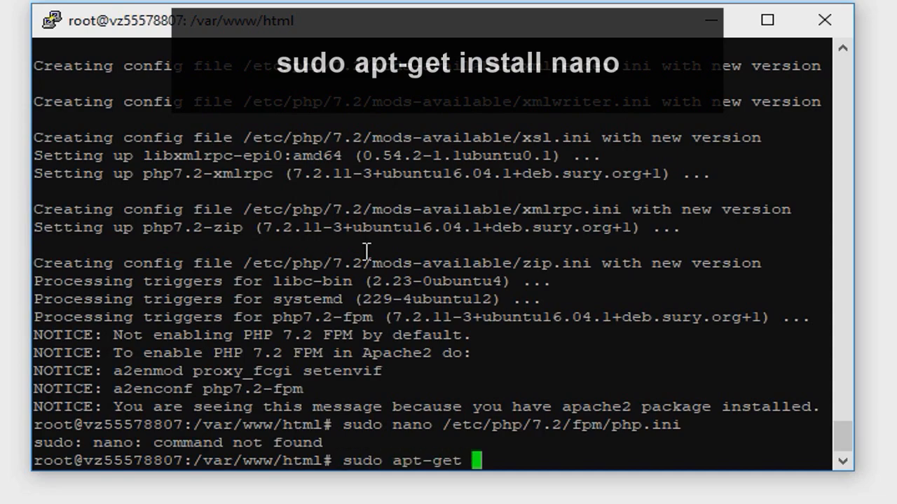
{"action": "key", "text": "Return"}
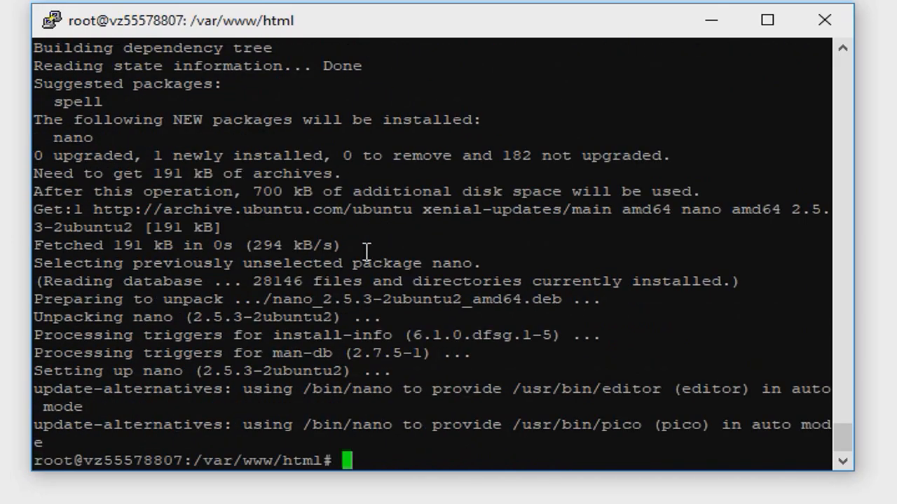
{"action": "type", "text": "sudo apt-get install nano"}
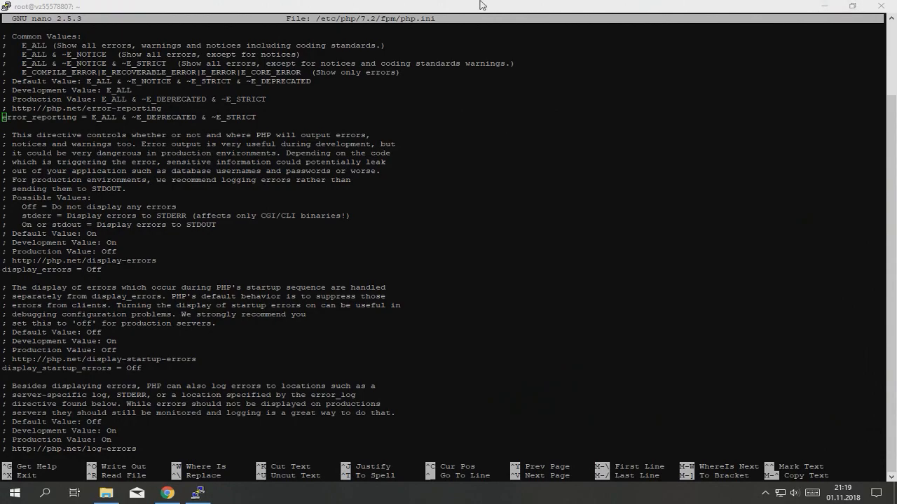
Search php.ini for file_uploads and allow_url_fopen, confirming both are On
{"action": "key", "text": "ctrl+w"}
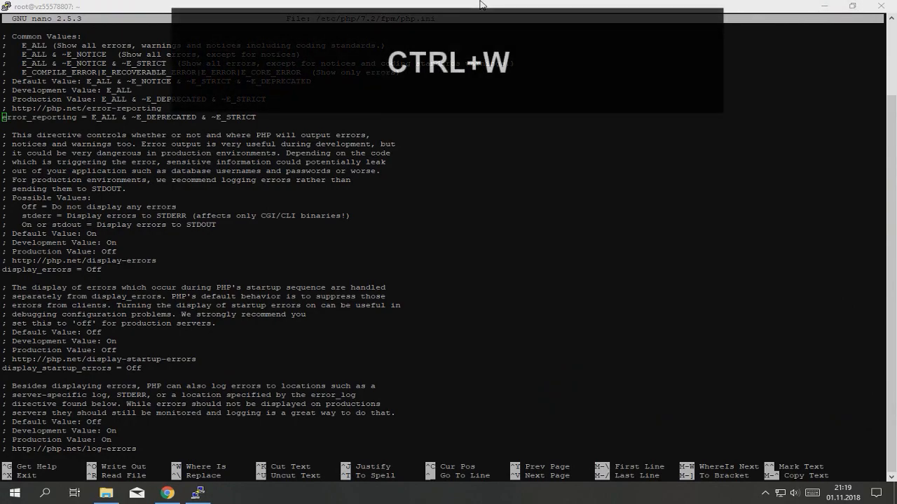
{"action": "key", "text": "ctrl+w"}
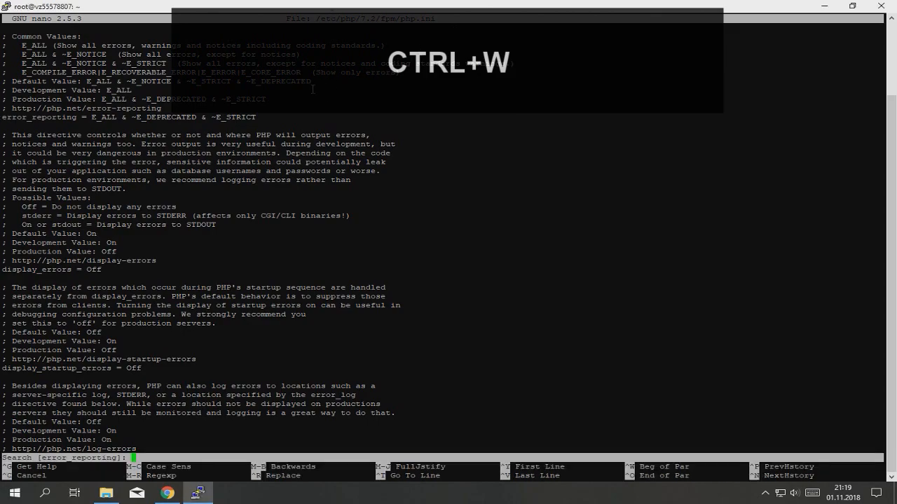
{"action": "key", "text": "ctrl+w"}
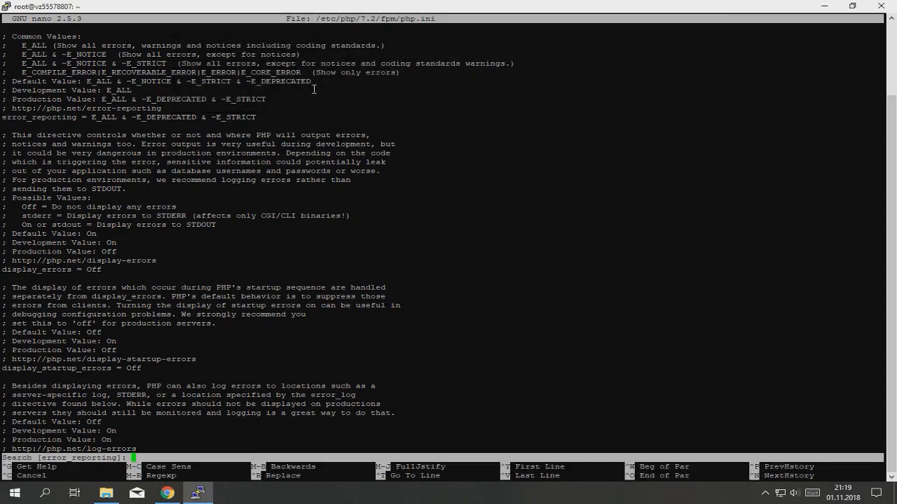
{"action": "type", "text": "file_upl"}
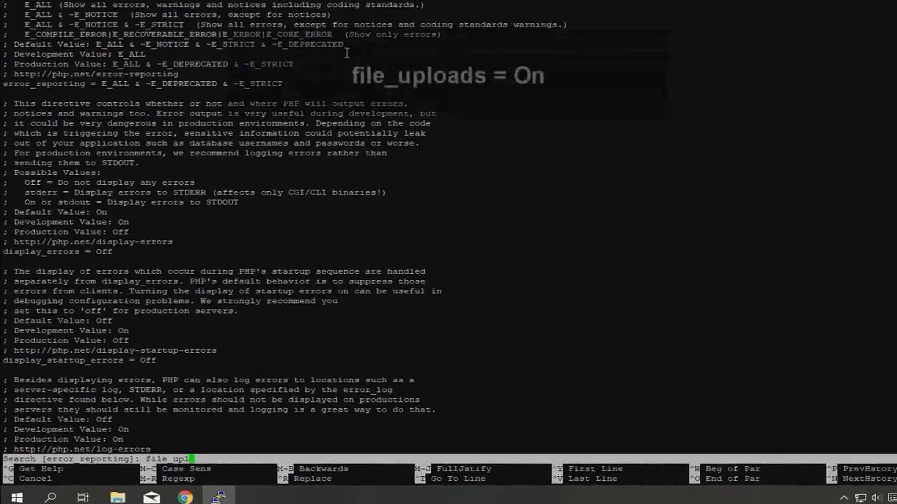
{"action": "key", "text": "Return"}
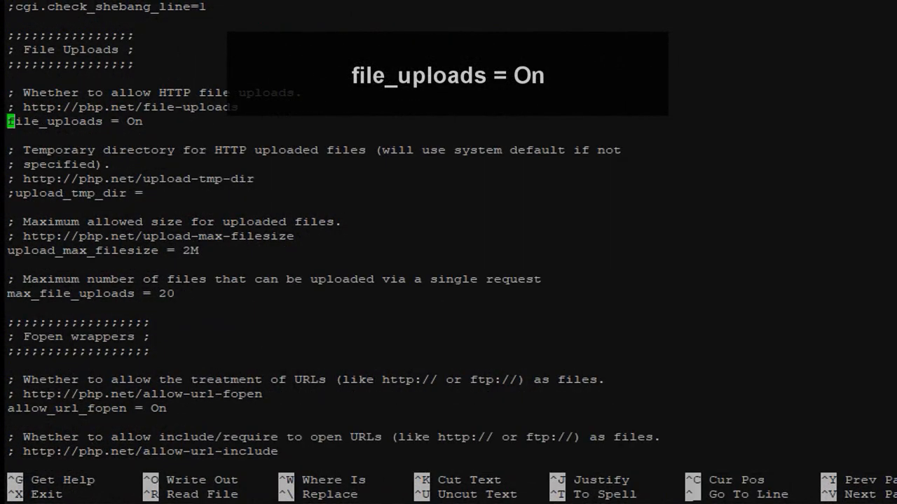
{"action": "mouse_move", "coordinate": [811, 132]}
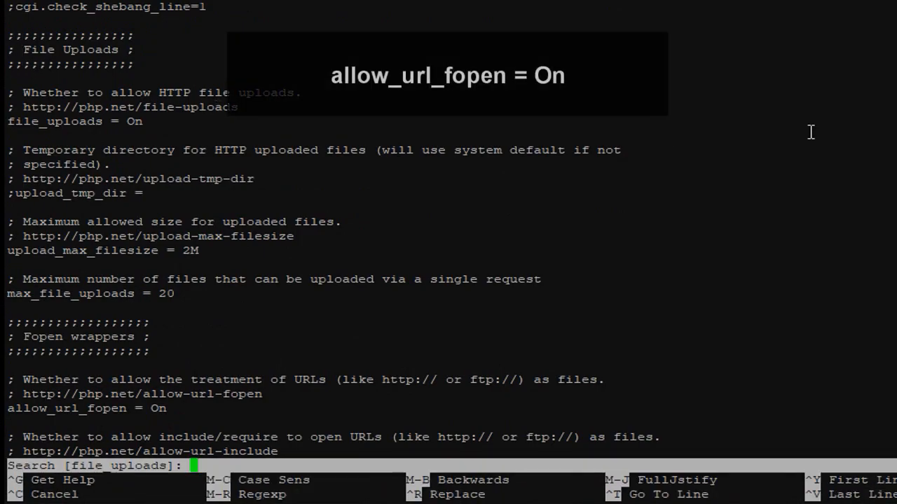
{"action": "type", "text": "allow"}
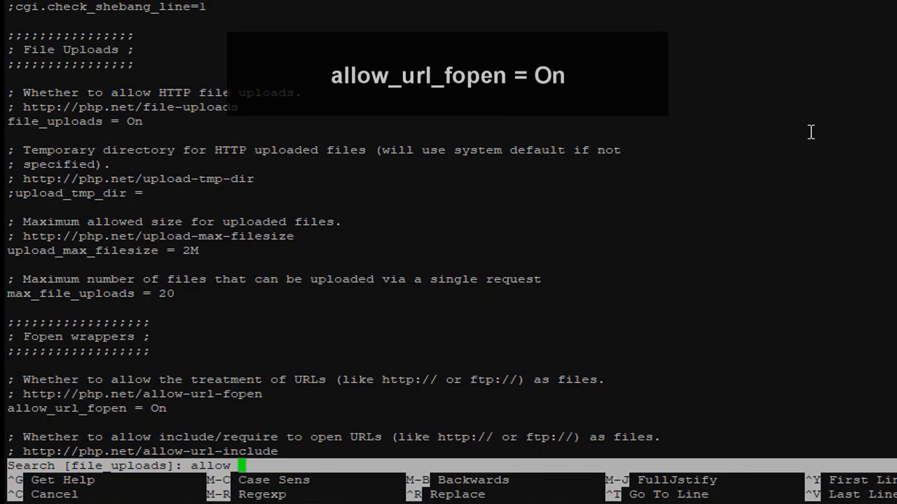
{"action": "type", "text": "_url_fope"}
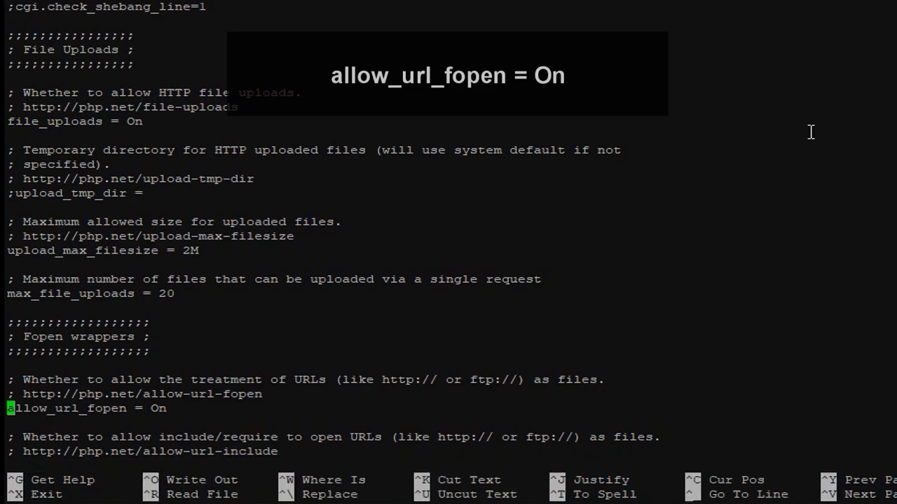
{"action": "key", "text": "ctrl+w"}
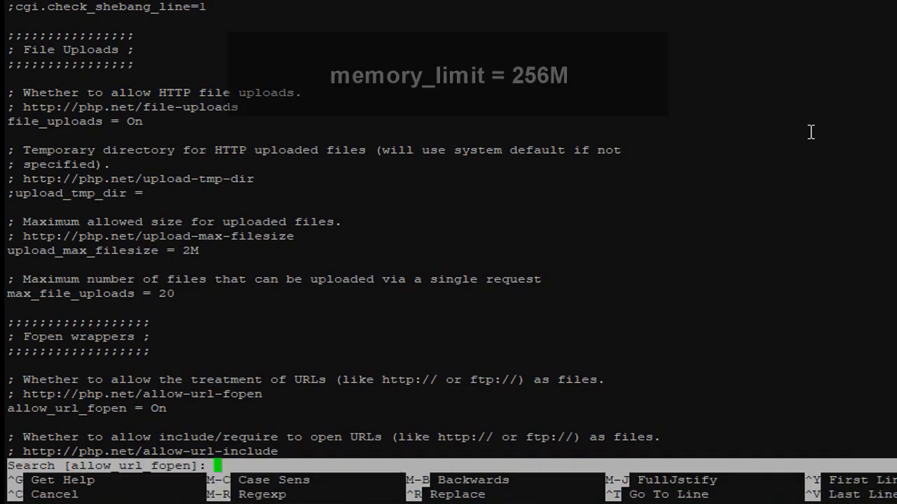
Set memory_limit in php.ini to 256M
{"action": "type", "text": "memory_l"}
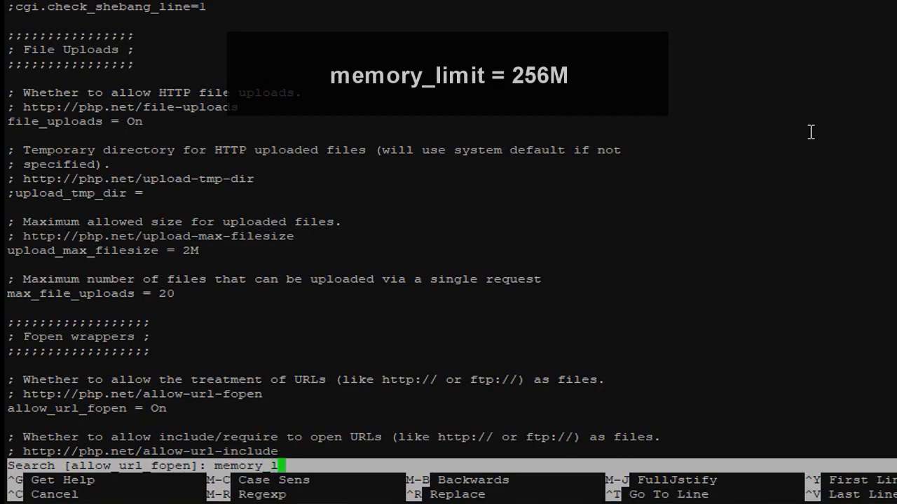
{"action": "key", "text": "Return"}
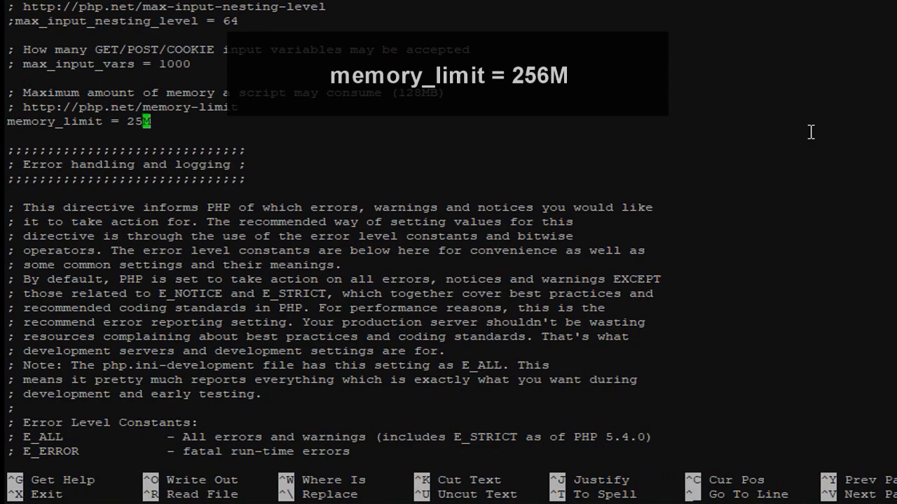
{"action": "type", "text": "6"}
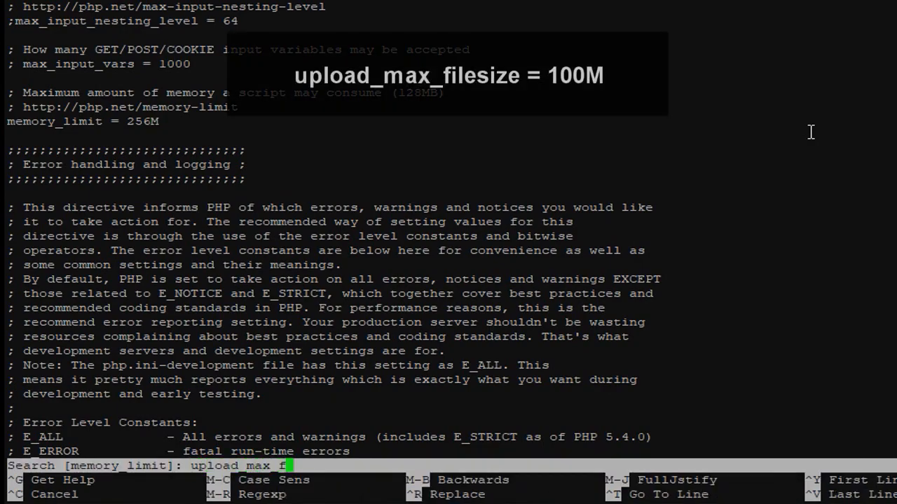
{"action": "key", "text": "Return"}
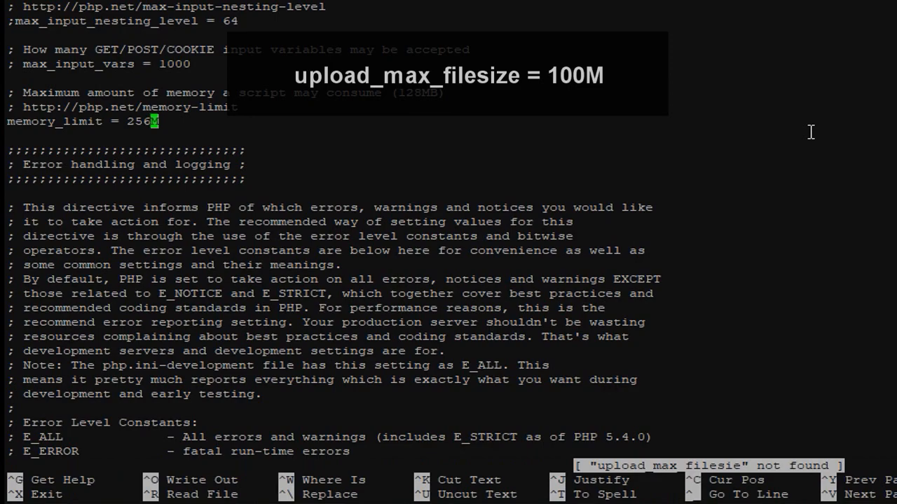
Change upload_max_filesize in php.ini from 2M to 100M
{"action": "key", "text": "ctrl+w"}
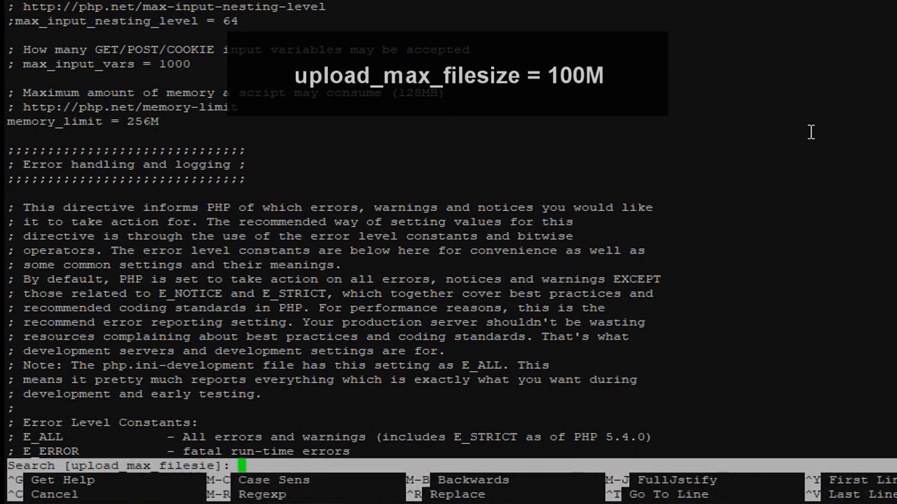
{"action": "type", "text": "max"}
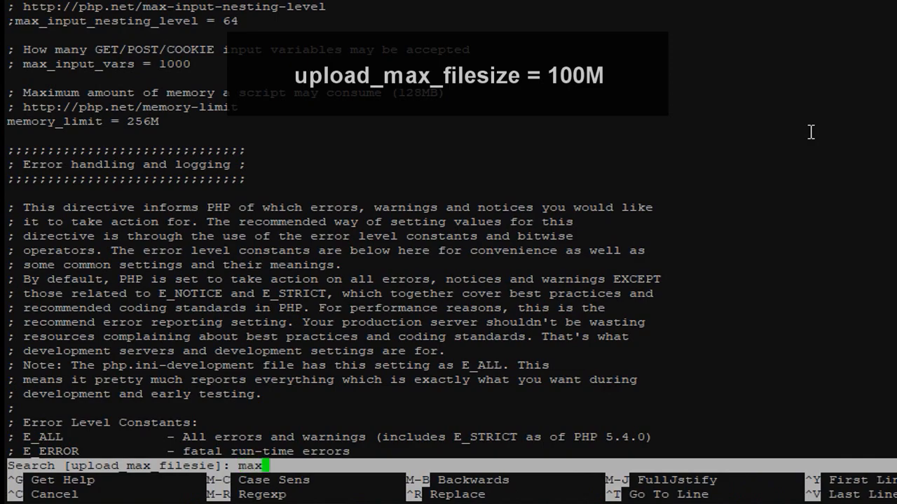
{"action": "type", "text": "upload"}
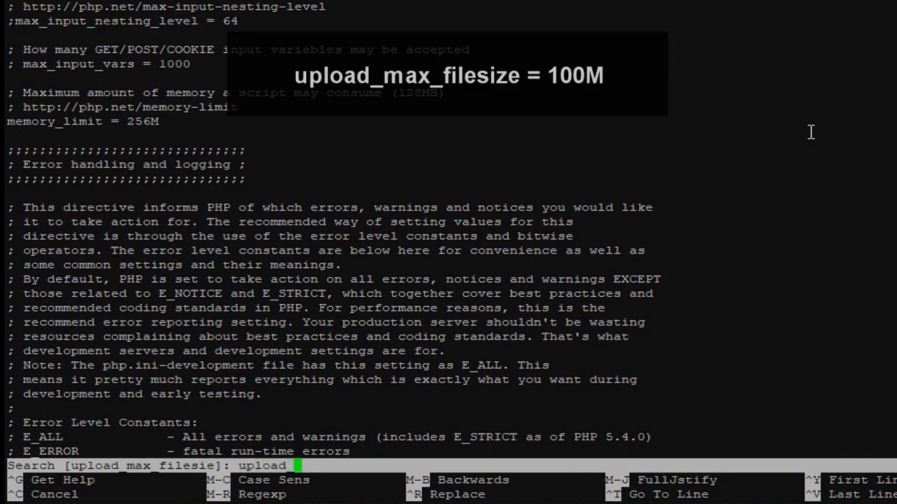
{"action": "key", "text": "Return"}
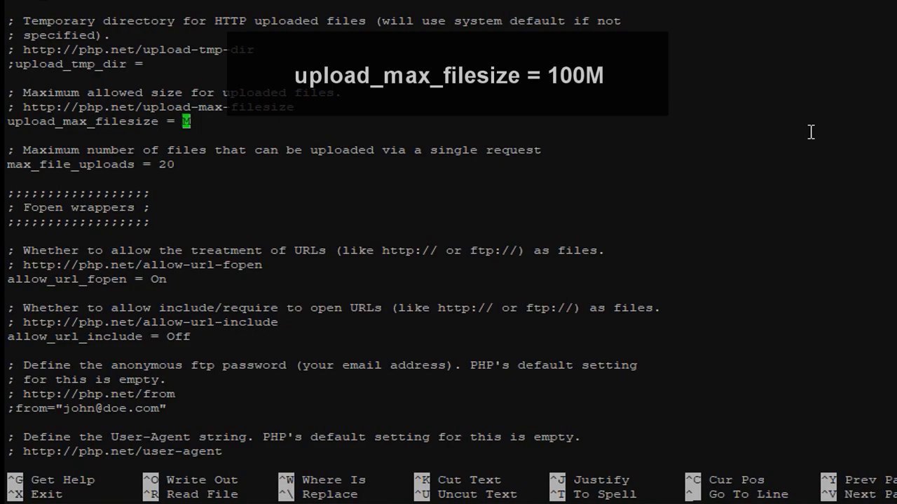
{"action": "type", "text": "100"}
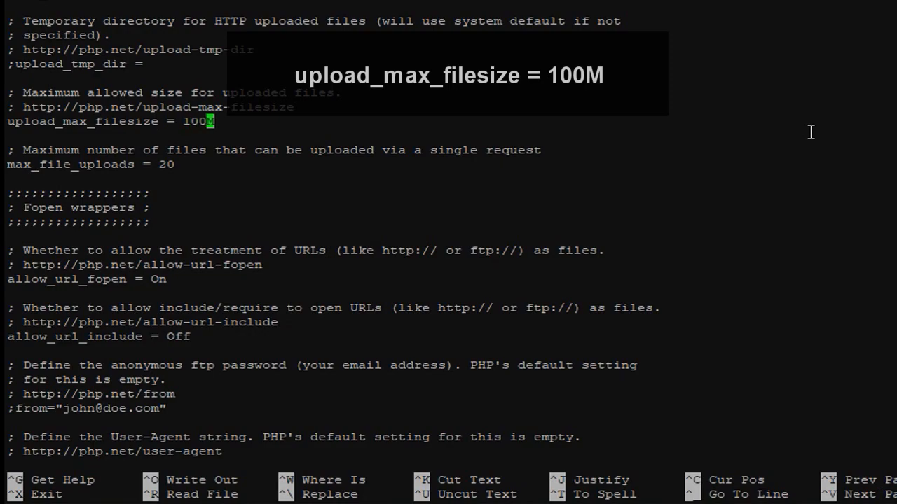
{"action": "key", "text": "ctrl+w"}
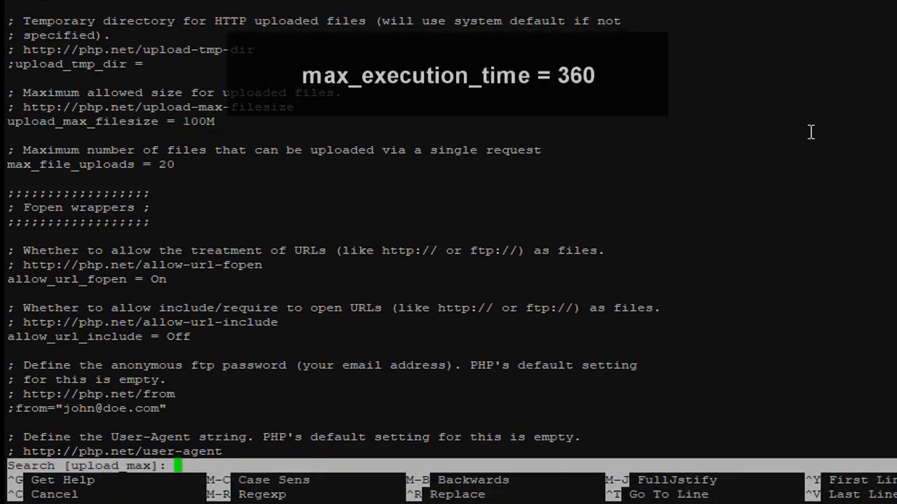
Change max_execution_time in php.ini from 30 to 360
{"action": "type", "text": "max exec"}
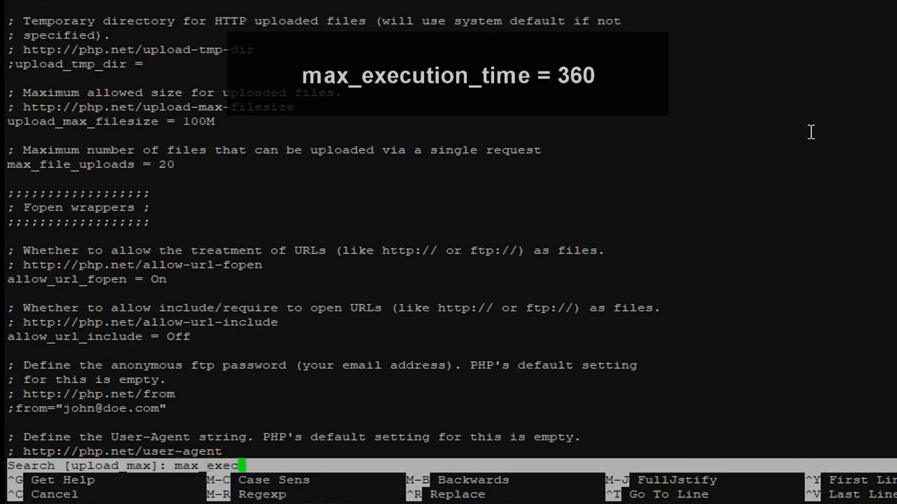
{"action": "key", "text": "Return"}
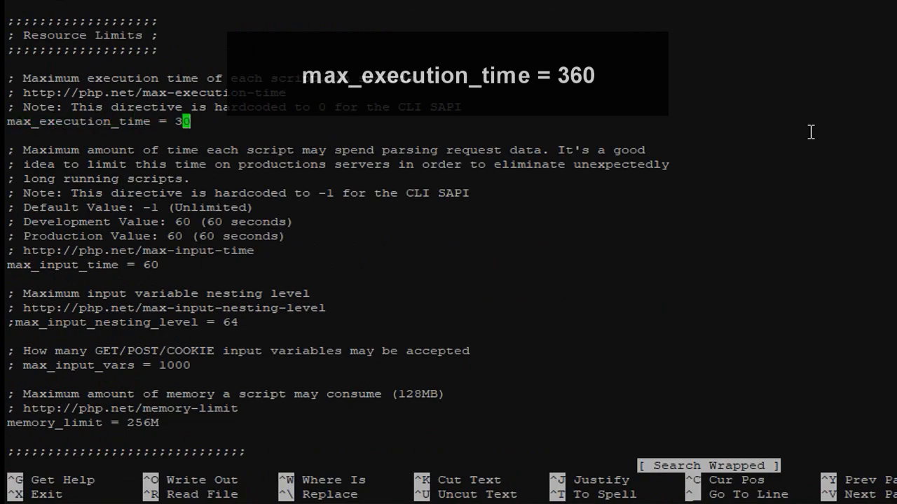
{"action": "type", "text": "60"}
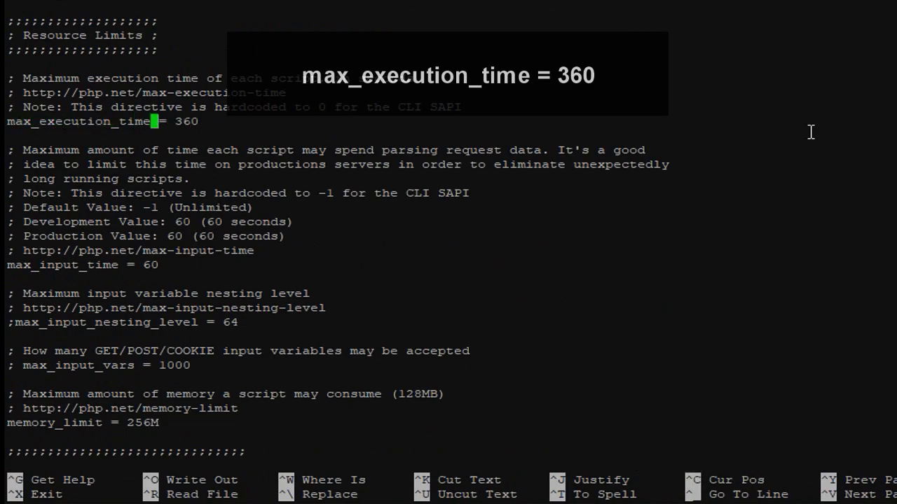
{"action": "key", "text": "ctrl+w"}
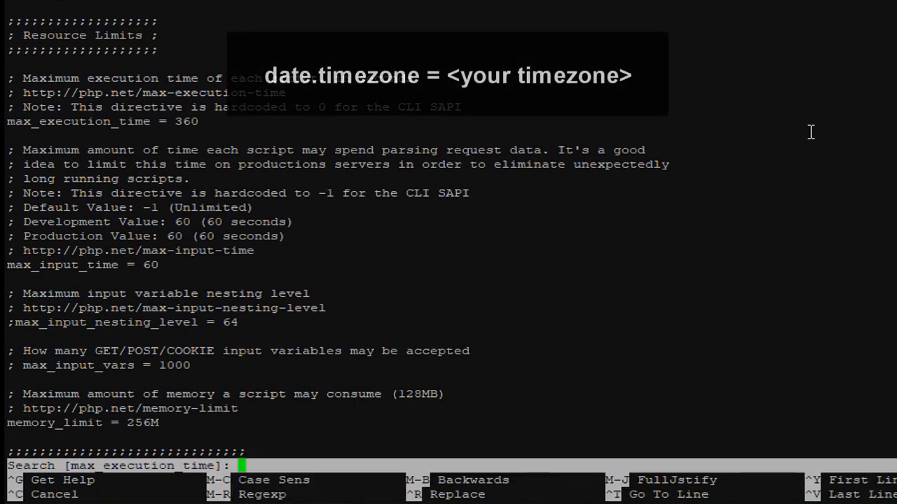
{"action": "type", "text": "date."}
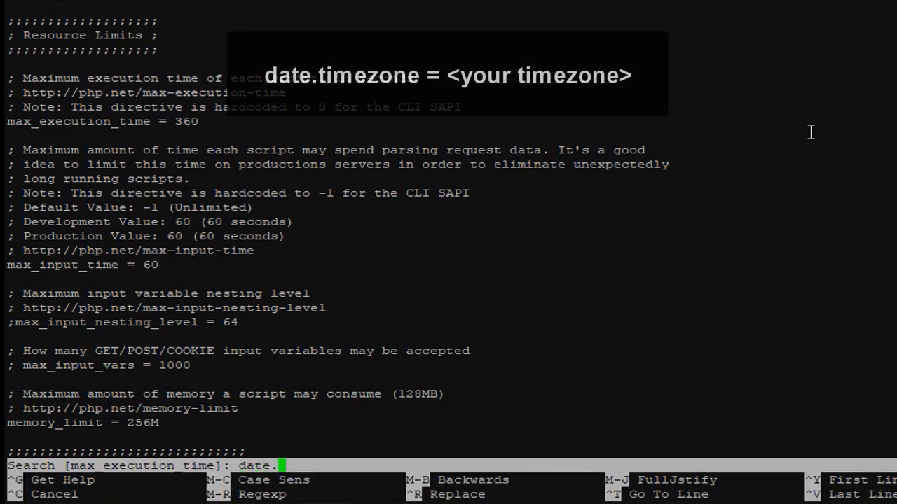
Set date.timezone to Europe/Warsaw, then save php.ini and exit nano
{"action": "key", "text": "Return"}
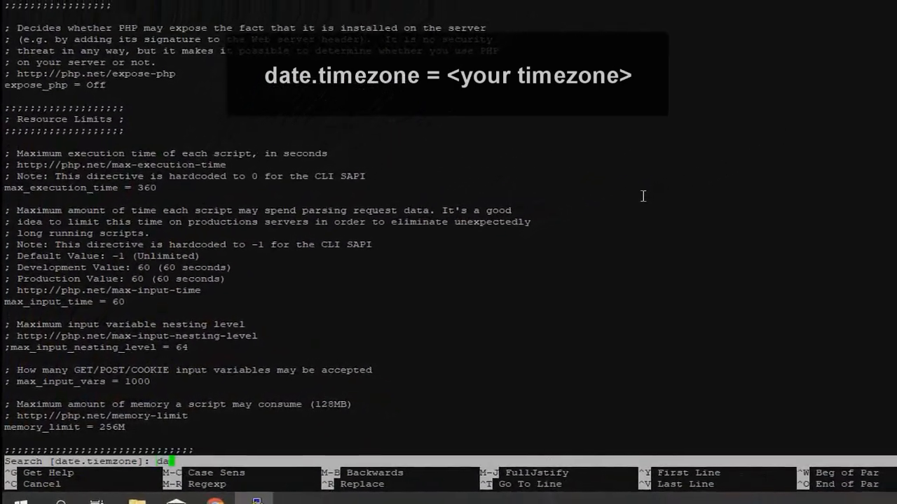
{"action": "key", "text": "Return"}
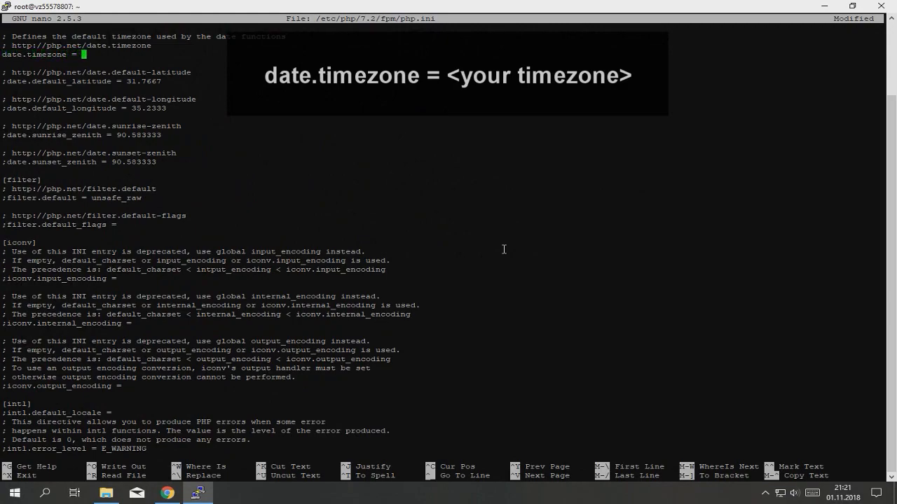
{"action": "type", "text": "Europe/Warsaw"}
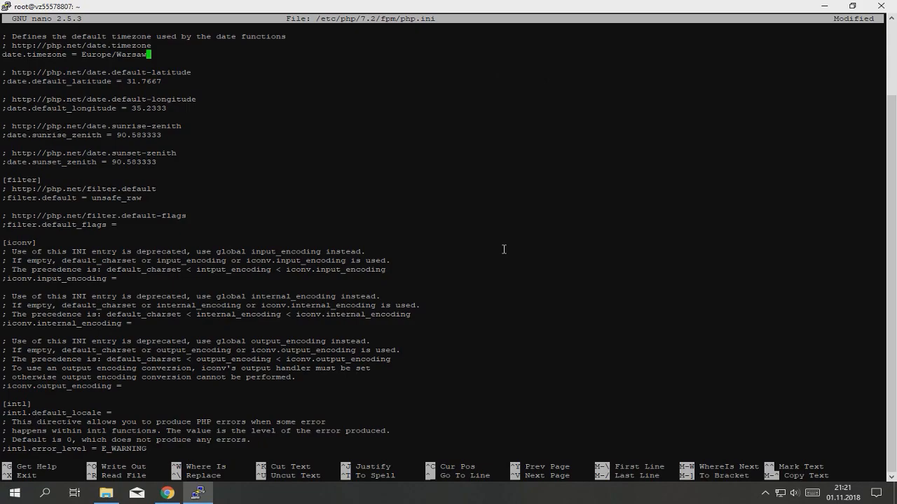
{"action": "key", "text": "ctrl+x"}
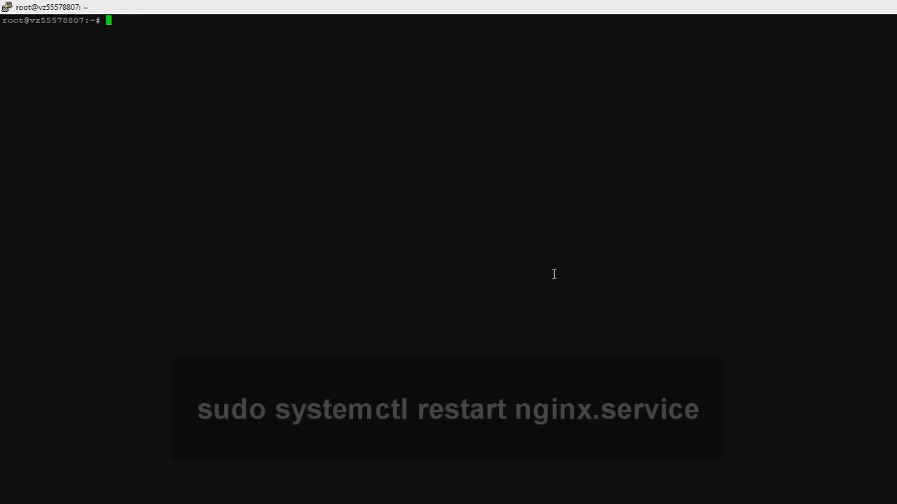
Restart Nginx with sudo systemctl restart nginx.service
{"action": "type", "text": "sudo systemctl"}
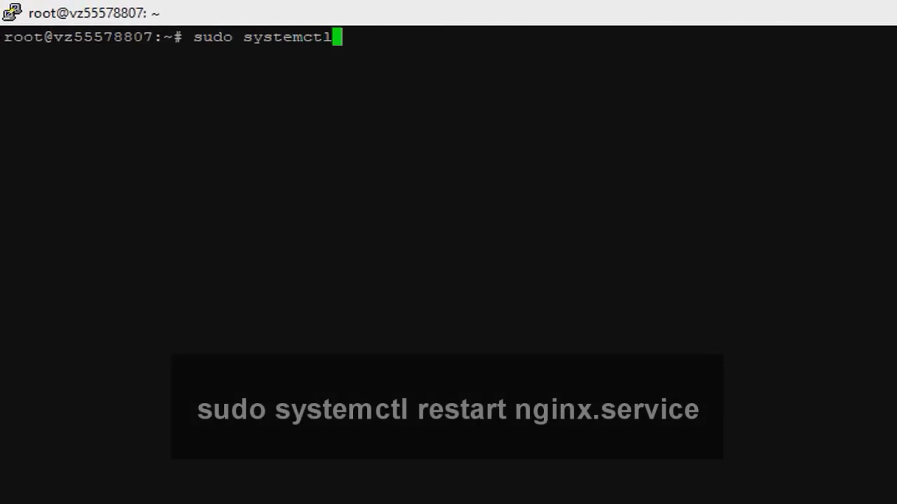
{"action": "type", "text": "restart ng"}
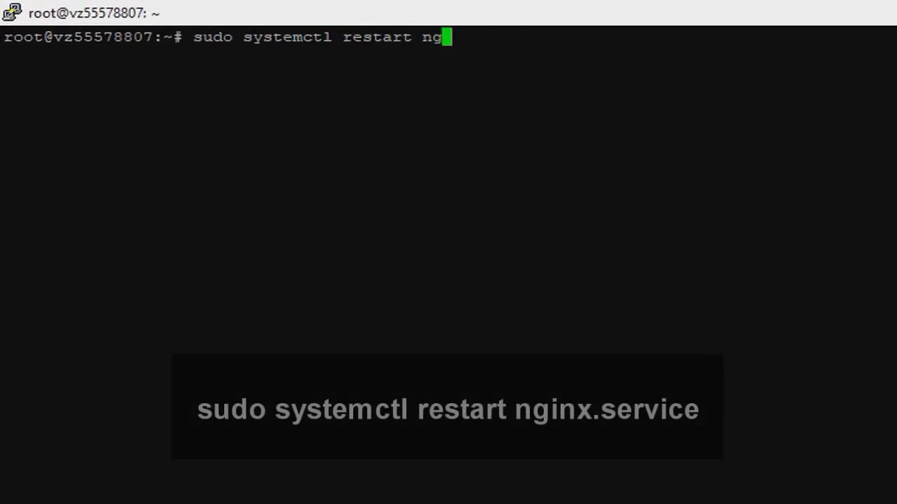
{"action": "type", "text": "inx.ser"}
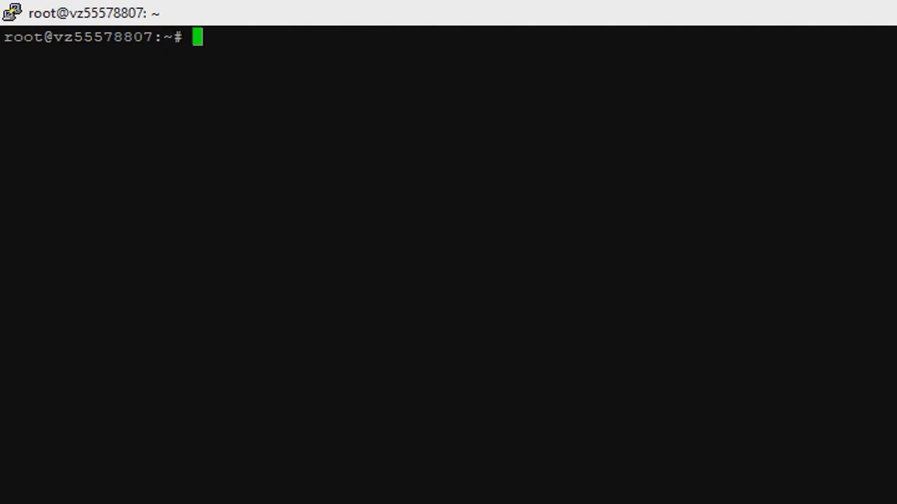
{"action": "type", "text": "sudo"}
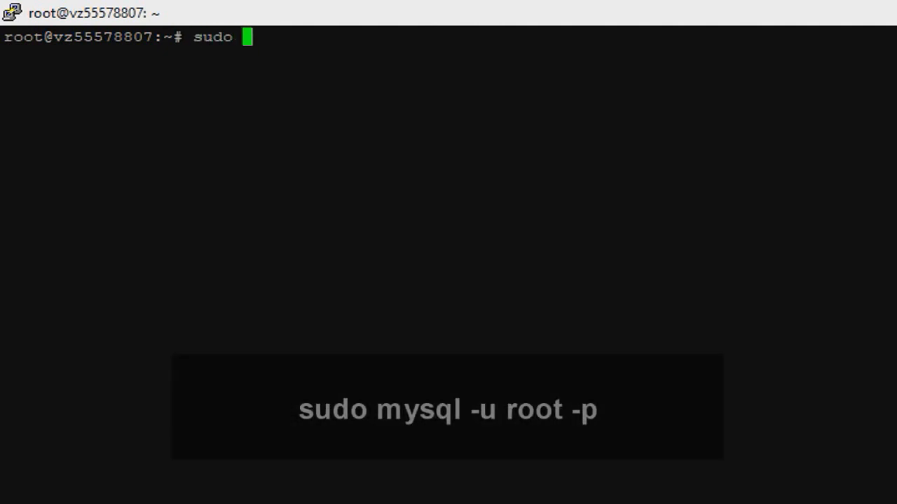
Log in to the MariaDB client as root with mysql -u root -p
{"action": "type", "text": "mysql"}
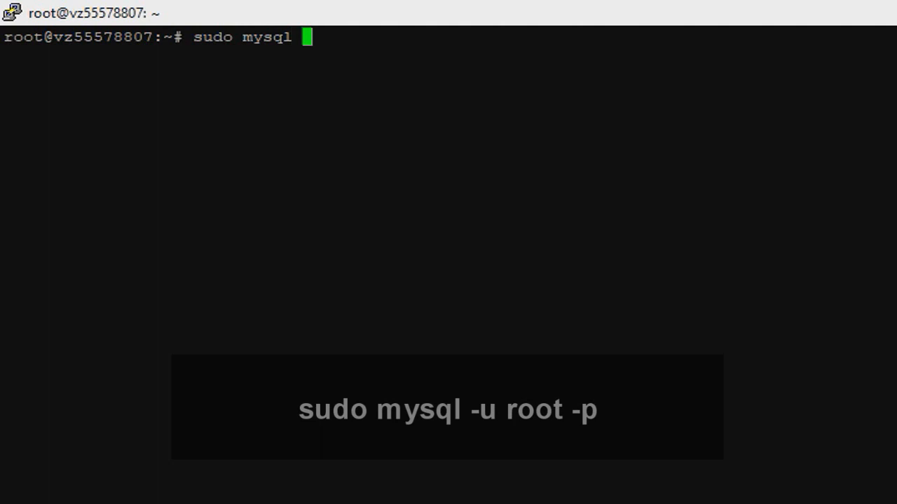
{"action": "type", "text": "-u root"}
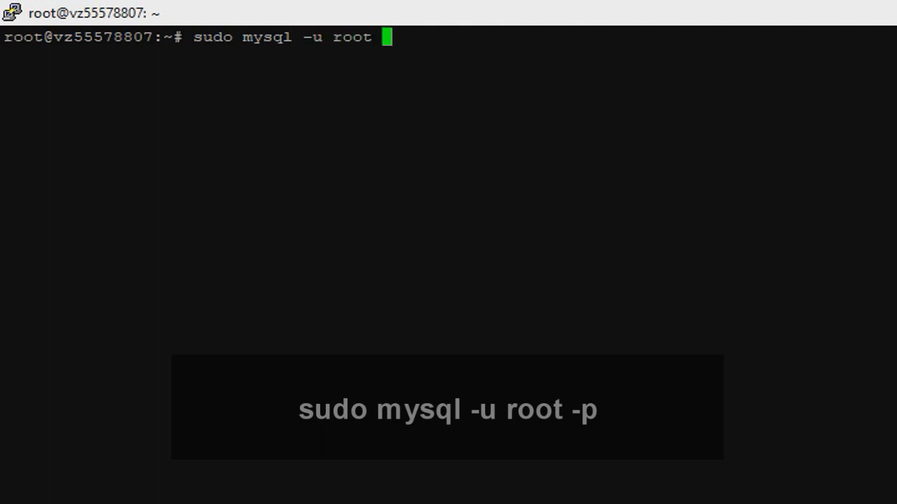
{"action": "type", "text": "-p"}
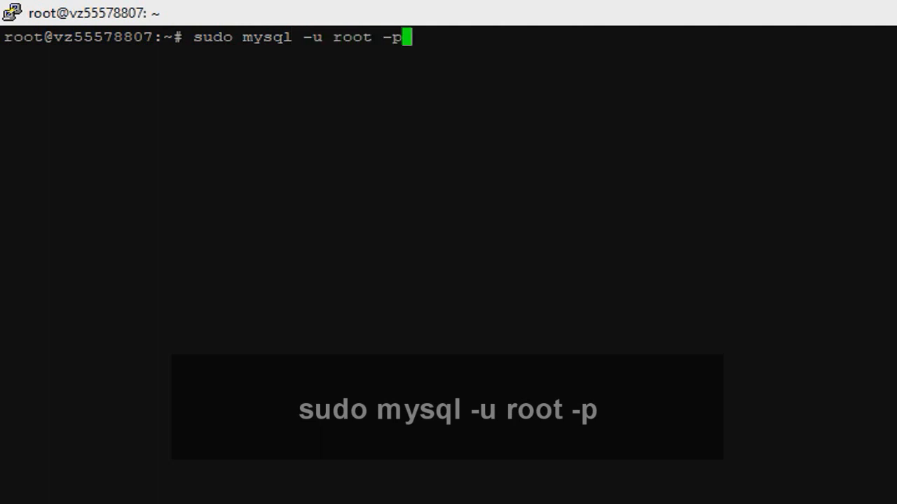
{"action": "key", "text": "Return"}
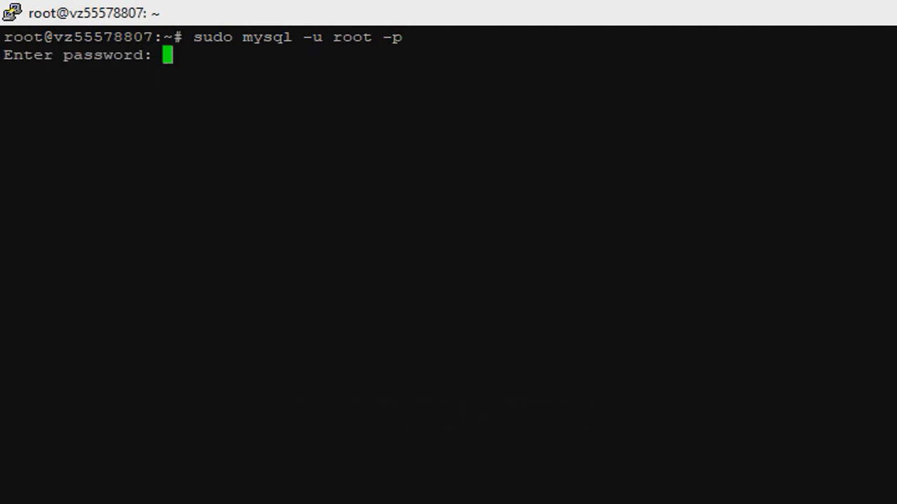
{"action": "key", "text": "Return"}
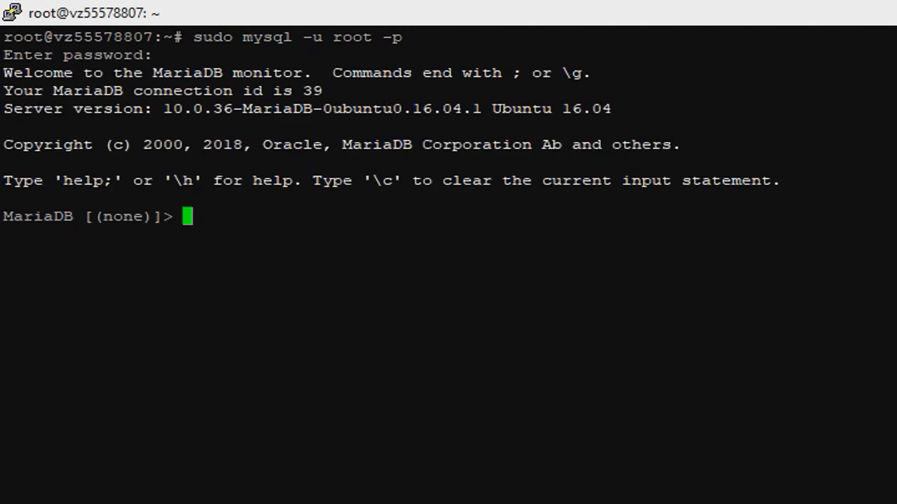
Create the database drupal_blog
{"action": "type", "text": "CREATE DA"}
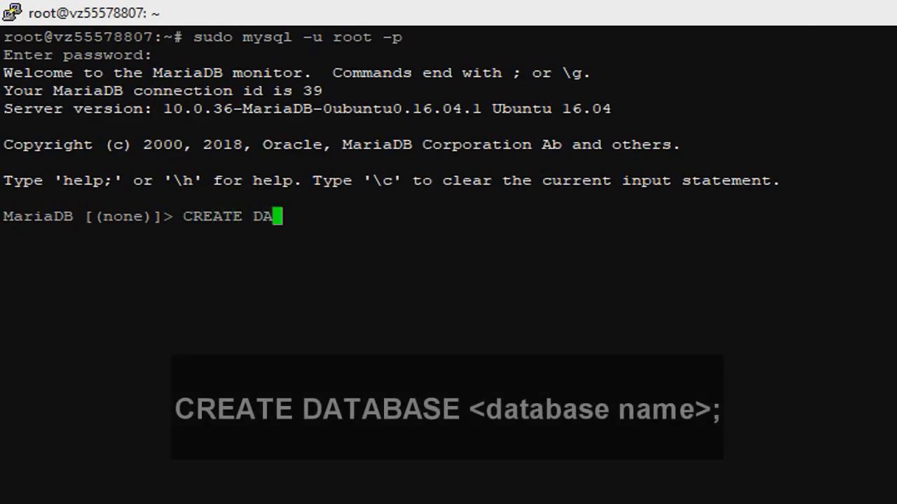
{"action": "type", "text": "TABASE"}
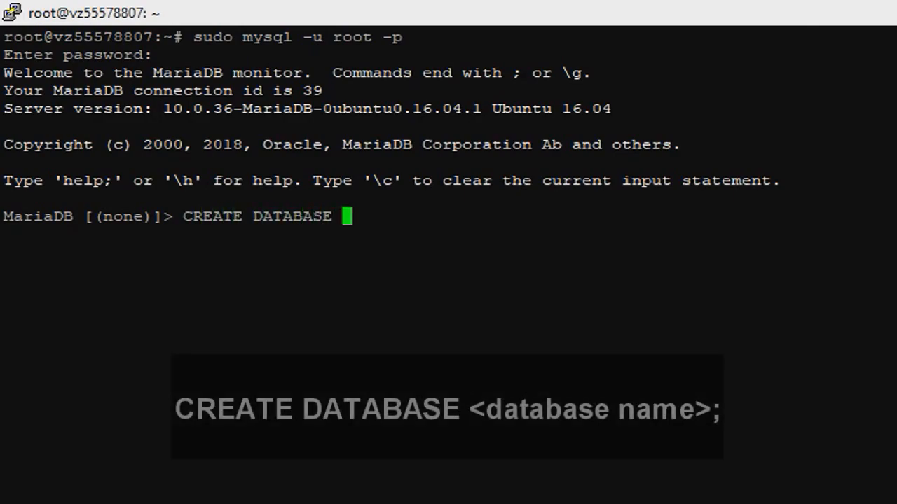
{"action": "type", "text": "drupalblo"}
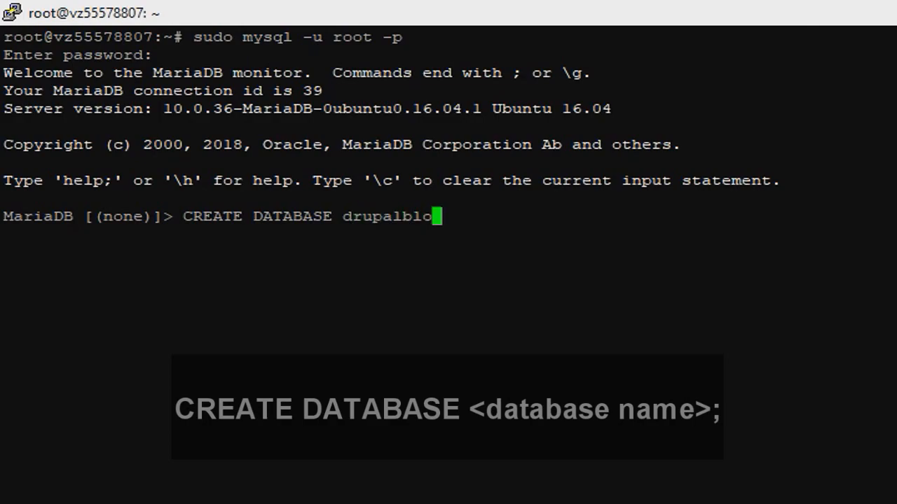
{"action": "type", "text": "g"}
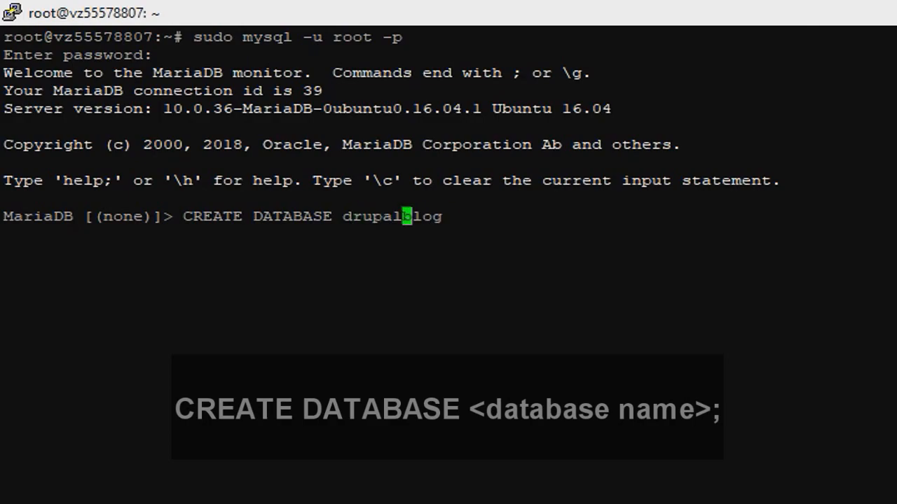
{"action": "type", "text": "_"}
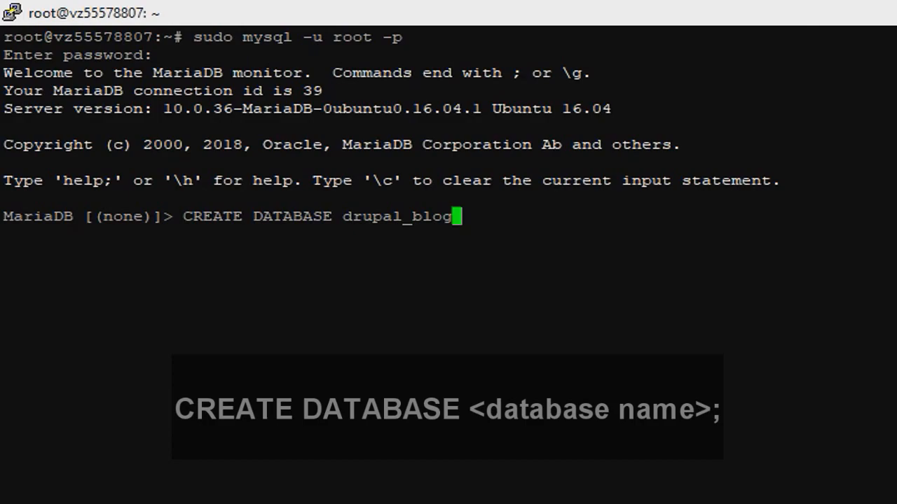
{"action": "type", "text": ";"}
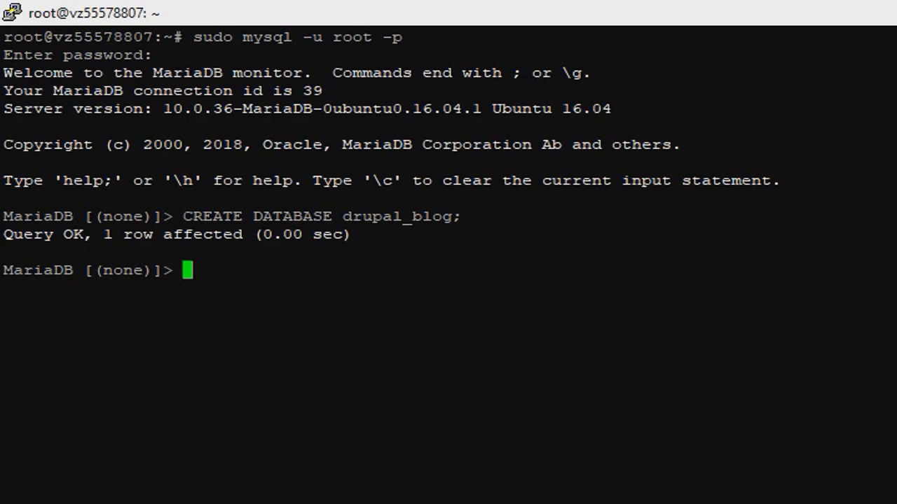
{"action": "type", "text": "C"}
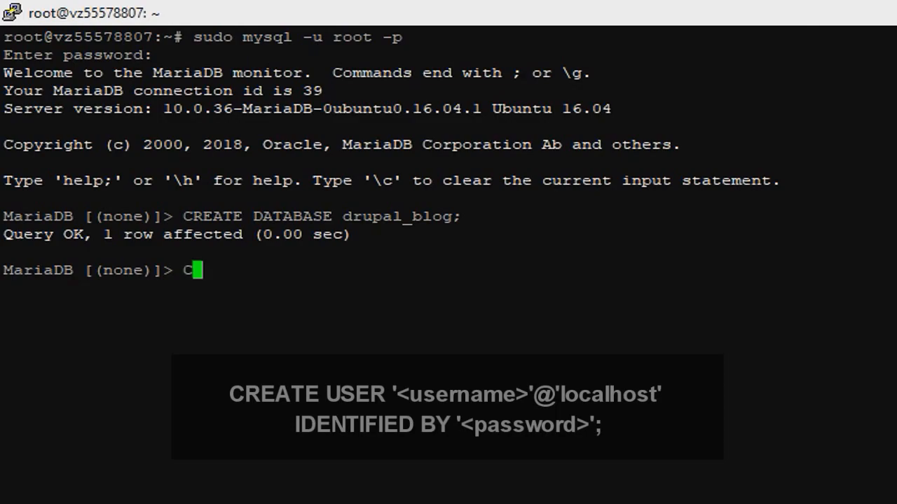
{"action": "type", "text": "REATE USER"}
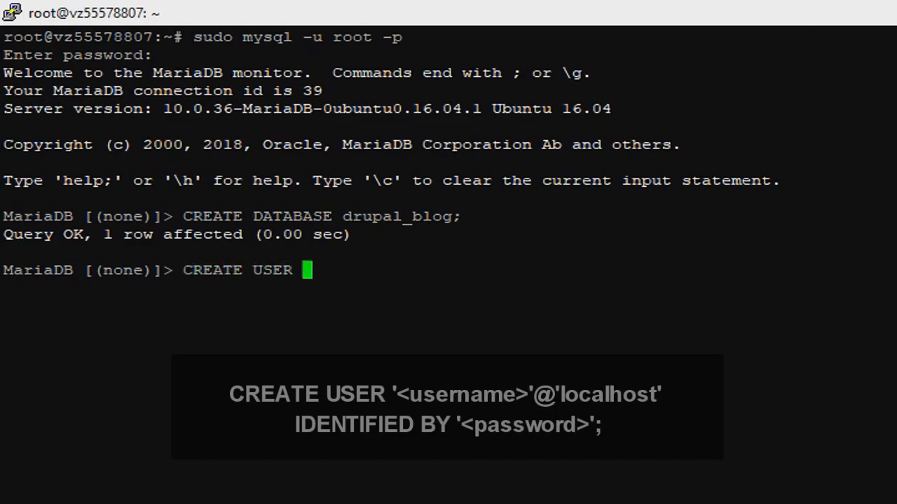
{"action": "type", "text": "'drupa"}
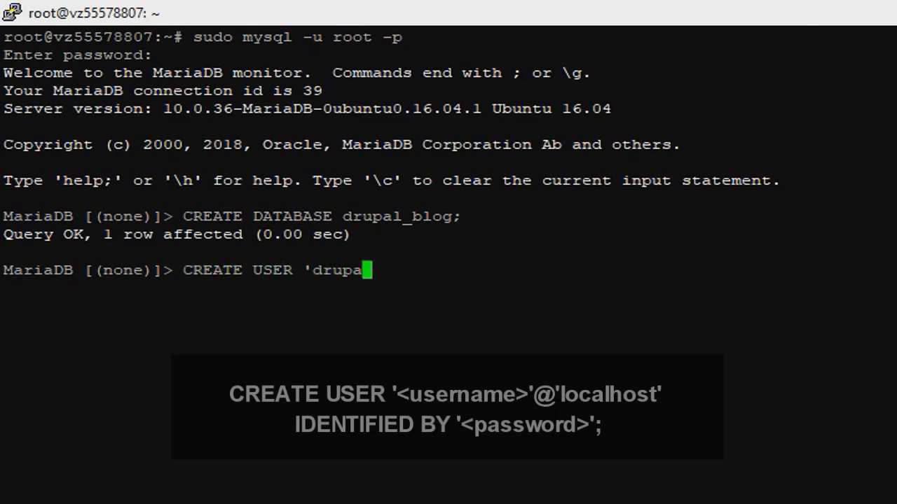
{"action": "type", "text": "l"}
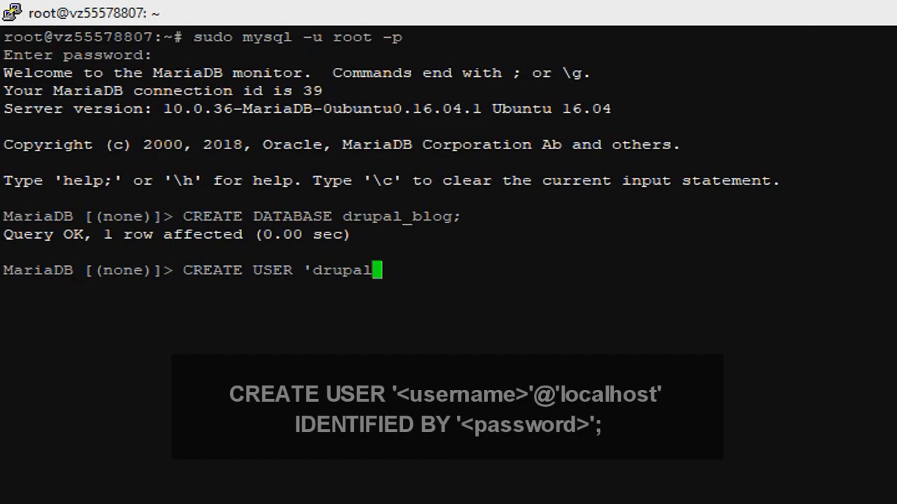
{"action": "type", "text": "'@'"}
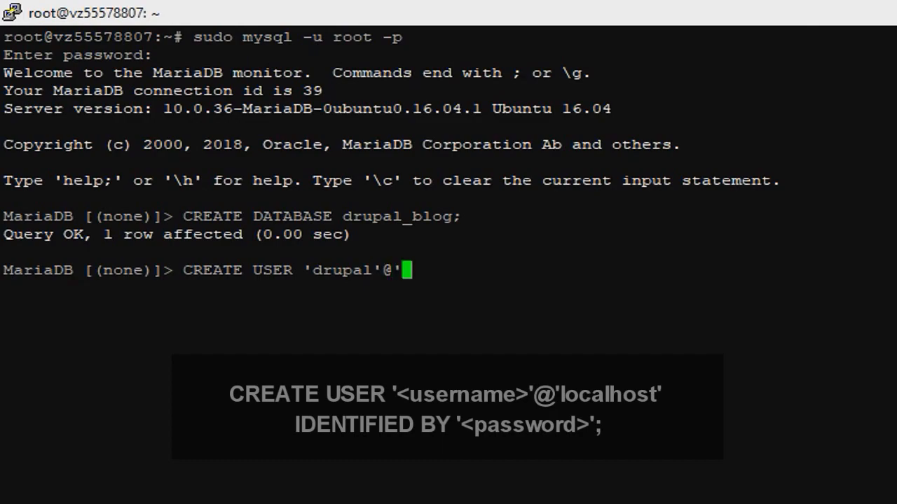
{"action": "type", "text": "localhost"}
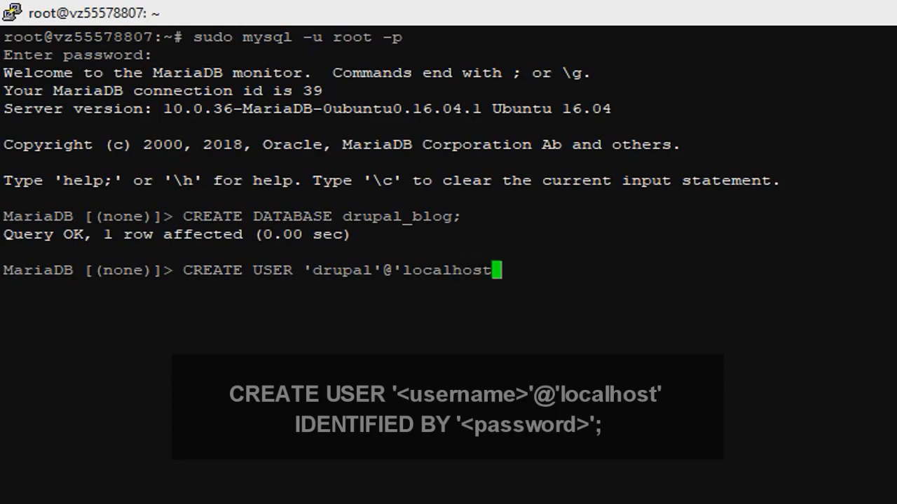
{"action": "type", "text": "'"}
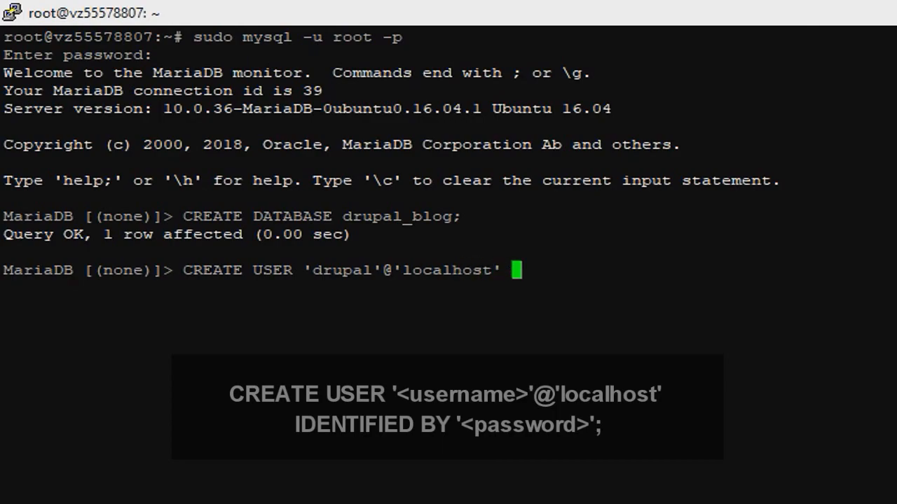
{"action": "type", "text": "IDENTIFIED BY"}
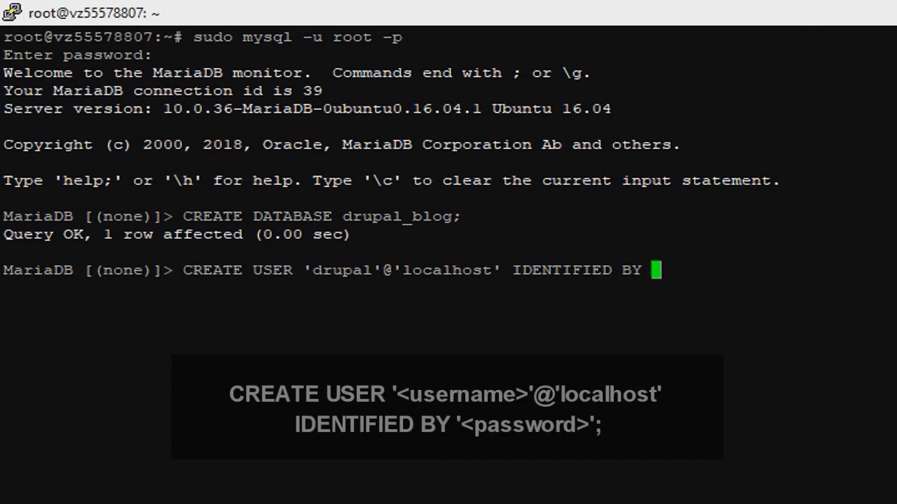
{"action": "type", "text": "'"}
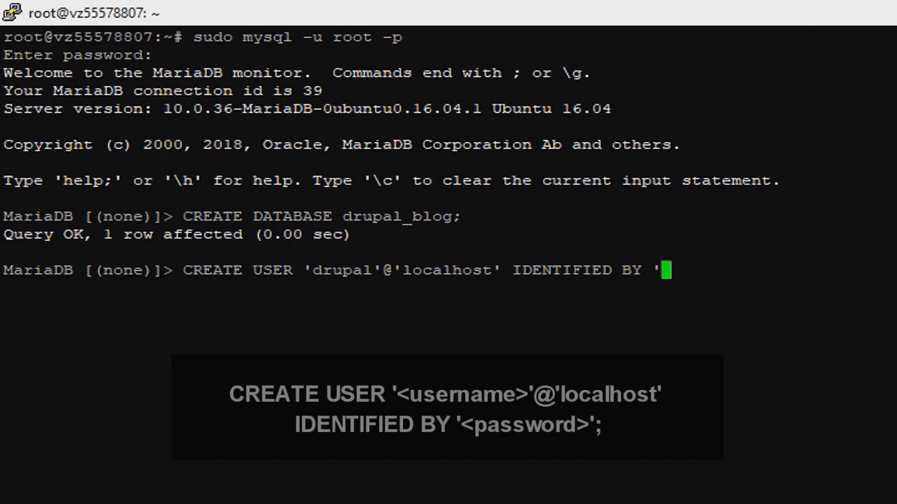
{"action": "type", "text": "new_pa"}
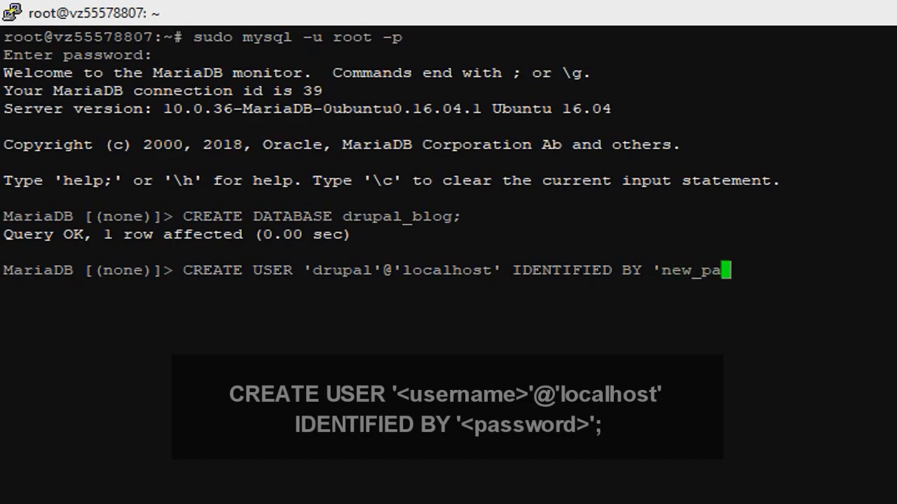
{"action": "type", "text": "ssword"}
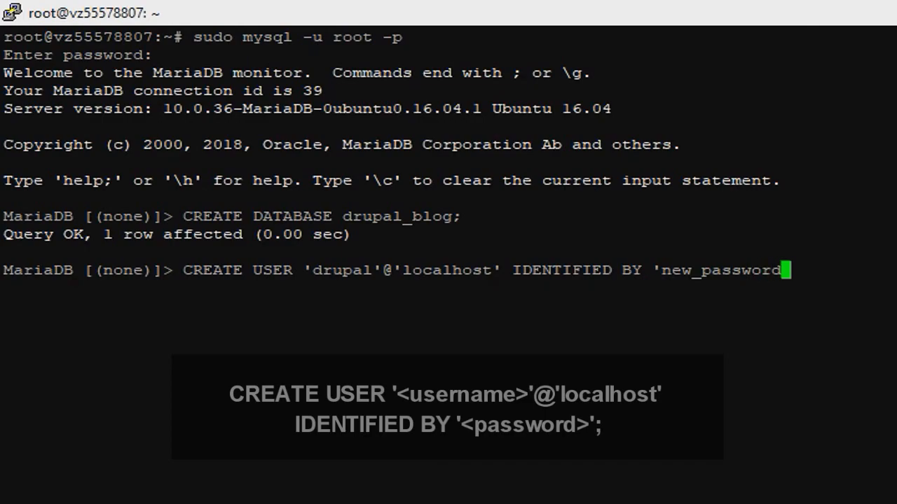
{"action": "type", "text": "';"}
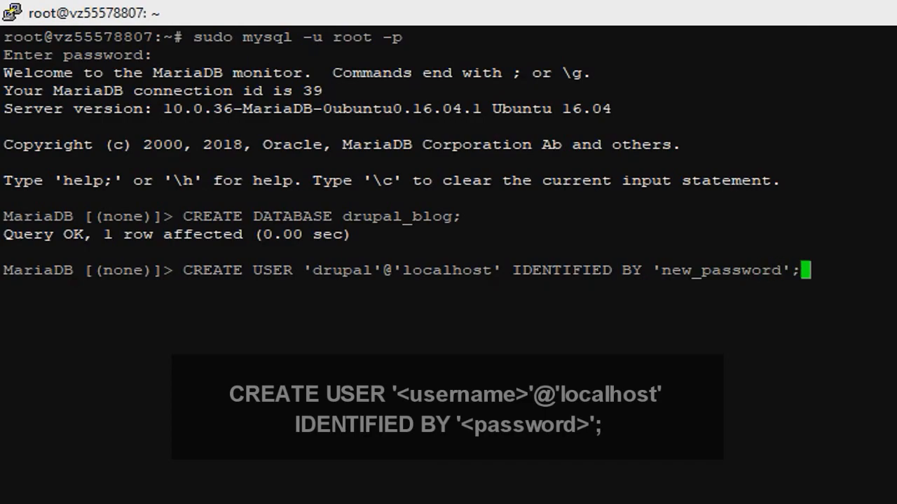
{"action": "key", "text": "Return"}
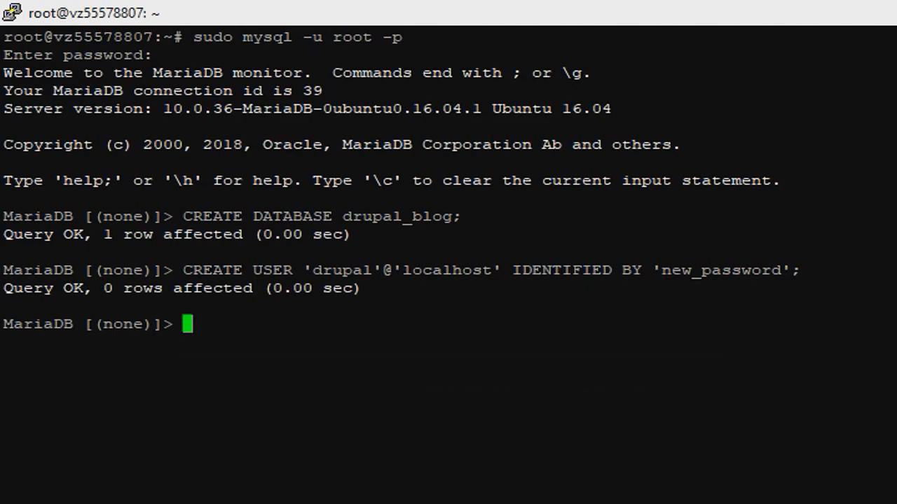
{"action": "type", "text": "GRANT ALL"}
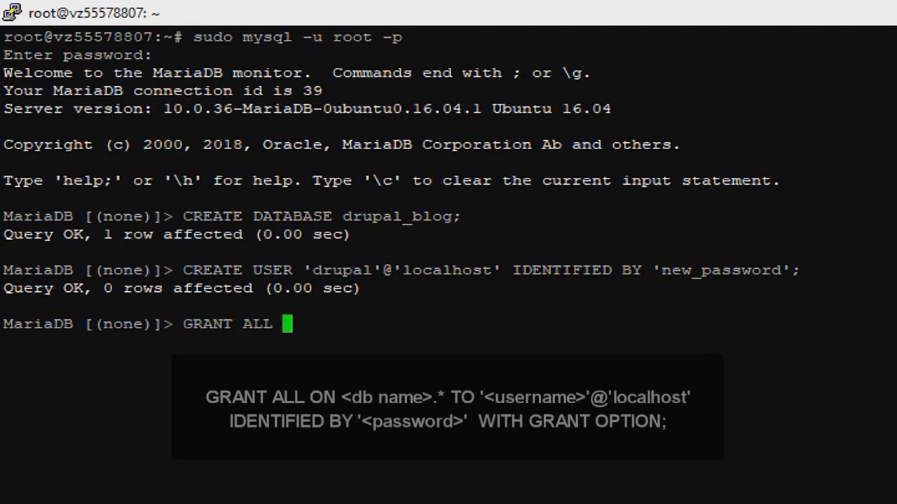
Grant all on drupal_blog.* to 'drupal'@'localhost' with grant option
{"action": "type", "text": "ON"}
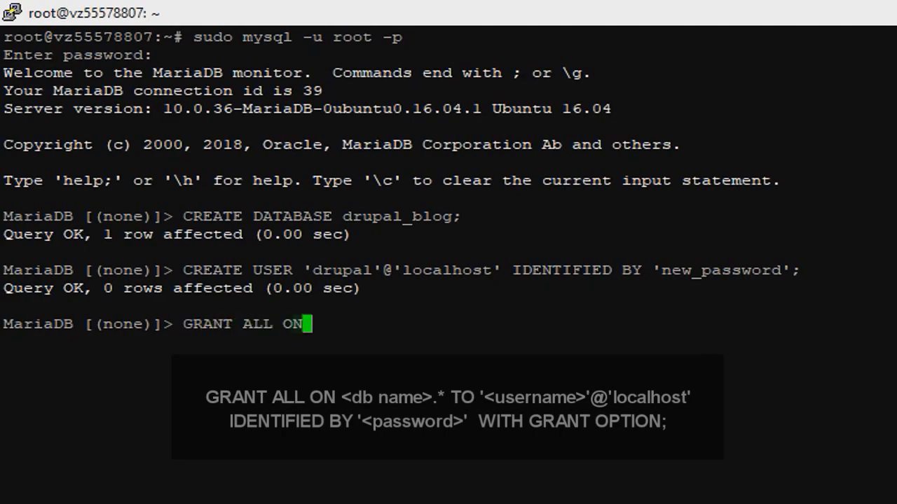
{"action": "type", "text": "drupal_"}
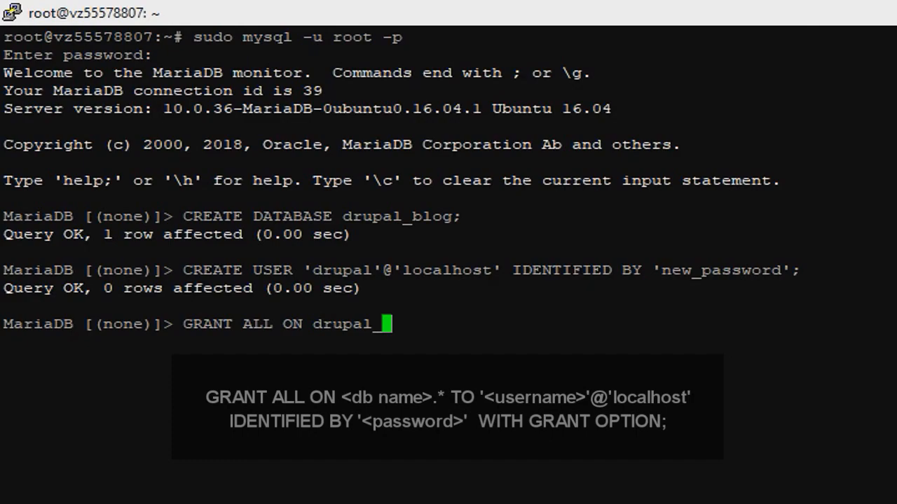
{"action": "type", "text": "blog."}
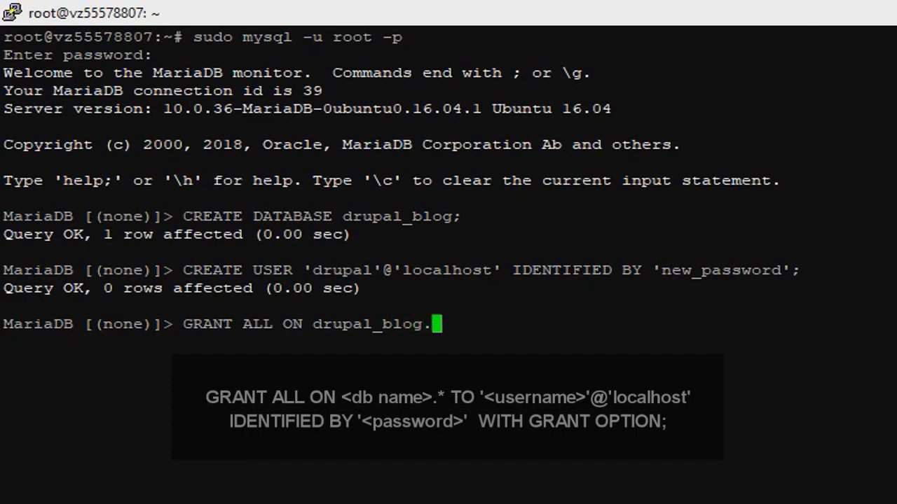
{"action": "type", "text": "*"}
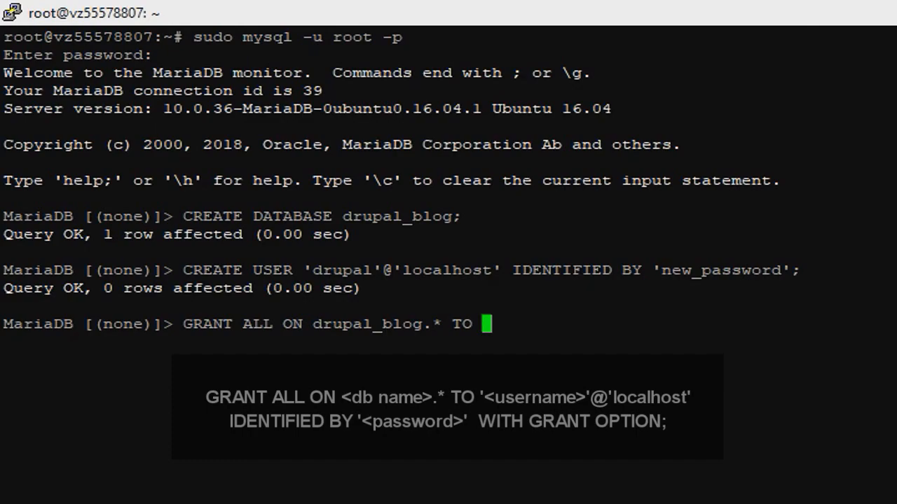
{"action": "type", "text": "'drupal"}
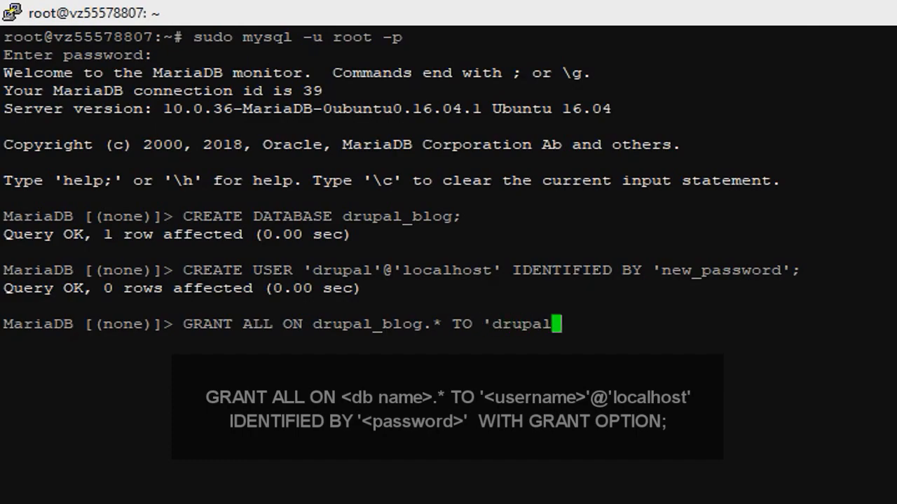
{"action": "type", "text": "'@'lo"}
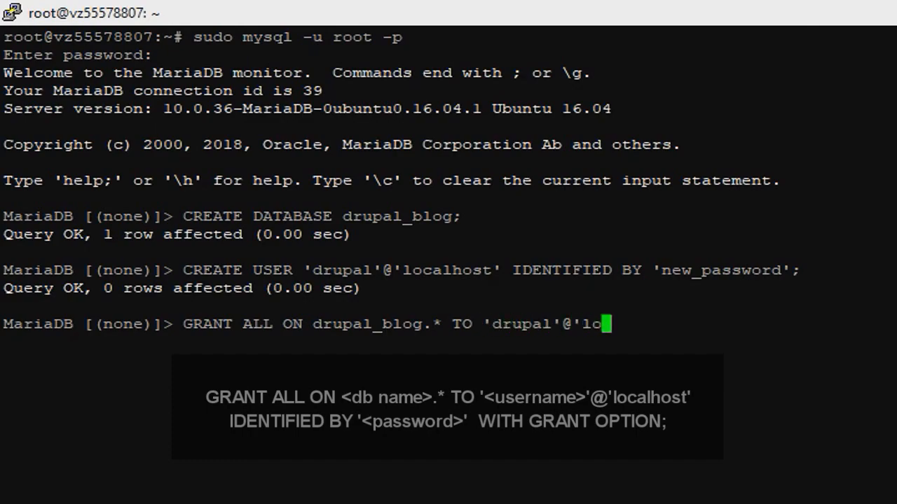
{"action": "type", "text": "calhost'"}
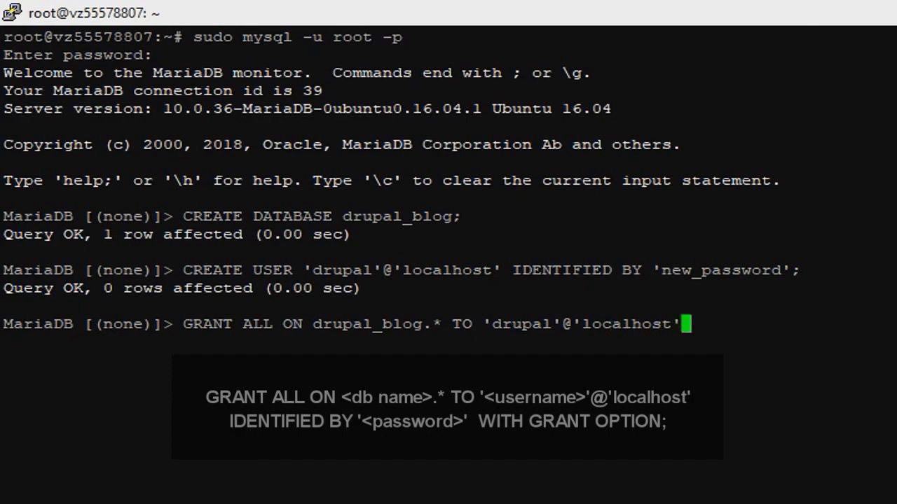
{"action": "type", "text": "IDE"}
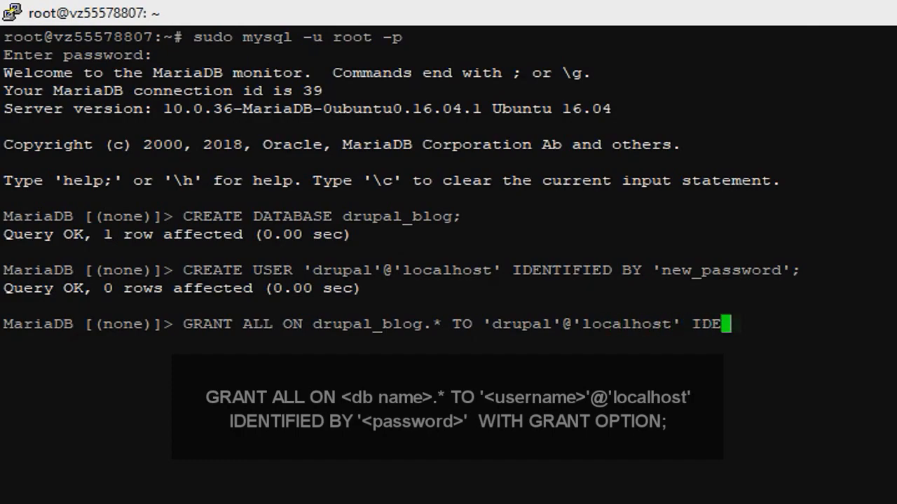
{"action": "type", "text": "NT"}
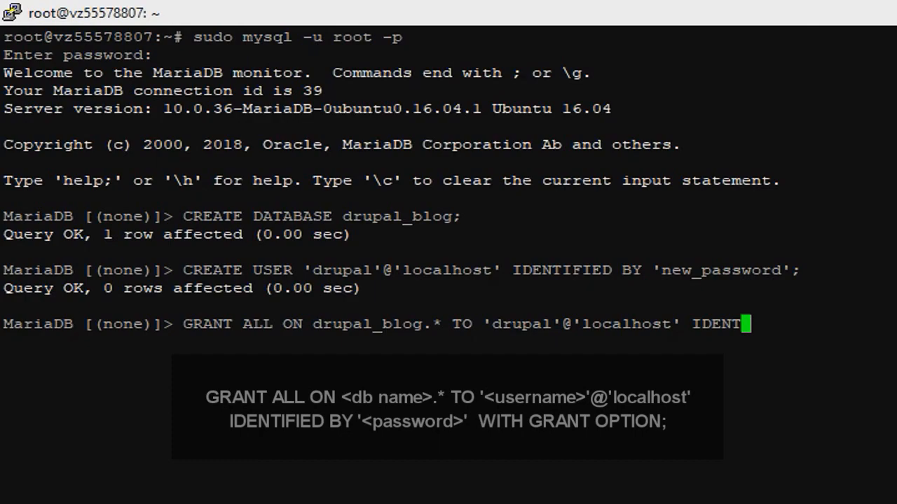
{"action": "type", "text": "FIED by '"}
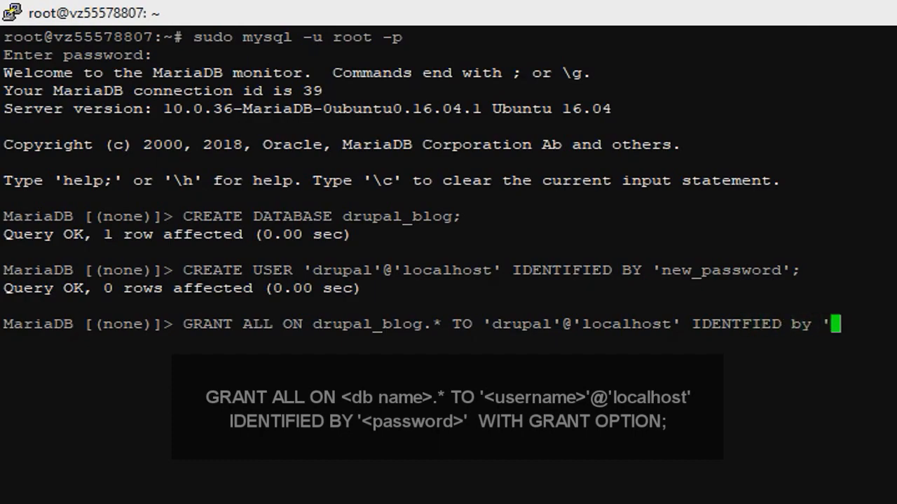
{"action": "type", "text": "new_password'"}
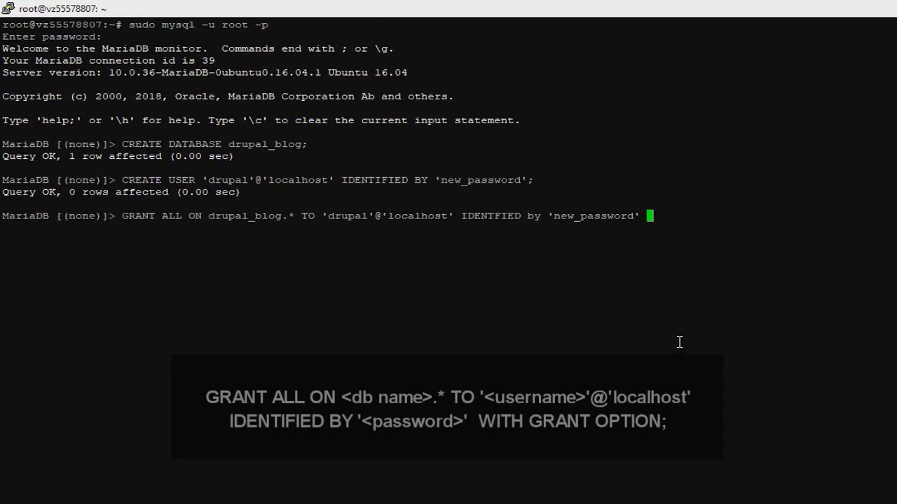
{"action": "type", "text": "WITH GRANT"}
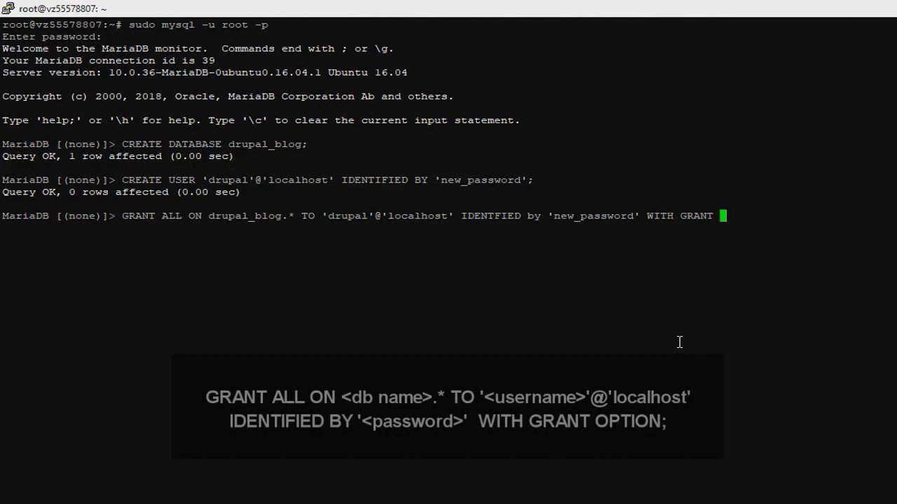
{"action": "type", "text": "OPTION;"}
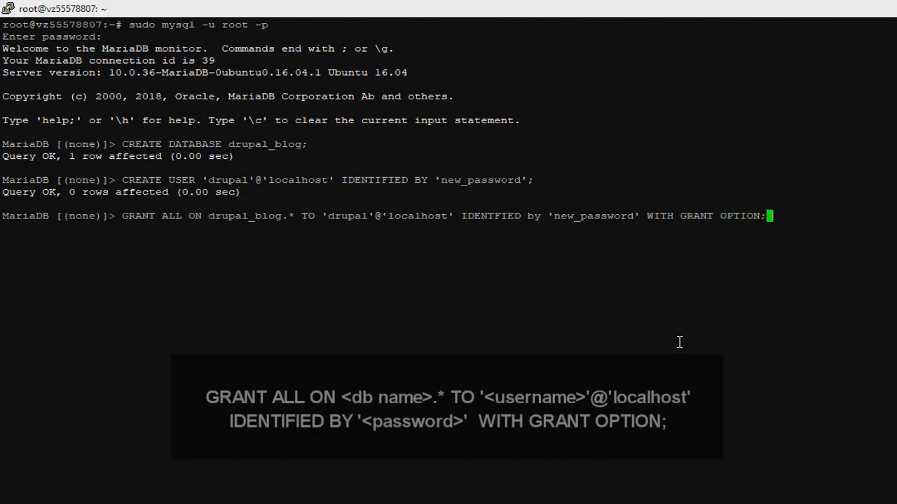
{"action": "key", "text": "Return"}
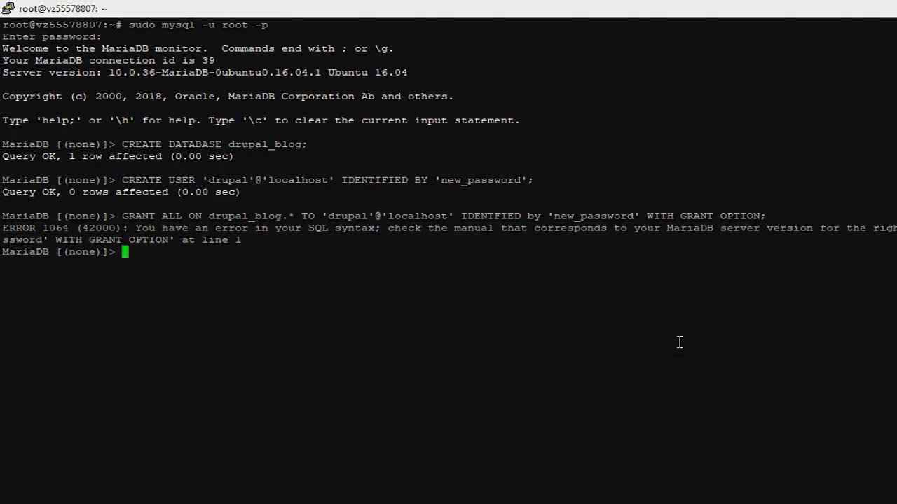
Rerun the corrected GRANT statement, flush privileges, and exit MariaDB
{"action": "type", "text": "GRANT ALL ON drupal_blog.* TO 'drupal'@'localhost' IDENTFIED by 'new_password' WITH GRANT OPTION;"}
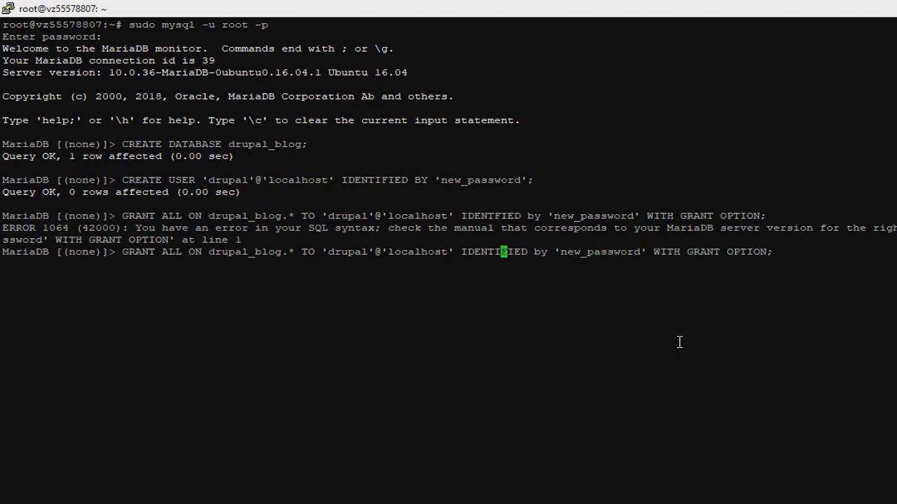
{"action": "key", "text": "Return"}
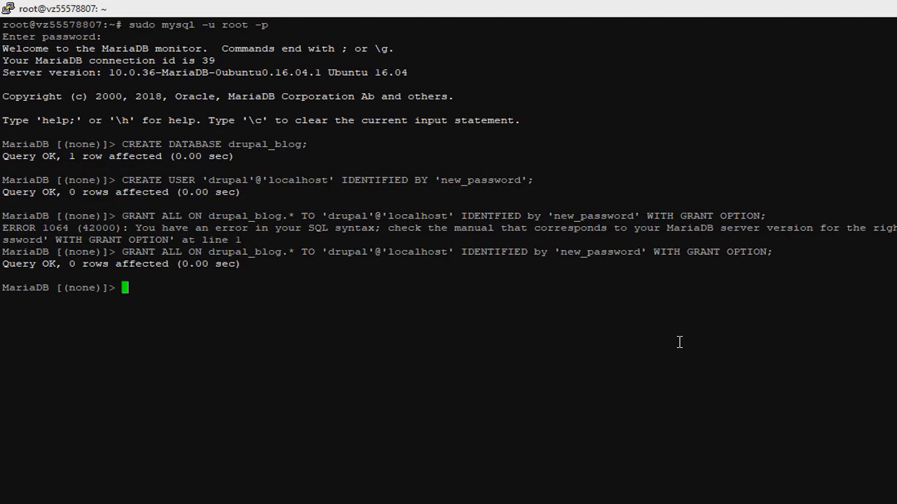
{"action": "type", "text": "FL"}
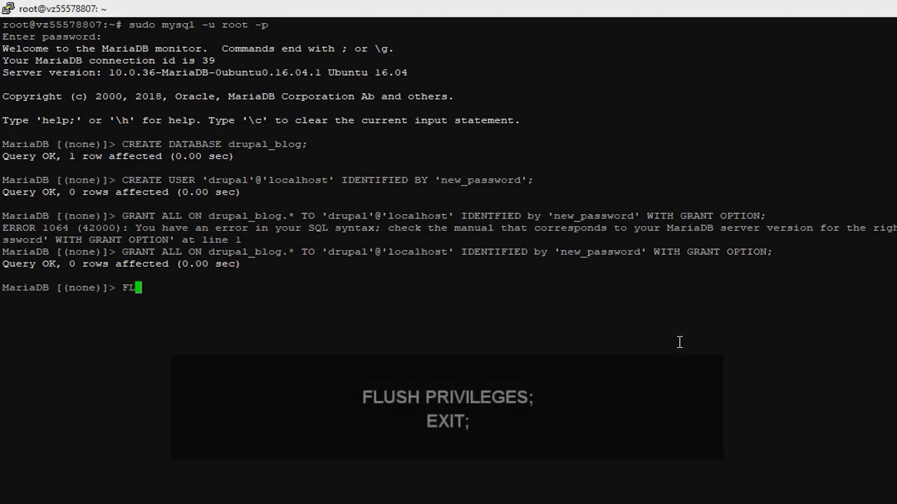
{"action": "type", "text": "USH PR"}
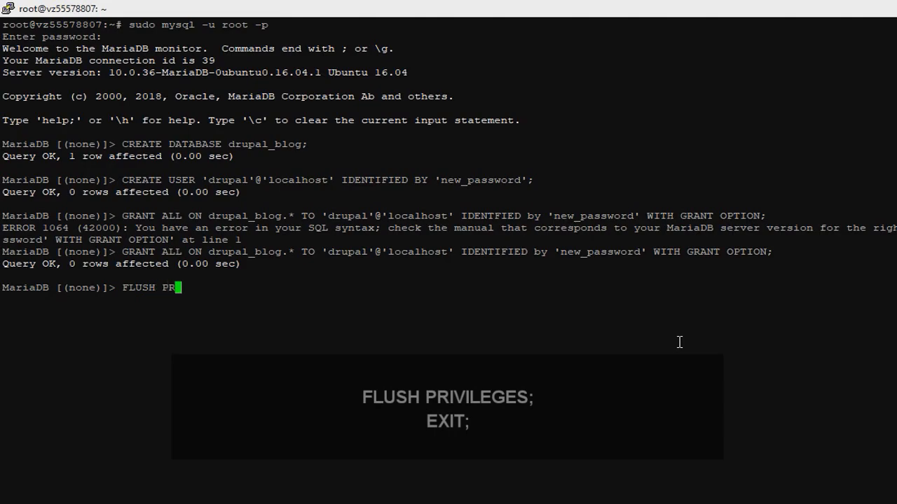
{"action": "type", "text": "IVILEGES"}
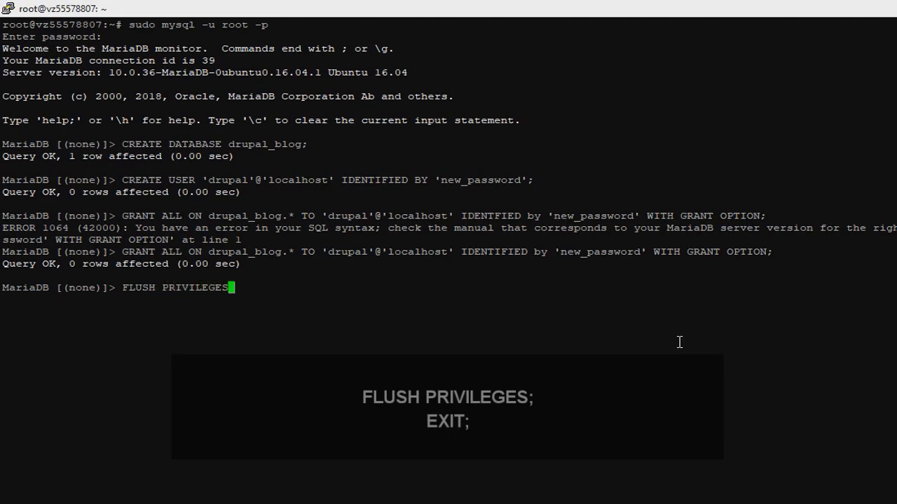
{"action": "key", "text": "Return"}
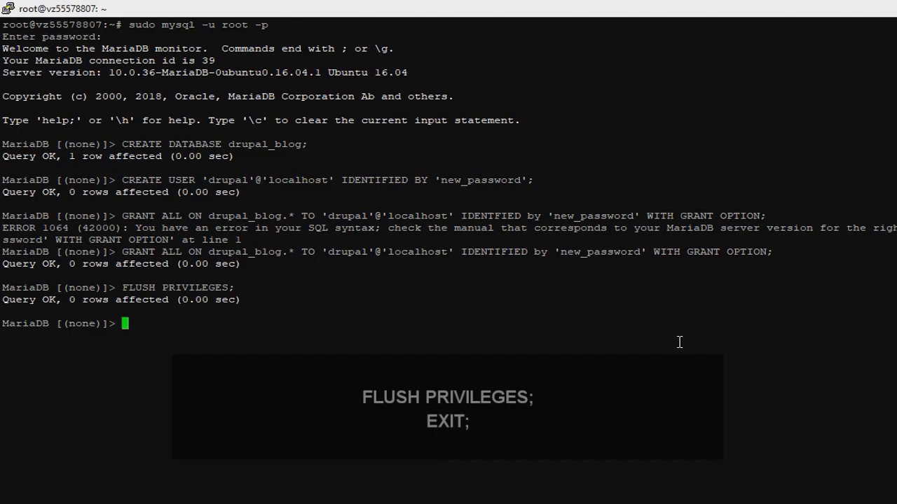
{"action": "type", "text": "EXIT;"}
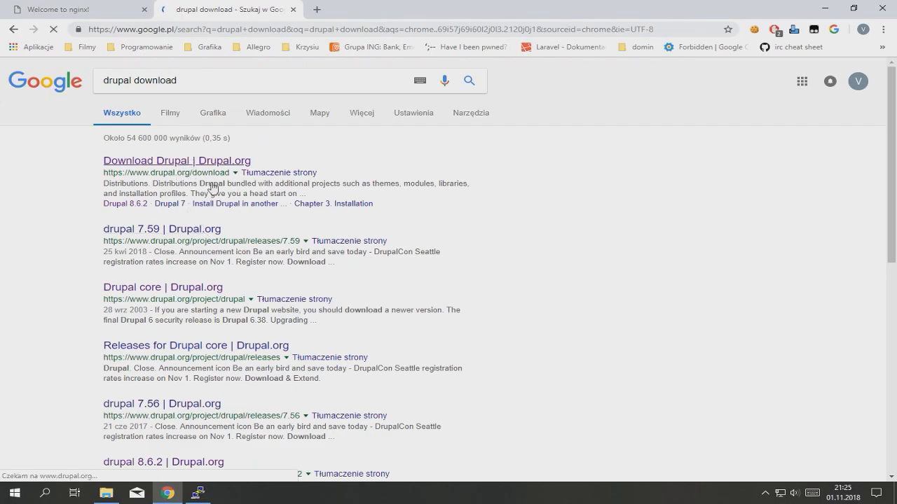
Open the 'Download Drupal | Drupal.org' result from the 'drupal download' search
{"action": "left_click", "coordinate": [177, 160]}
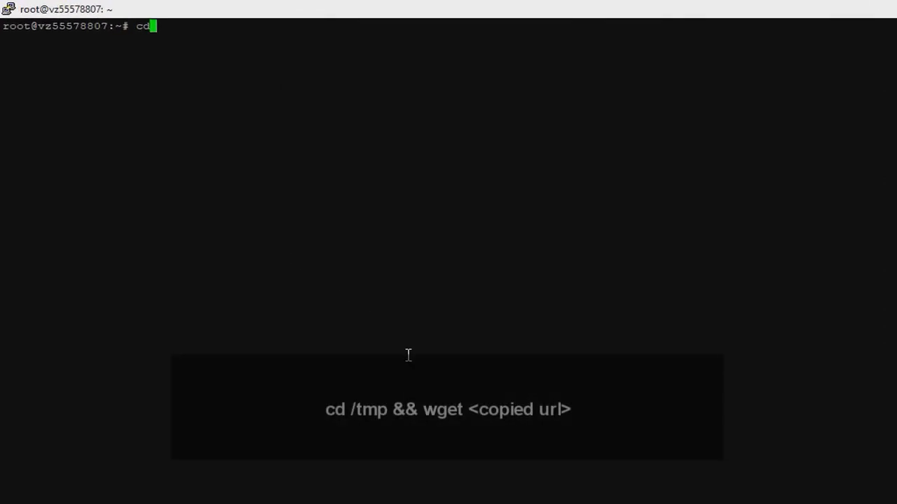
{"action": "type", "text": "/tmp"}
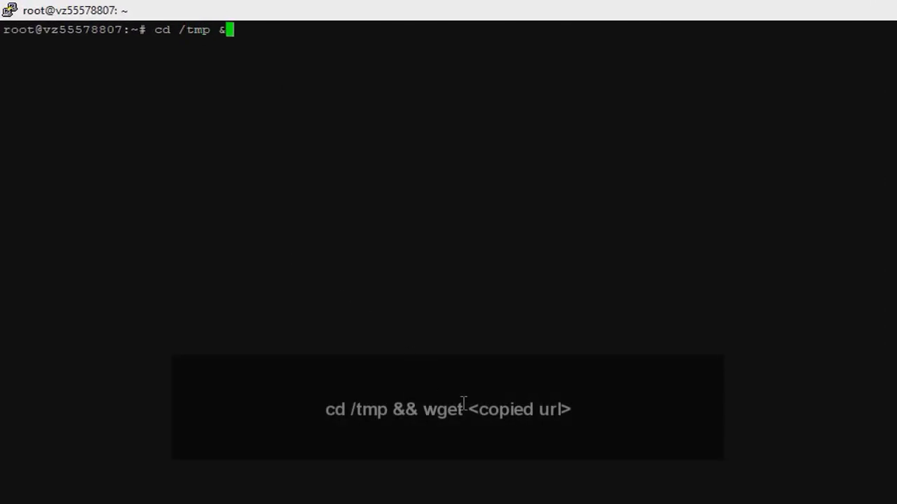
{"action": "type", "text": "& wget"}
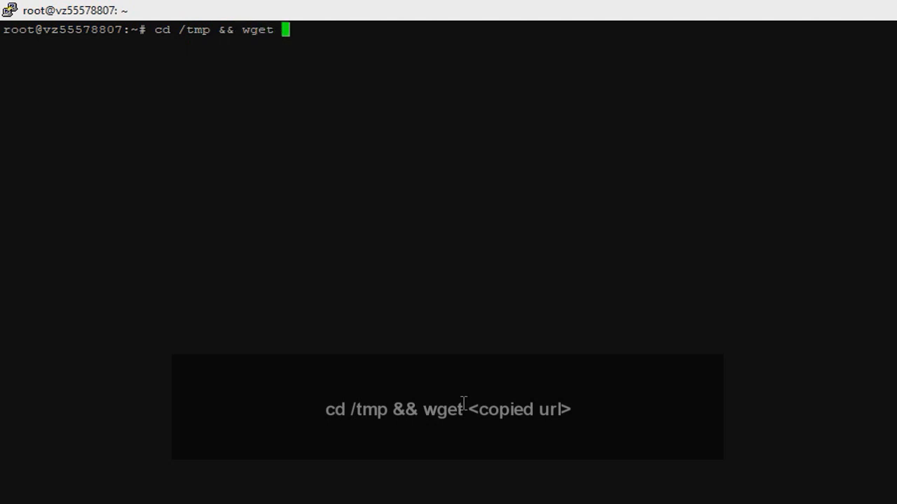
{"action": "type", "text": "https://www.drupal.org/download-latest/tar.gz"}
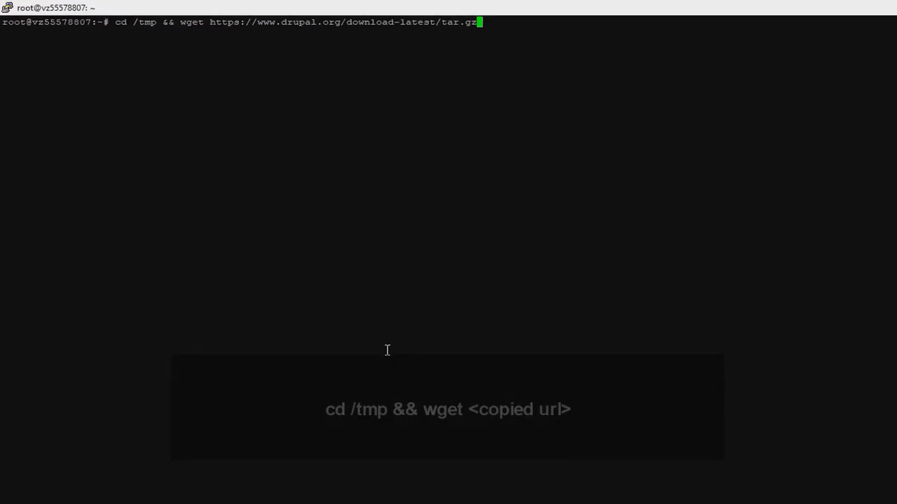
{"action": "key", "text": "Return"}
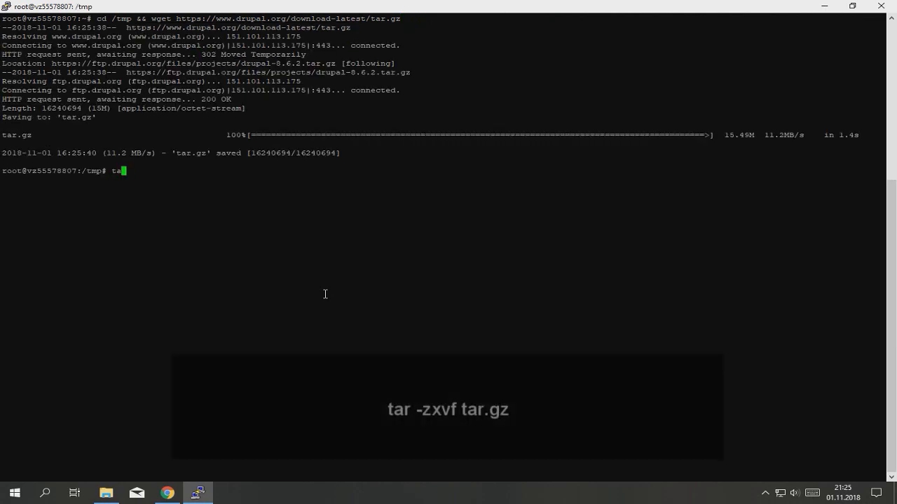
Extract the downloaded Drupal archive with tar -zxvf
{"action": "type", "text": "r -"}
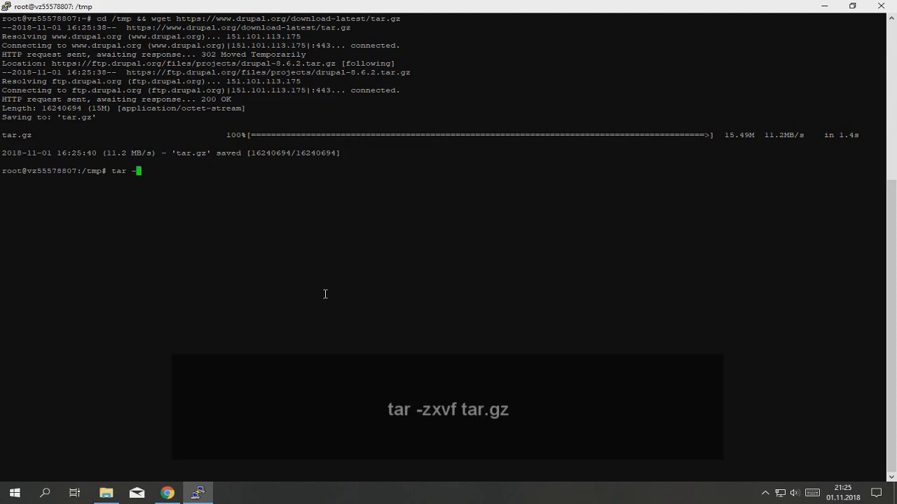
{"action": "type", "text": "zx"}
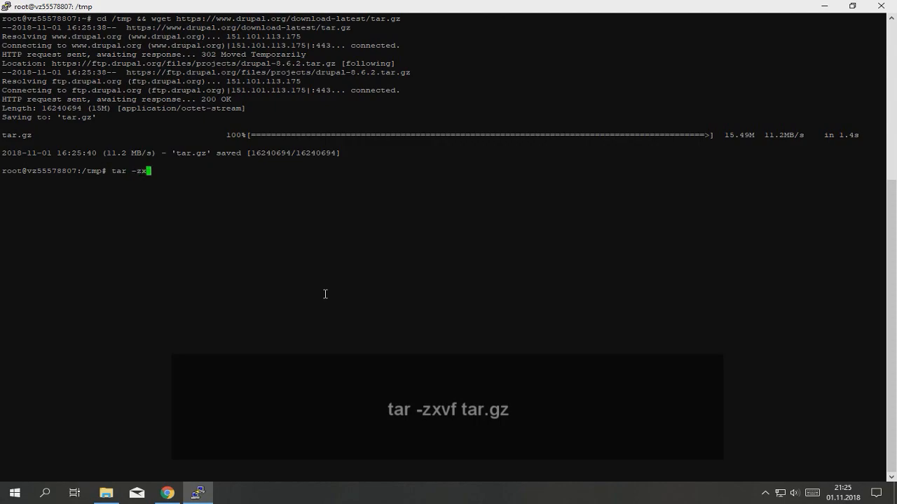
{"action": "type", "text": "vf"}
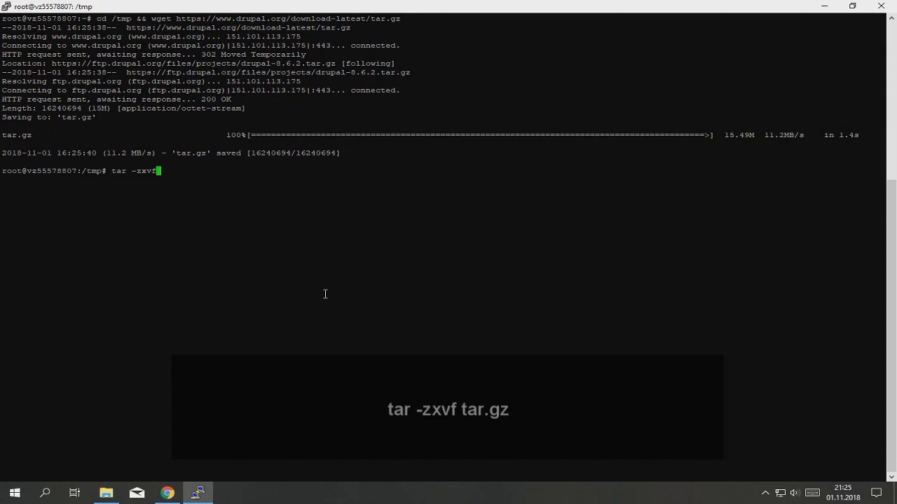
{"action": "type", "text": "drupal"}
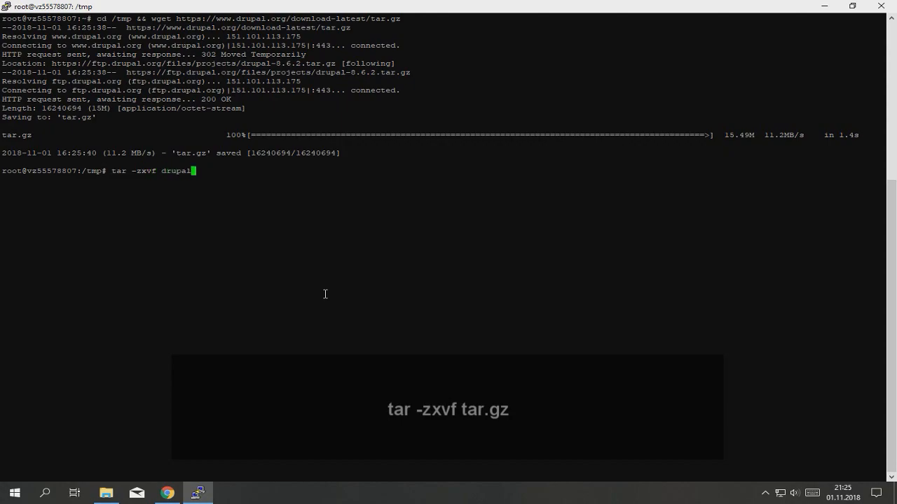
{"action": "type", "text": "*."}
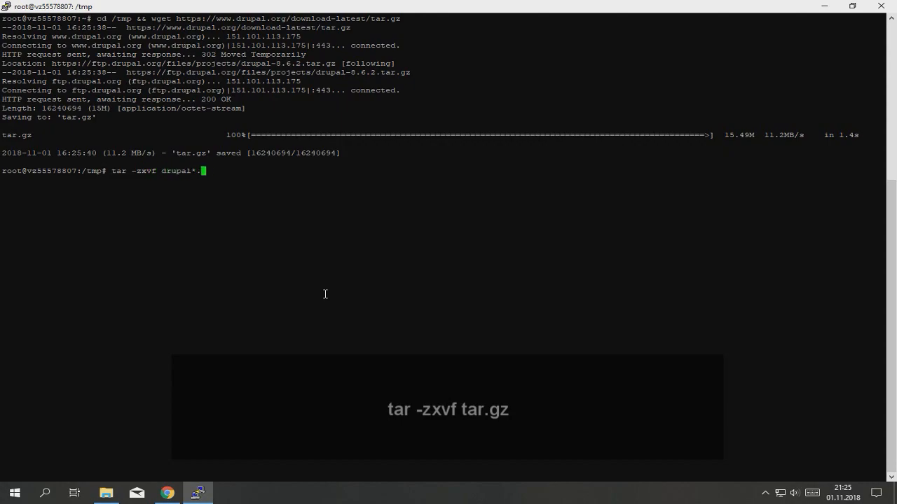
{"action": "key", "text": "Return"}
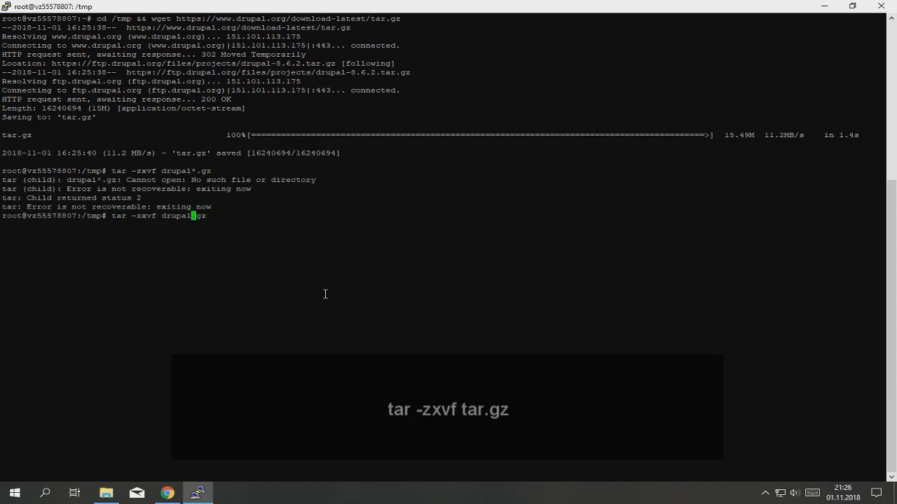
{"action": "key", "text": "Return"}
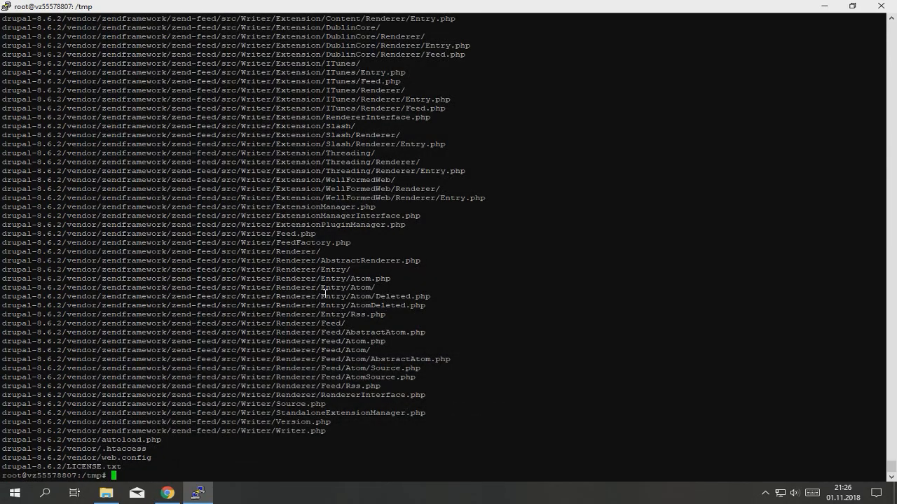
Move the drupal-8.6.2 folder into /var/www/html
{"action": "type", "text": "sudo"}
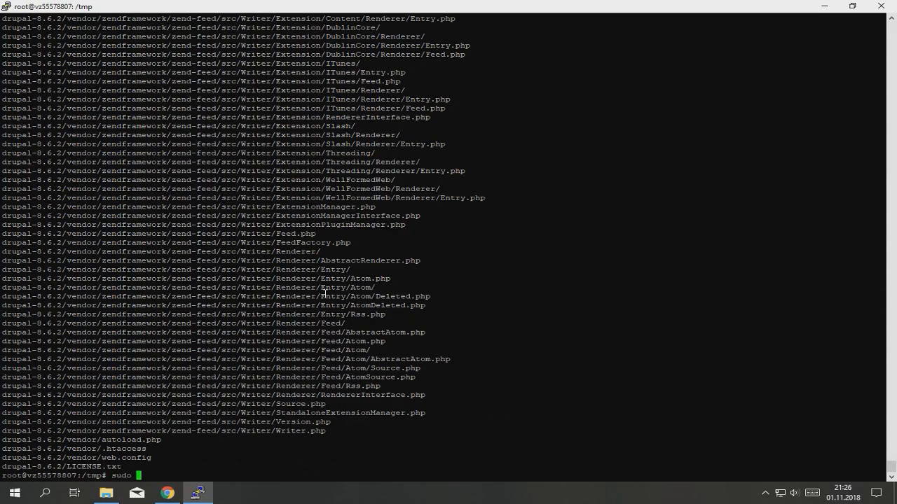
{"action": "type", "text": "mv drupal-8.6.2 /var/ww"}
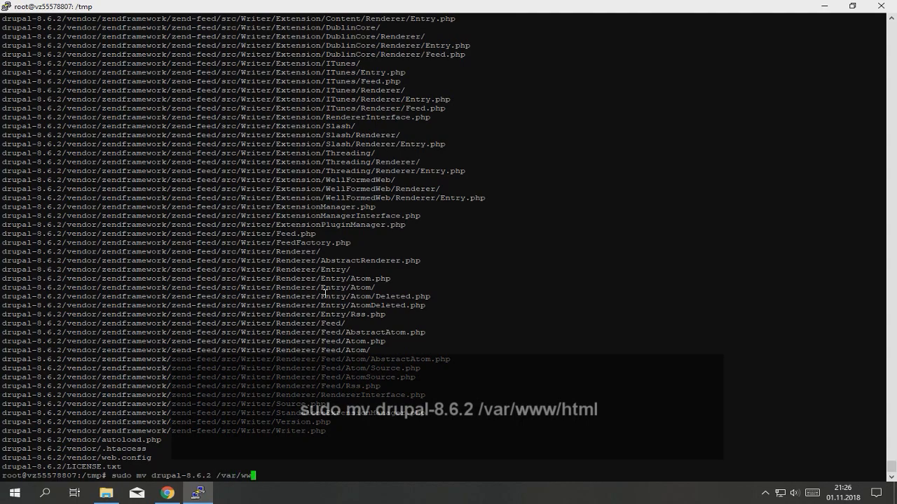
{"action": "type", "text": "html"}
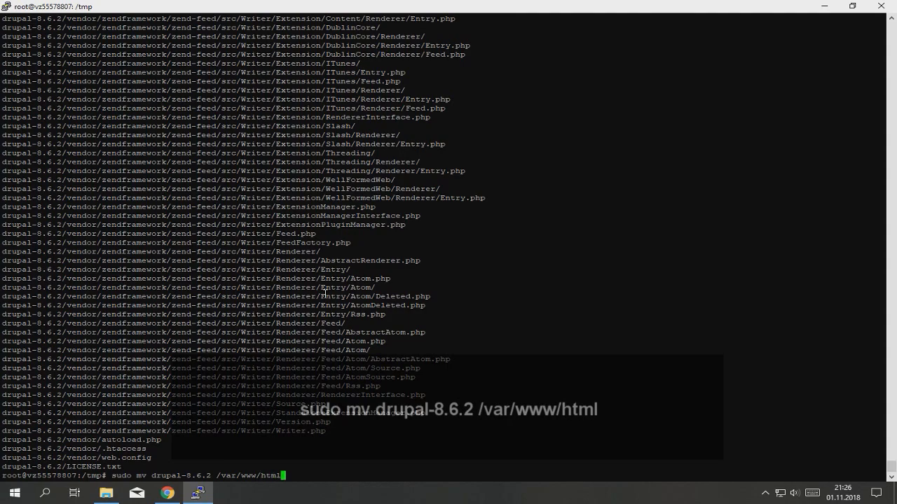
{"action": "type", "text": "/drupal"}
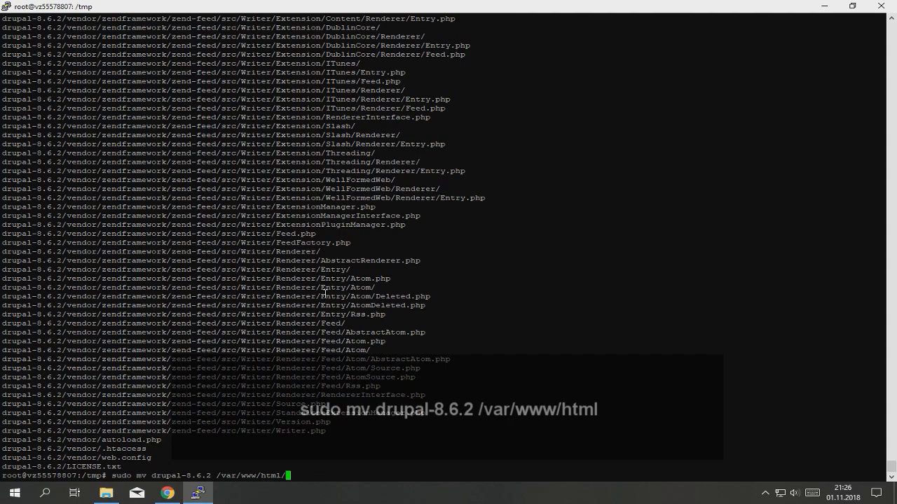
{"action": "key", "text": "Return"}
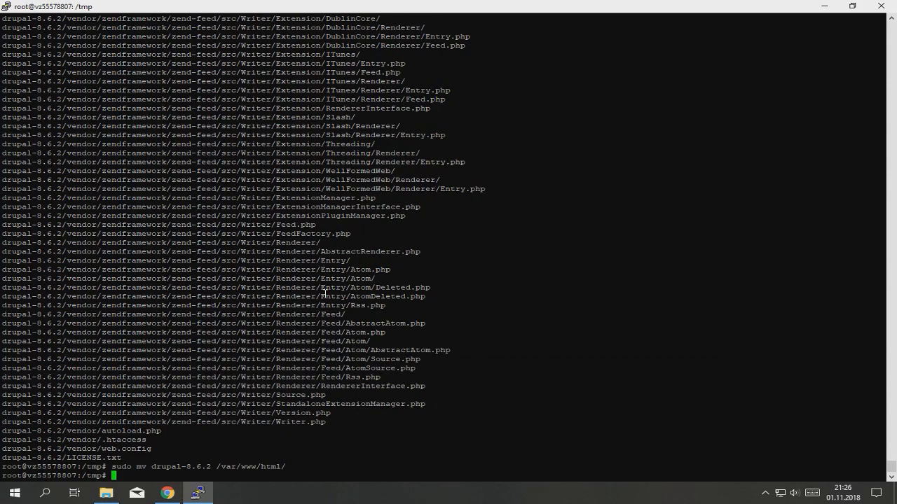
{"action": "type", "text": "s"}
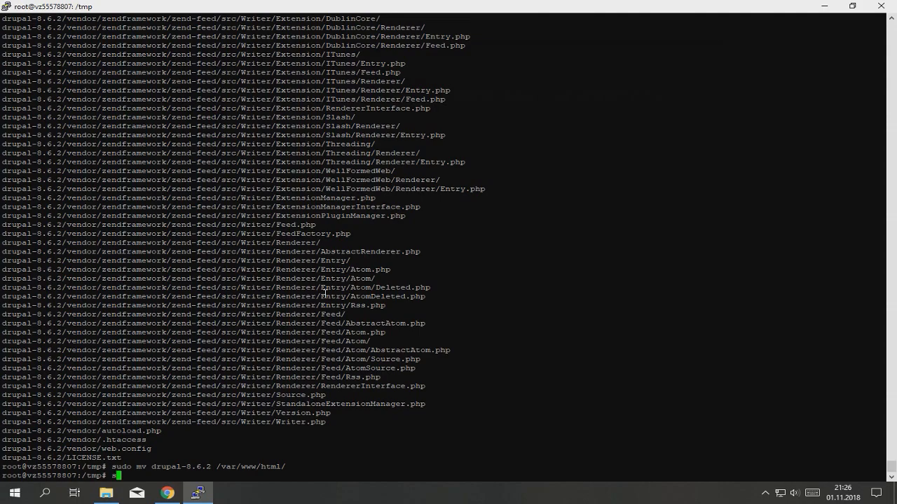
Make www-data:www-data the recursive owner of the web folder
{"action": "type", "text": "sudo chown -R www-data"}
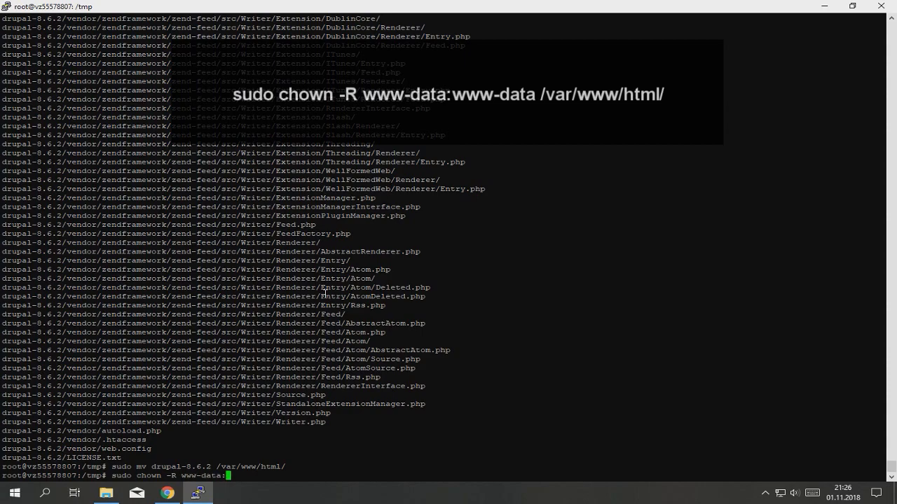
{"action": "type", "text": ":www-data"}
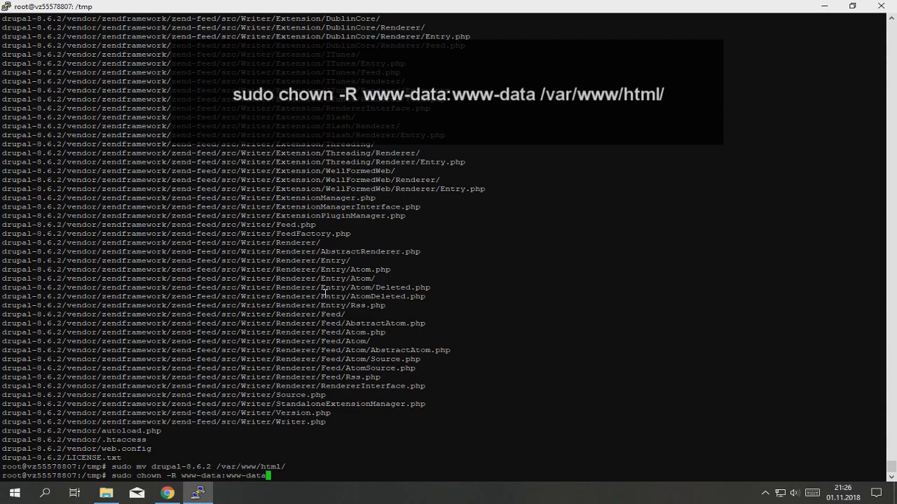
{"action": "type", "text": "/var/www"}
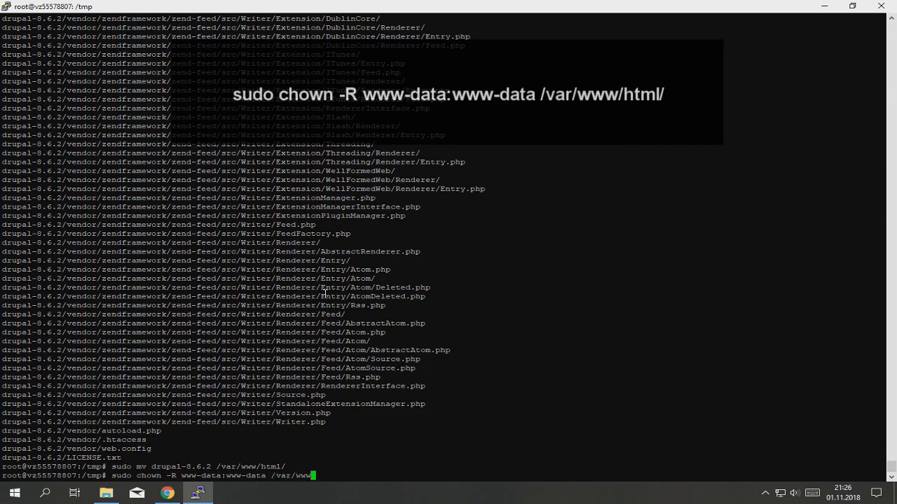
{"action": "key", "text": "Return"}
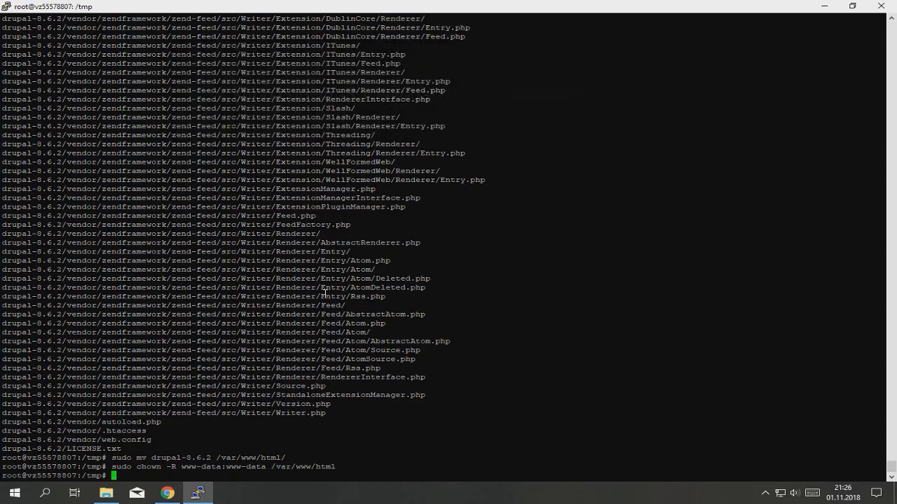
Set recursive 755 permissions on /var/www/html and clear the terminal
{"action": "type", "text": "sudo chmod -R"}
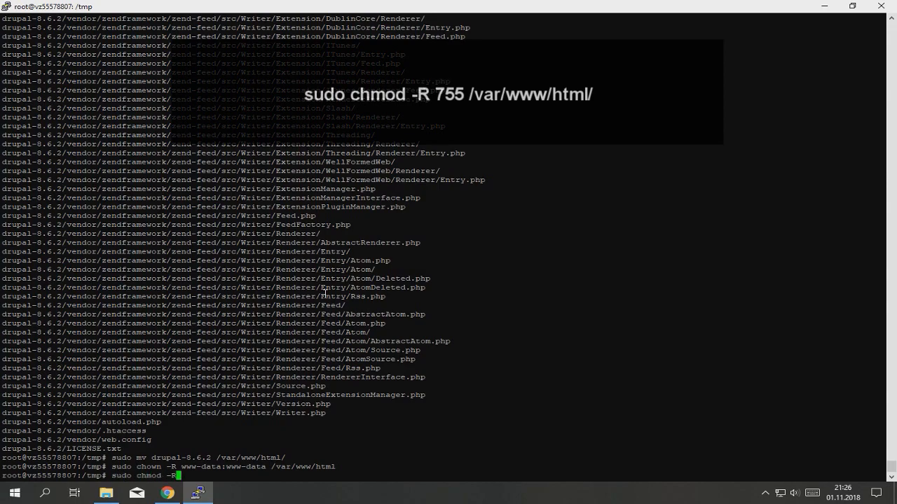
{"action": "type", "text": "755"}
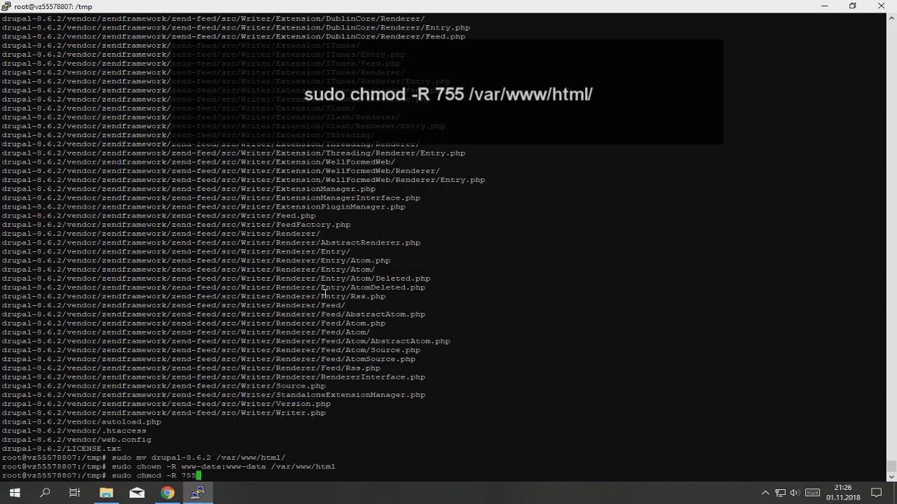
{"action": "type", "text": "/var/"}
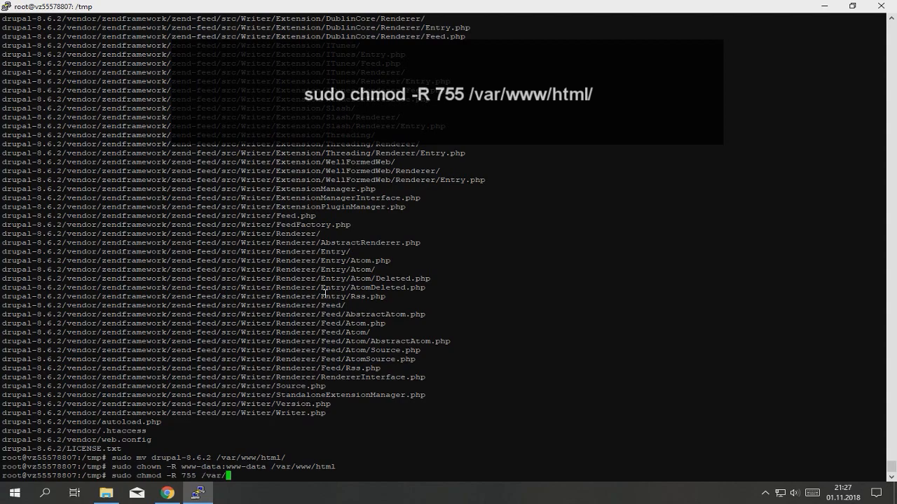
{"action": "type", "text": "www/html"}
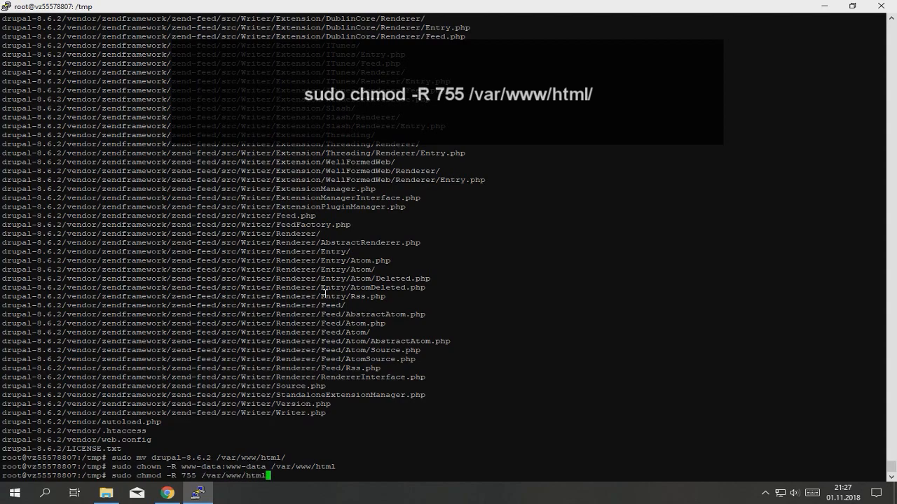
{"action": "type", "text": "clear"}
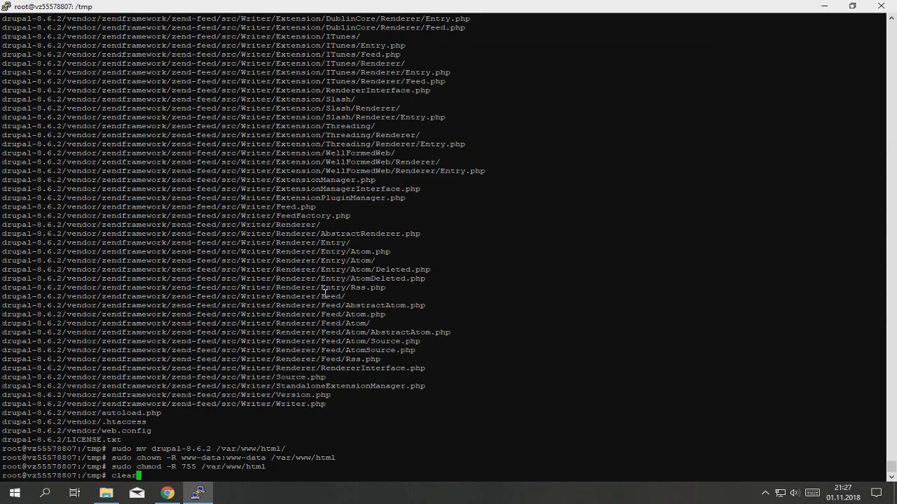
{"action": "key", "text": "Return"}
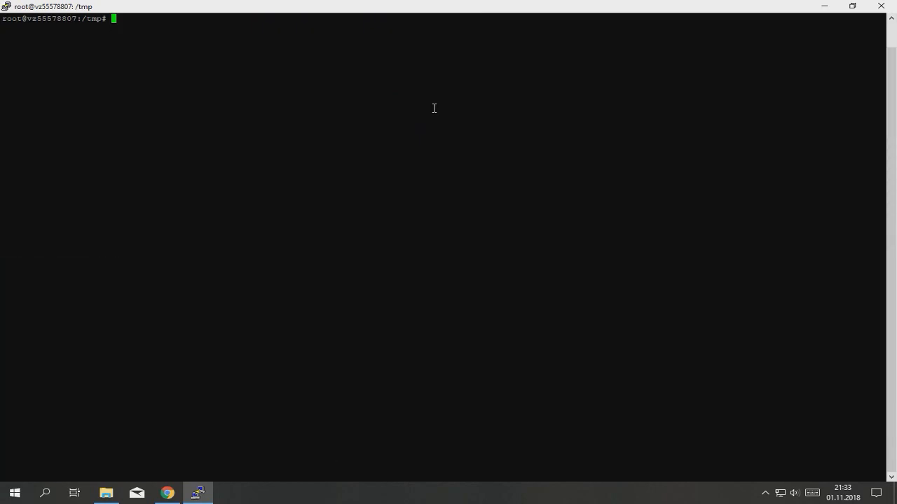
Change to the /etc/nginx/sites-available directory
{"action": "type", "text": "a"}
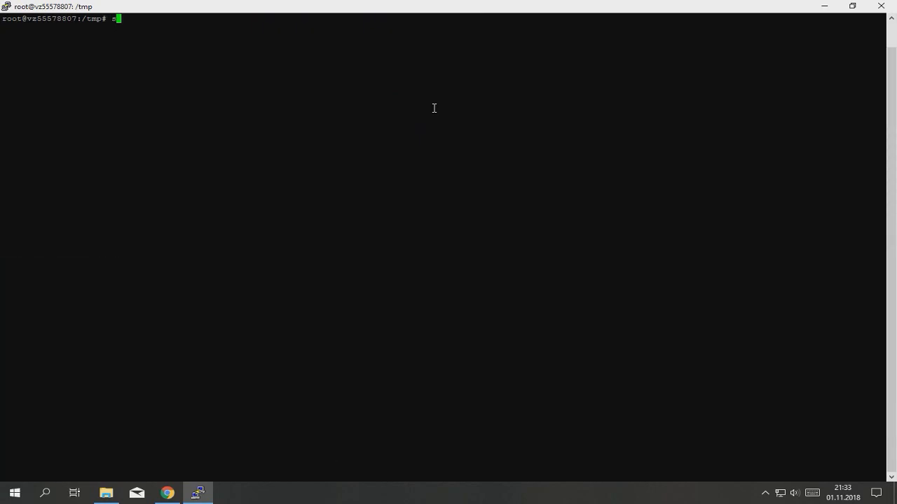
{"action": "type", "text": "c"}
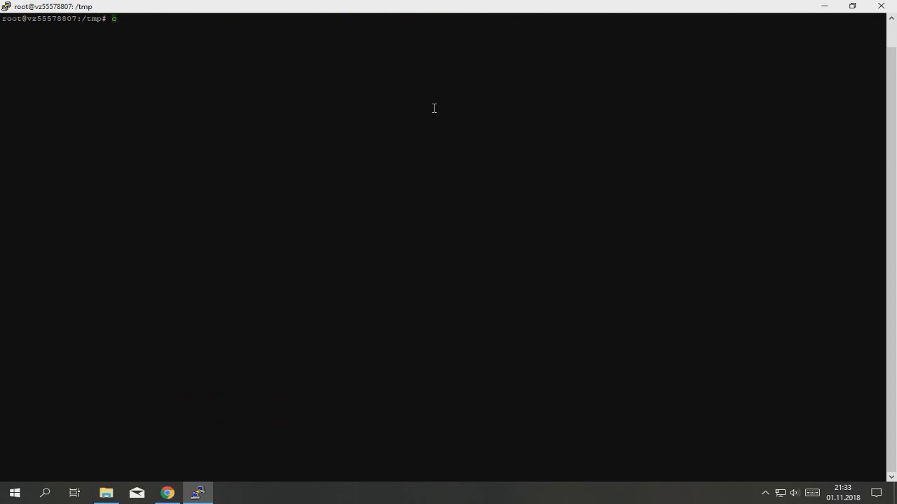
{"action": "type", "text": "d"}
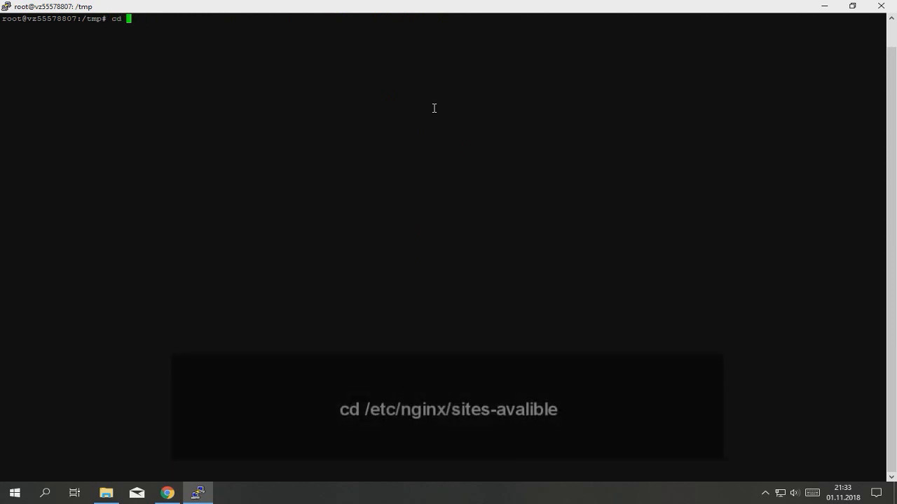
{"action": "type", "text": "/etc/ng"}
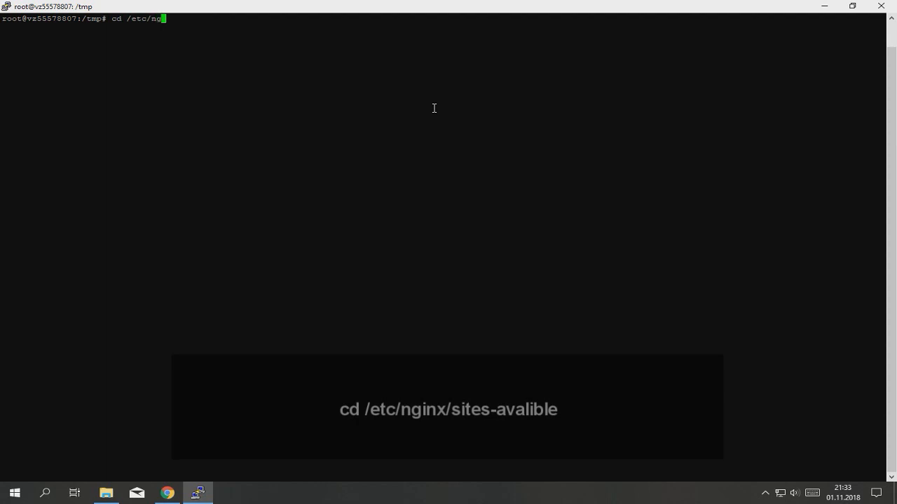
{"action": "type", "text": "ginx/sites-available/"}
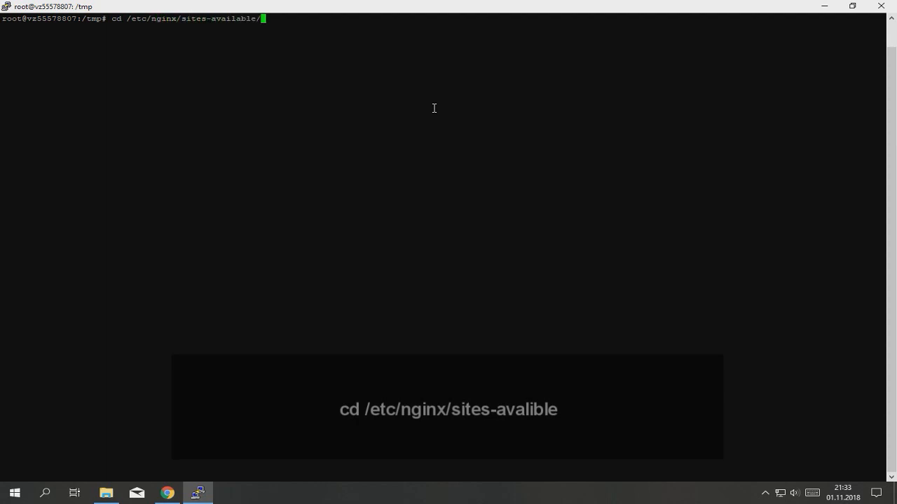
{"action": "key", "text": "Return"}
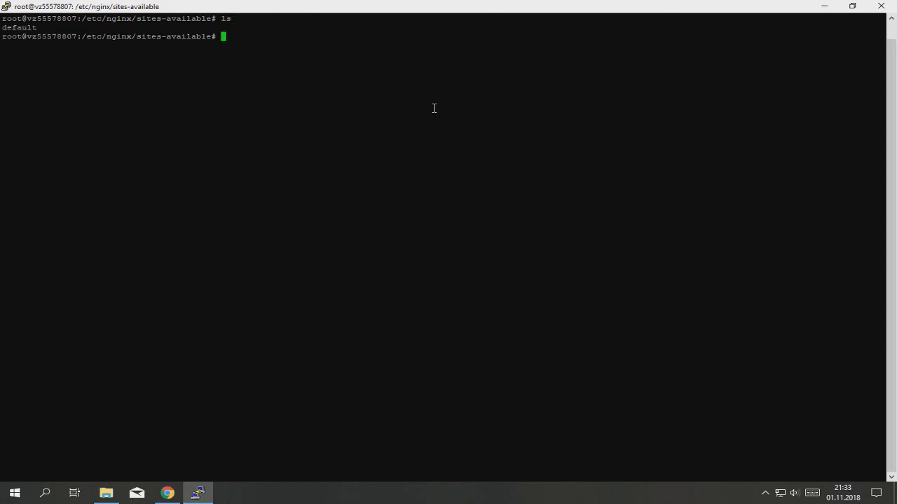
Create an empty drupal site file, list the folder, and edit it in nano
{"action": "type", "text": "cat >"}
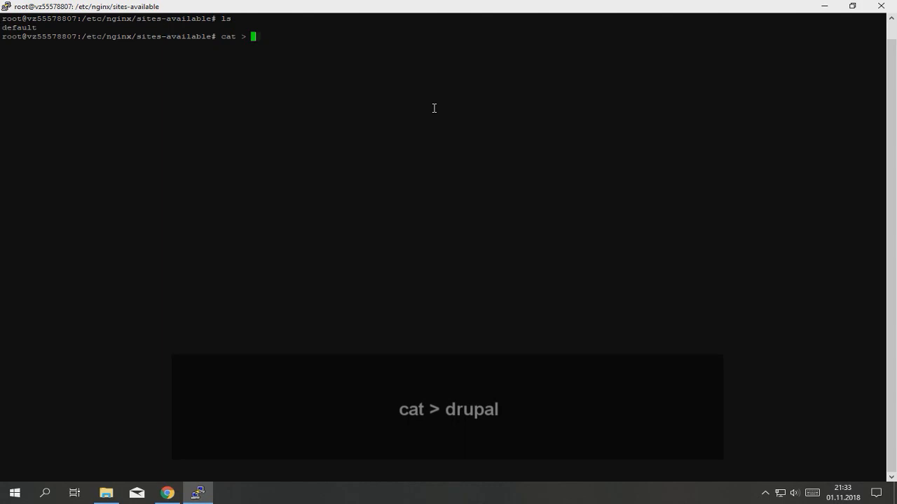
{"action": "type", "text": "drupal"}
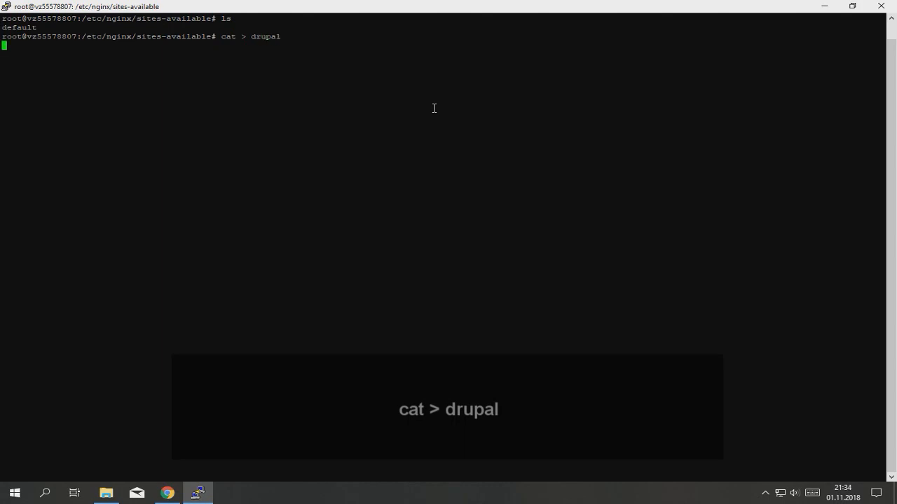
{"action": "type", "text": "ls"}
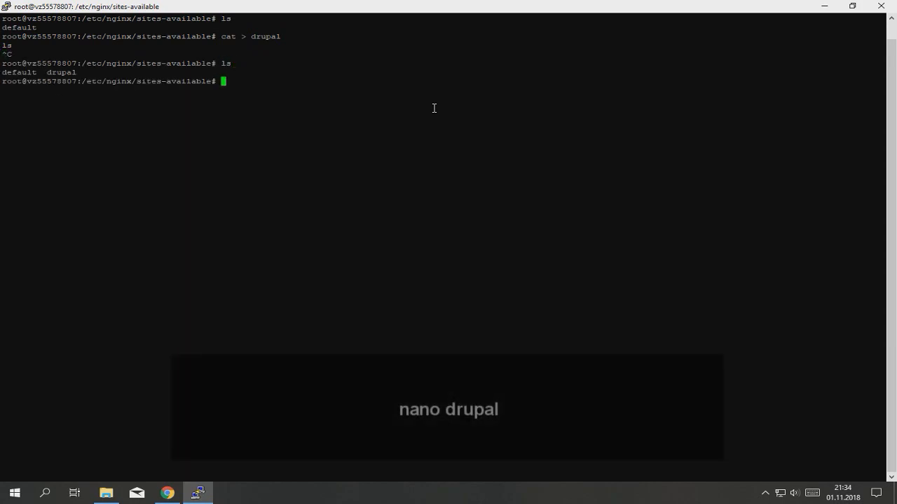
{"action": "type", "text": "nano dru"}
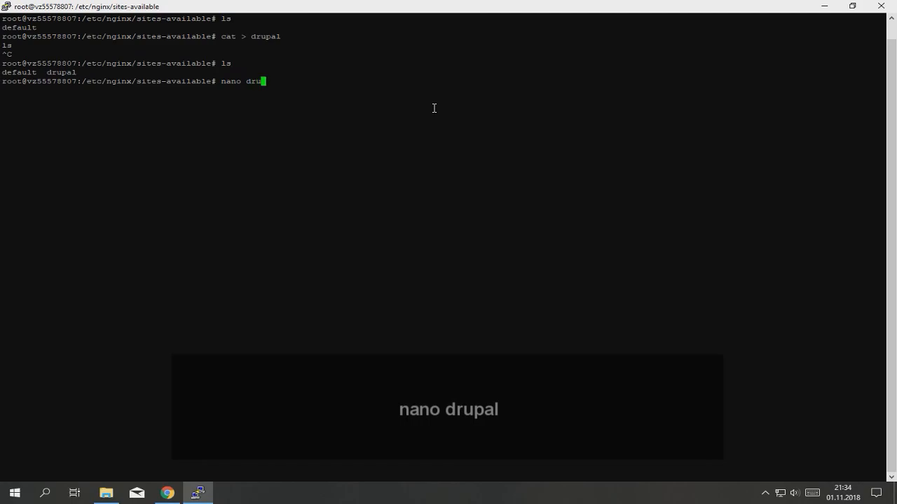
{"action": "key", "text": "Return"}
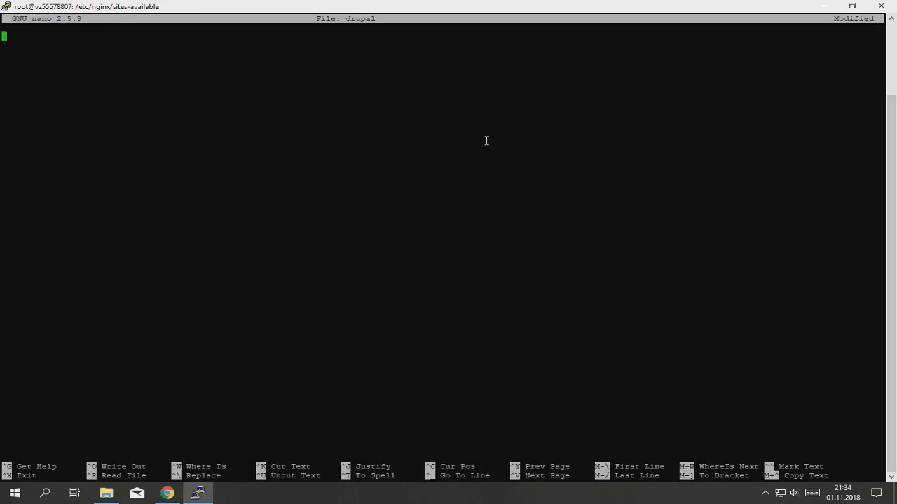
{"action": "mouse_move", "coordinate": [425, 128]}
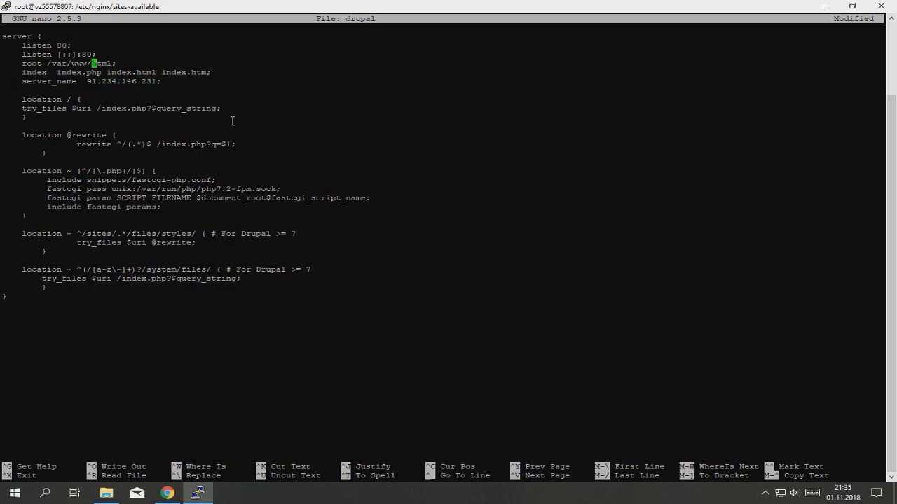
Save the PHP 7.2 Nginx server block in the drupal file and exit nano
{"action": "key", "text": "ctrl+x"}
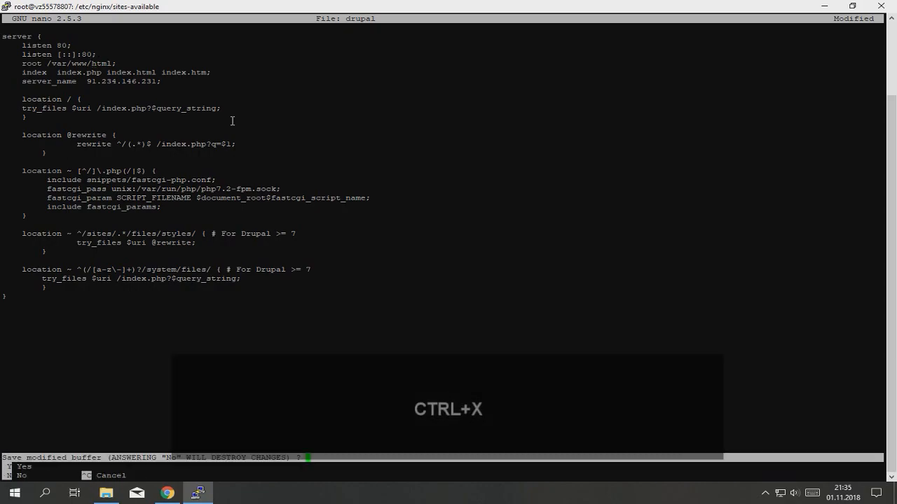
{"action": "key", "text": "y"}
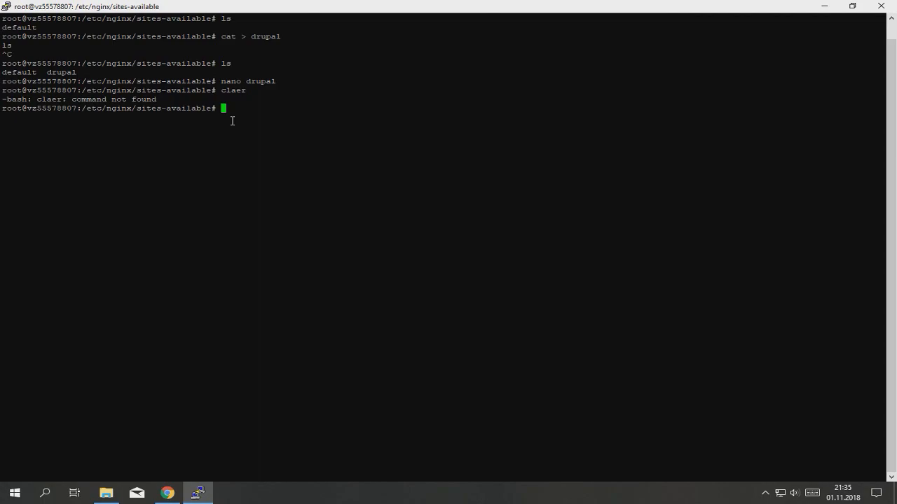
Type sudo ln -s linking sites-available/drupal into /etc/nginx/sites-enabled
{"action": "type", "text": "sudo ;ln"}
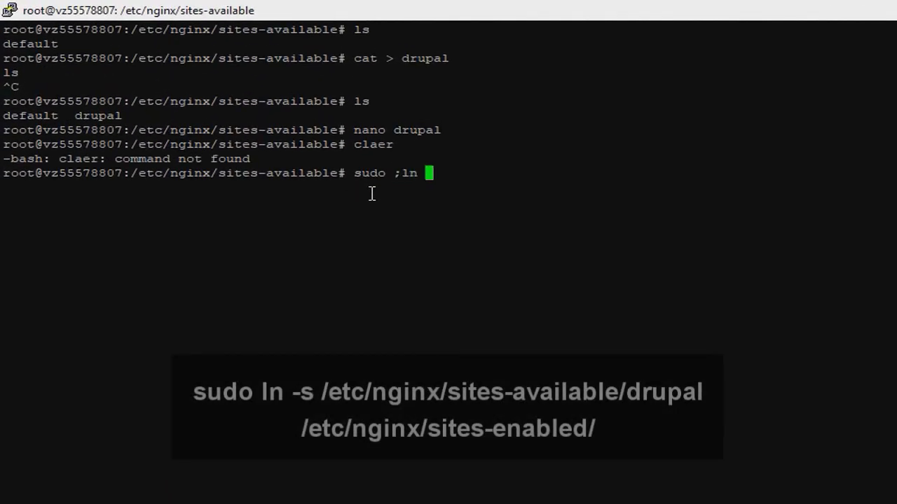
{"action": "key", "text": "Backspace"}
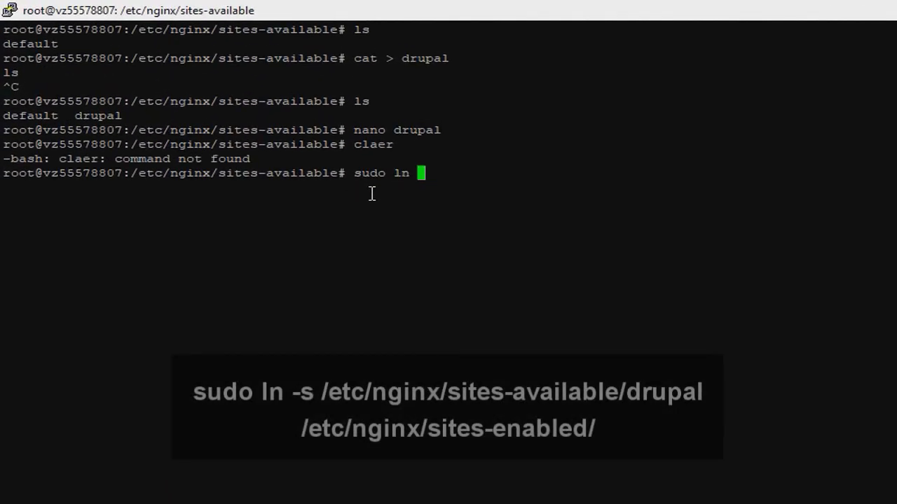
{"action": "type", "text": "-s /"}
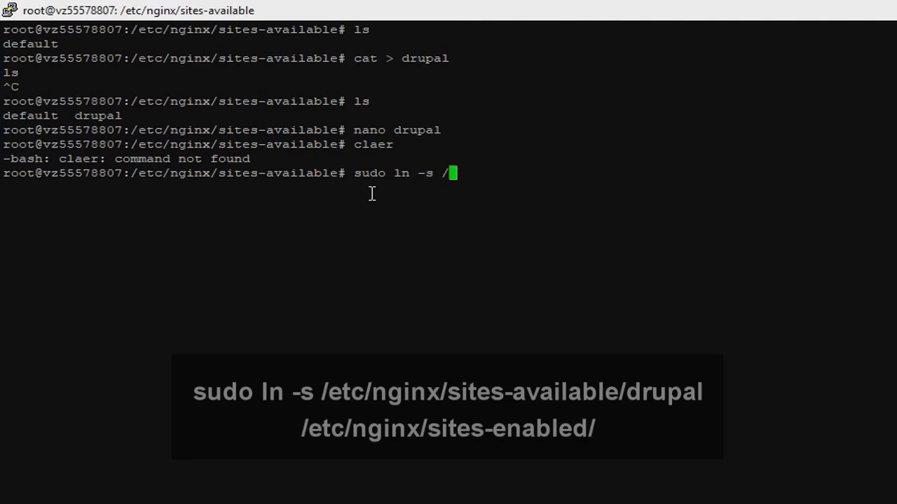
{"action": "type", "text": "etc/"}
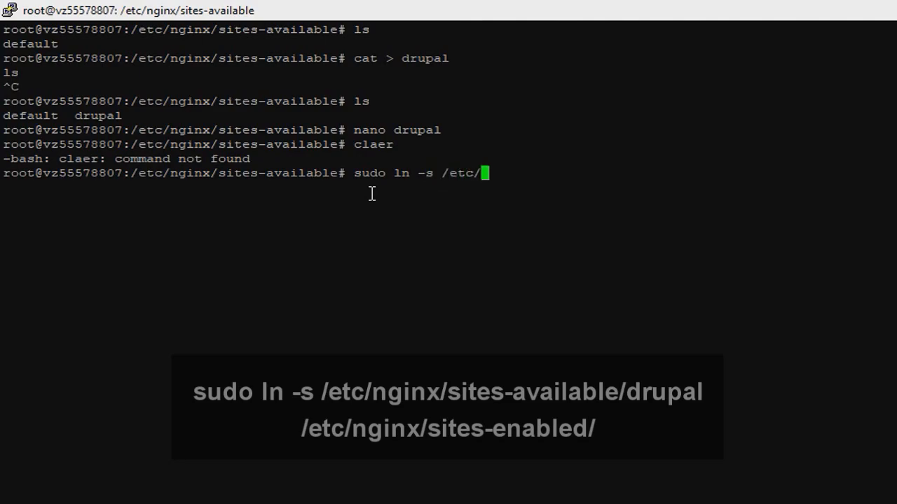
{"action": "type", "text": "nginx/"}
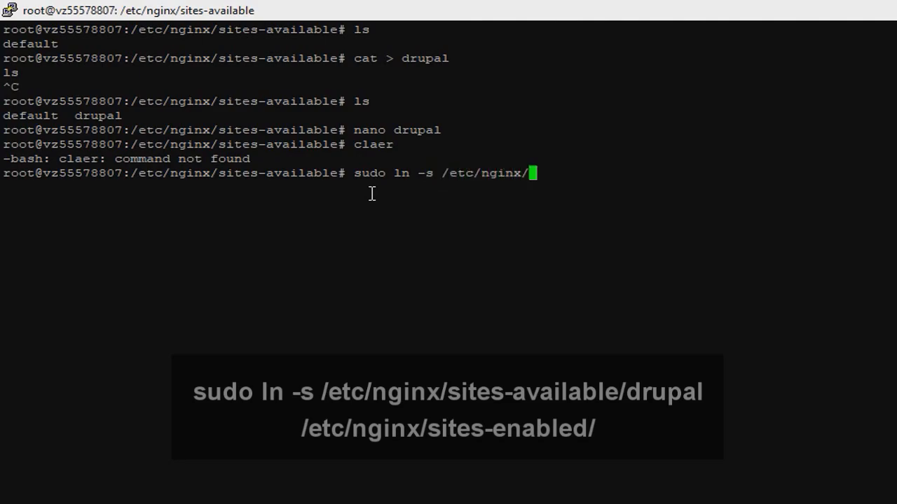
{"action": "type", "text": "sites"}
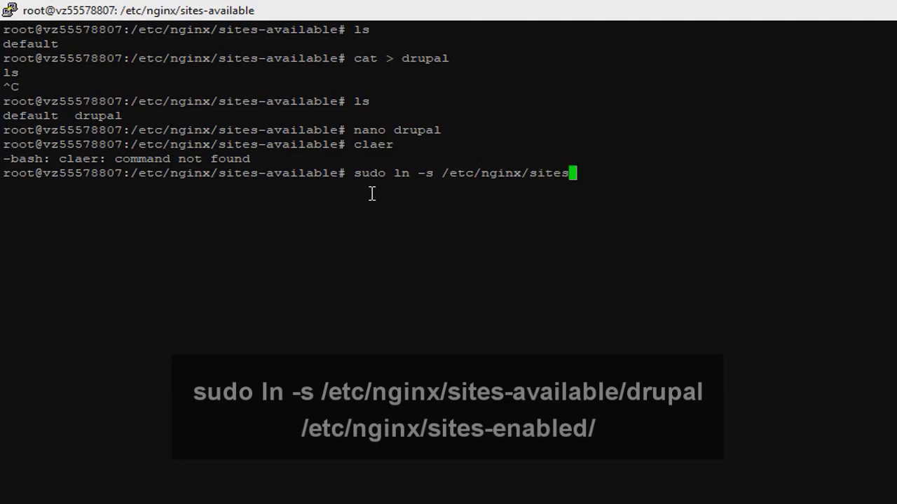
{"action": "type", "text": "-available/"}
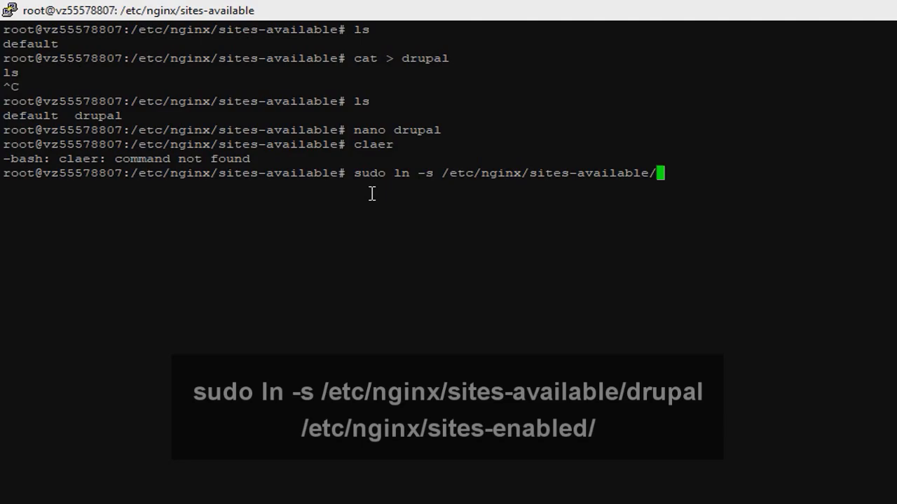
{"action": "type", "text": "drupal"}
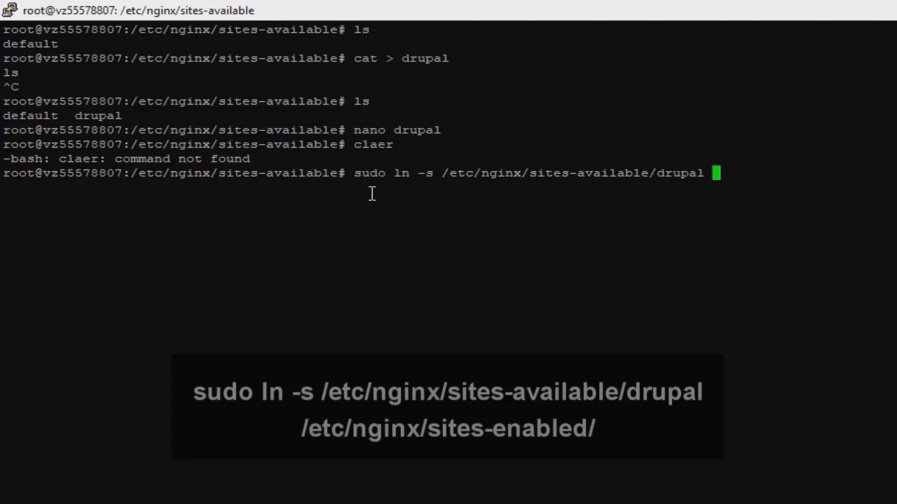
{"action": "type", "text": "/etc/"}
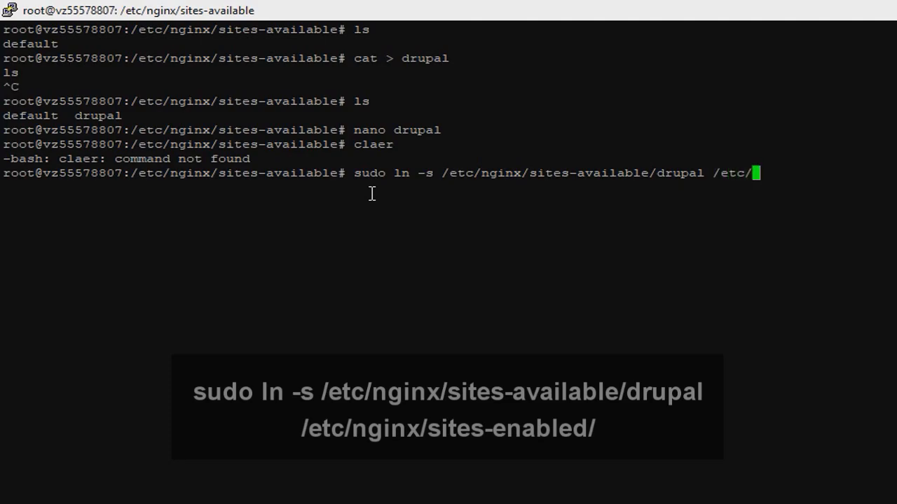
{"action": "type", "text": "nginx/sit"}
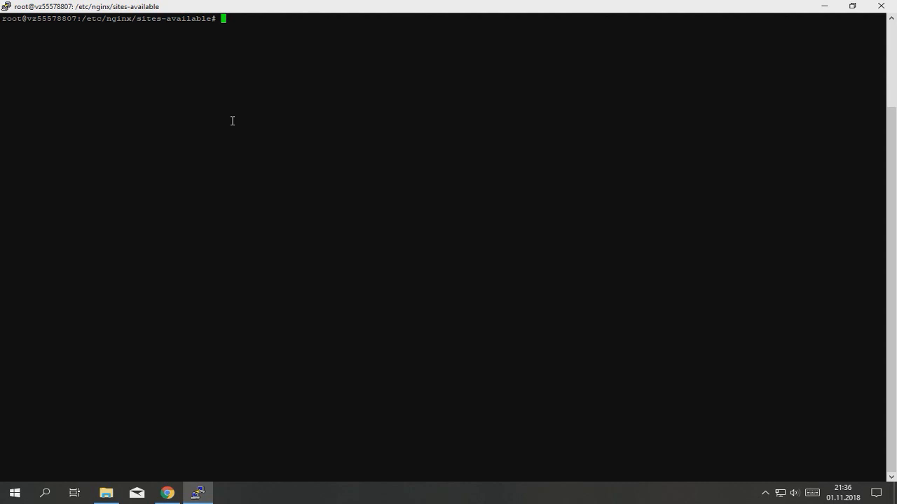
Restart the nginx web server with 'sudo service nginx restart'
{"action": "type", "text": "sudo service"}
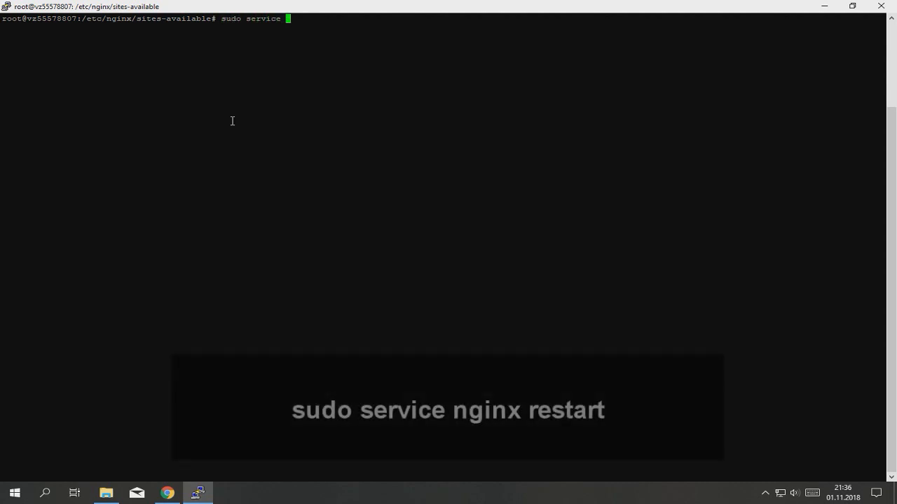
{"action": "type", "text": "nginx"}
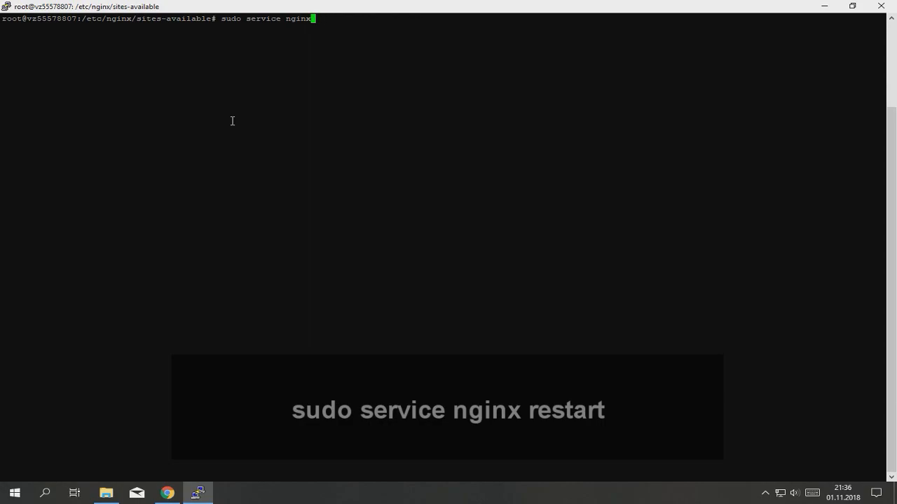
{"action": "key", "text": "Return"}
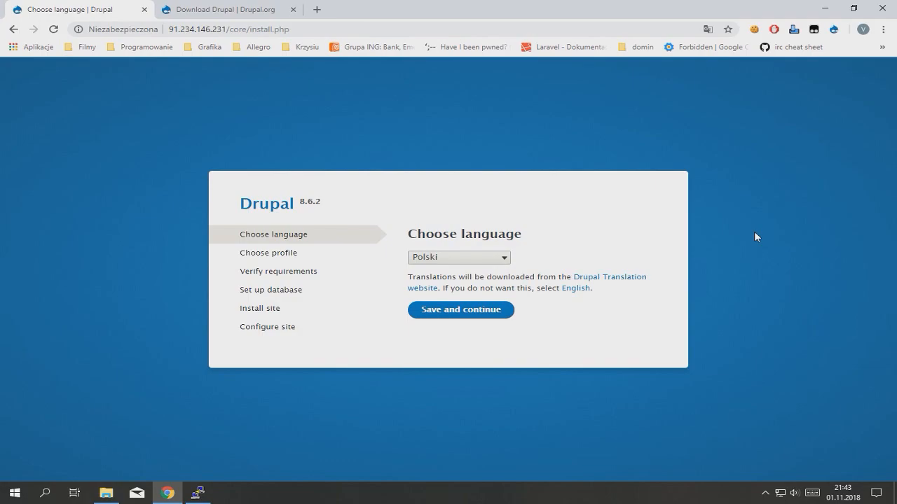
{"action": "mouse_move", "coordinate": [551, 242]}
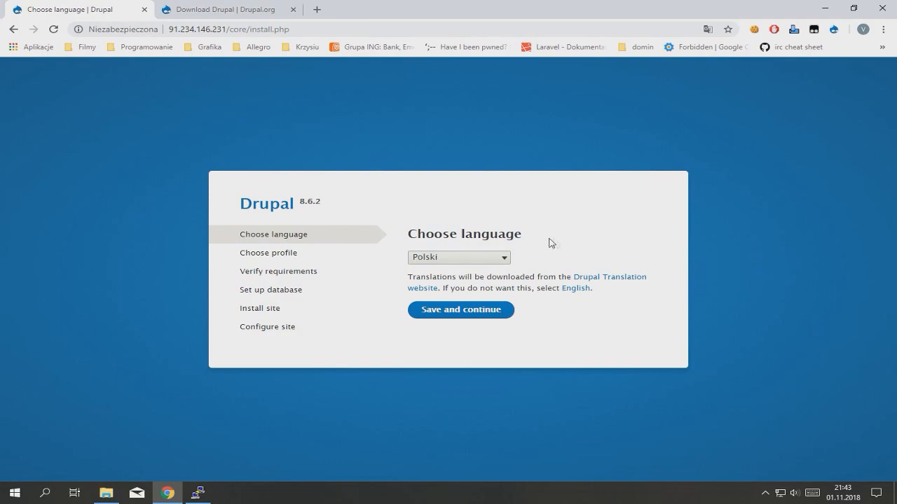
Set the Drupal installer language to Polski and submit the Standardowe installation profile
{"action": "left_click", "coordinate": [458, 257]}
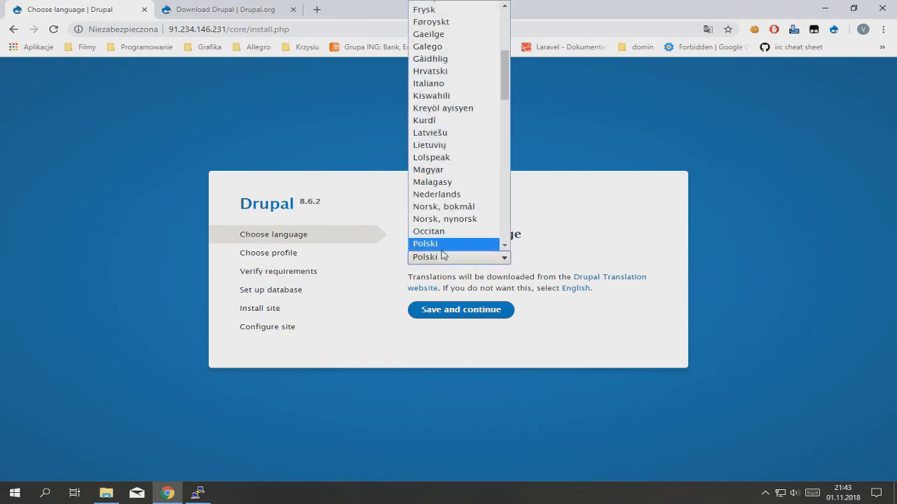
{"action": "left_click", "coordinate": [424, 243]}
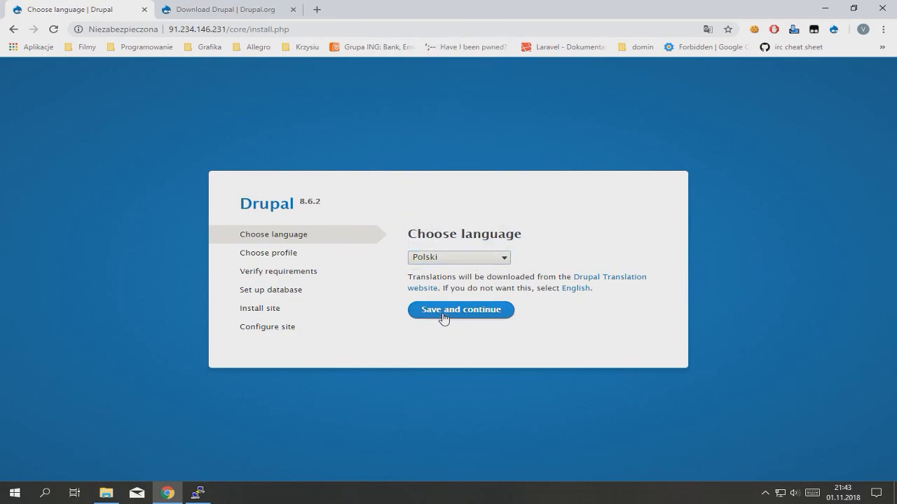
{"action": "left_click", "coordinate": [461, 309]}
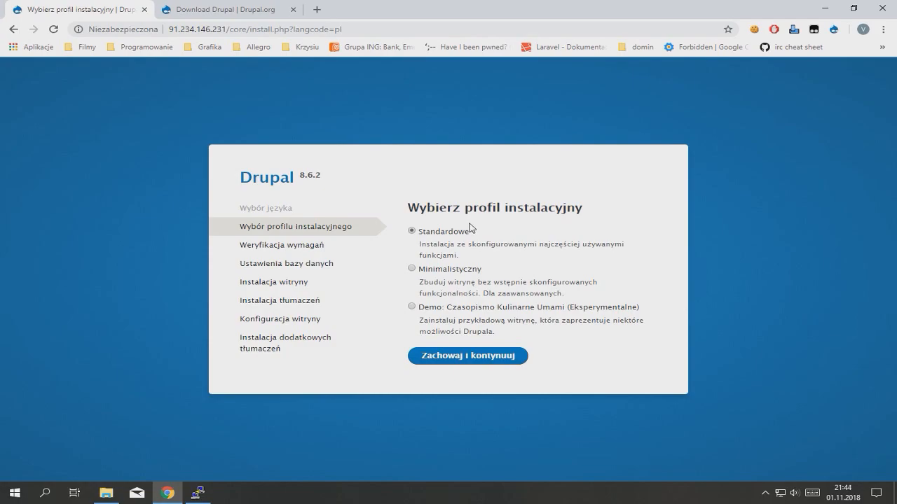
{"action": "mouse_move", "coordinate": [505, 237]}
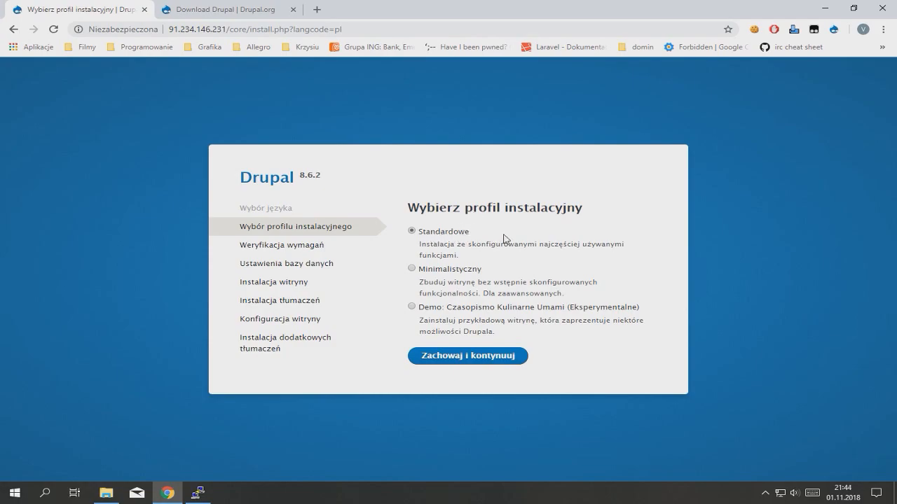
{"action": "left_click", "coordinate": [467, 356]}
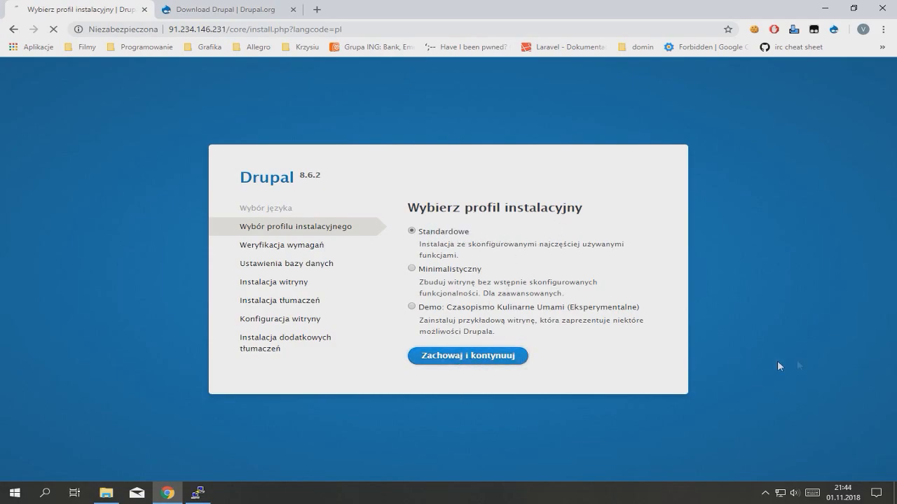
{"action": "left_click", "coordinate": [467, 356]}
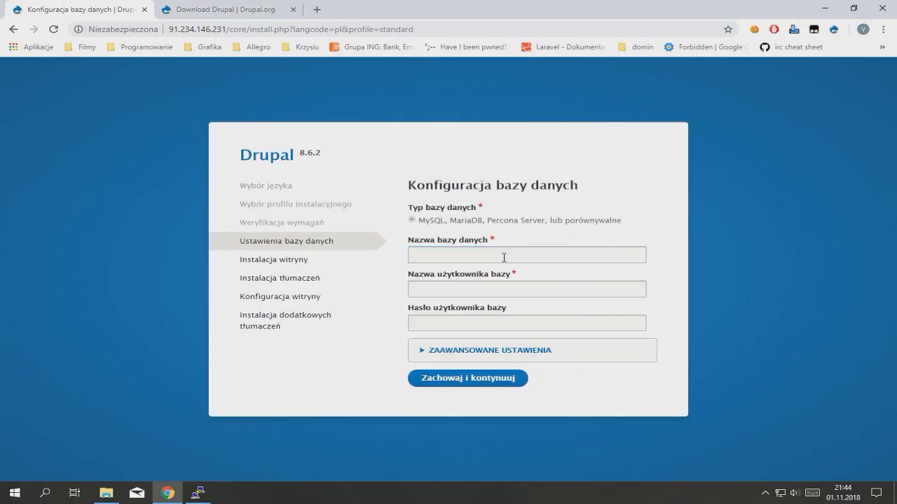
Submit database name drupal_blog, user drupal and its password to the installer
{"action": "type", "text": "drupal_blog"}
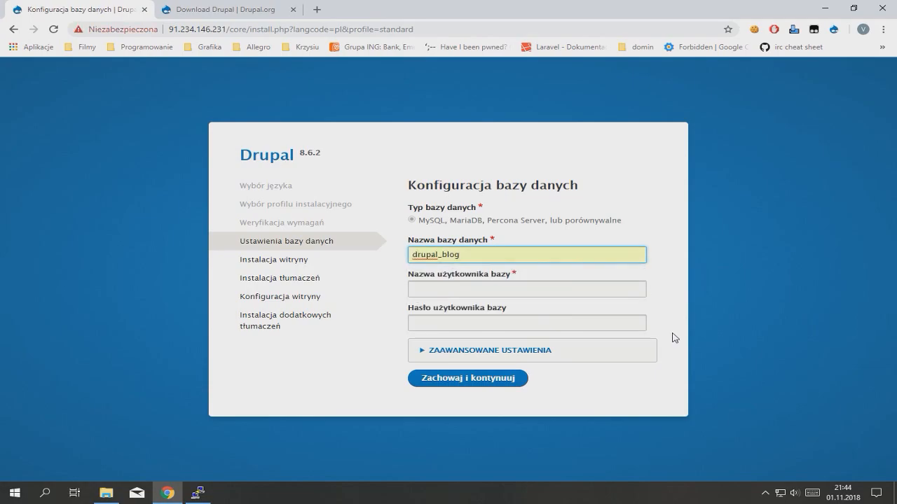
{"action": "left_click", "coordinate": [526, 289]}
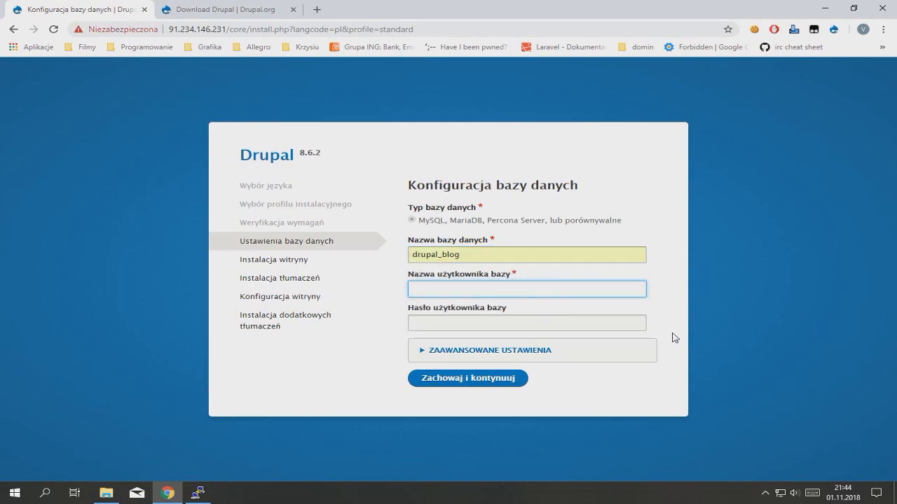
{"action": "type", "text": "drupal"}
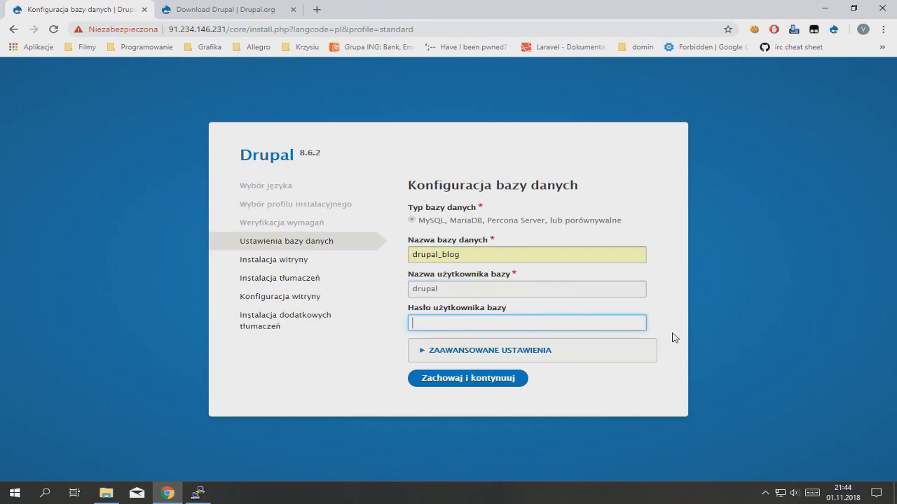
{"action": "type", "text": "•"}
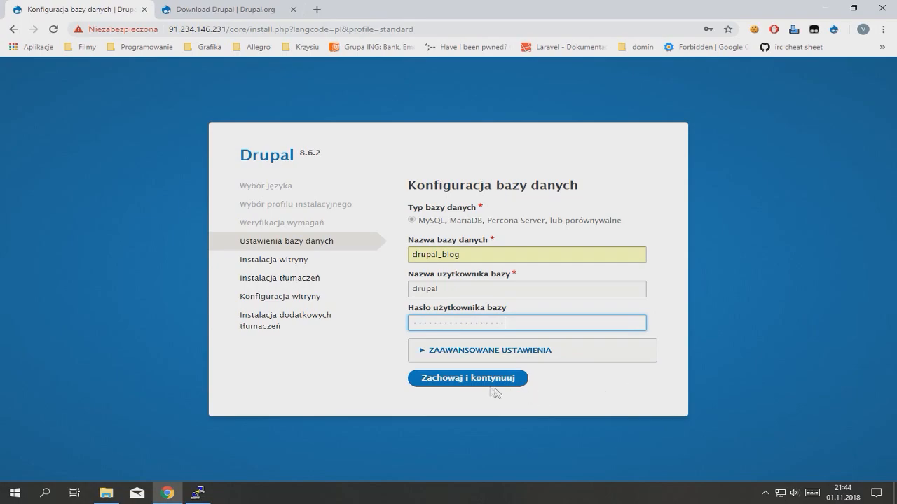
{"action": "left_click", "coordinate": [466, 379]}
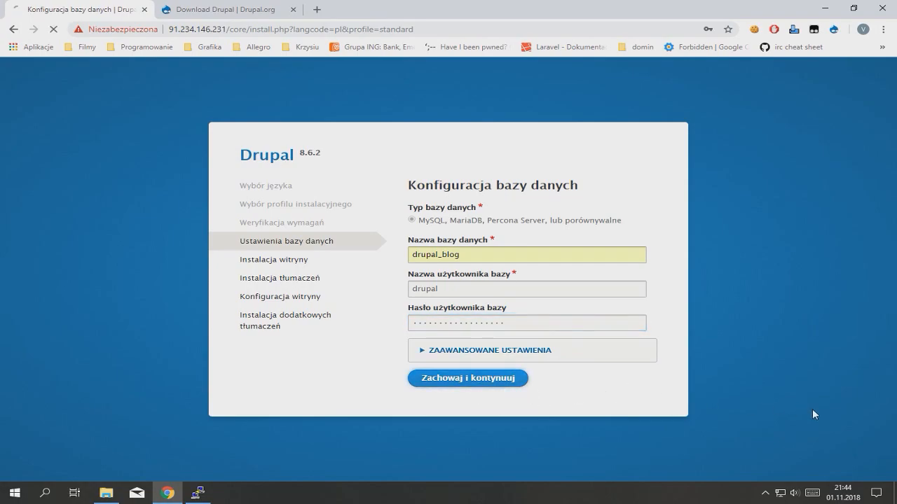
{"action": "left_click", "coordinate": [466, 379]}
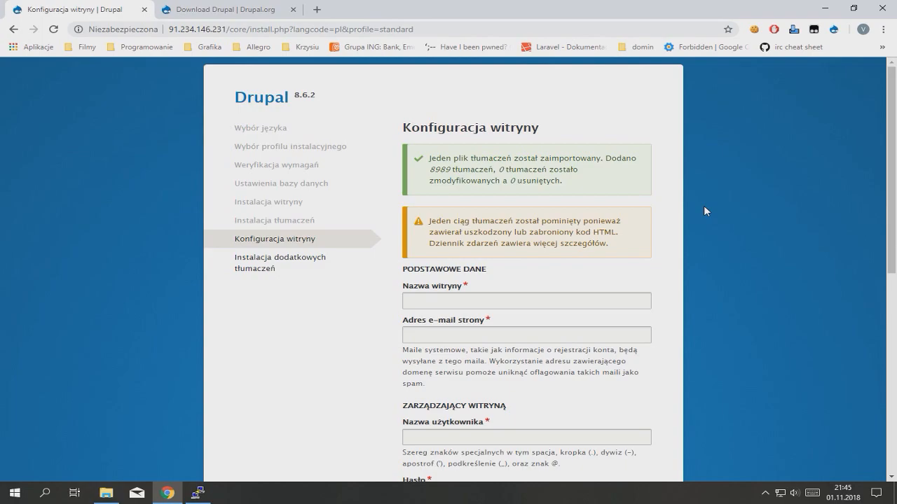
Name the site kkrawczyk, fill the remaining site settings, and finish the installation
{"action": "scroll", "scroll_direction": "down", "scroll_amount": 3}
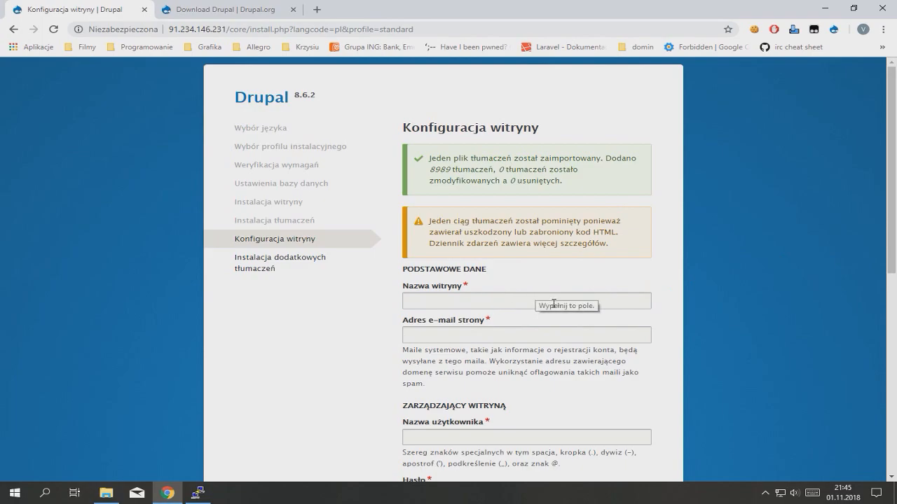
{"action": "left_click", "coordinate": [526, 301]}
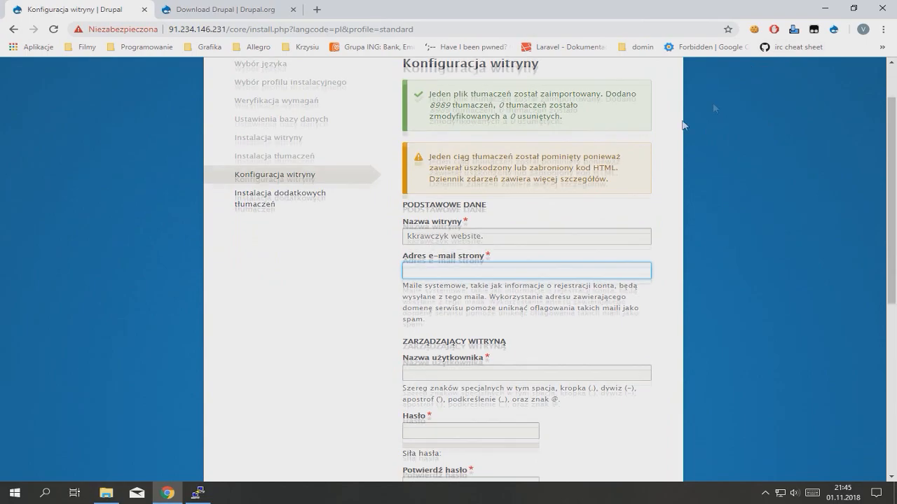
{"action": "scroll", "scroll_direction": "down", "scroll_amount": 3}
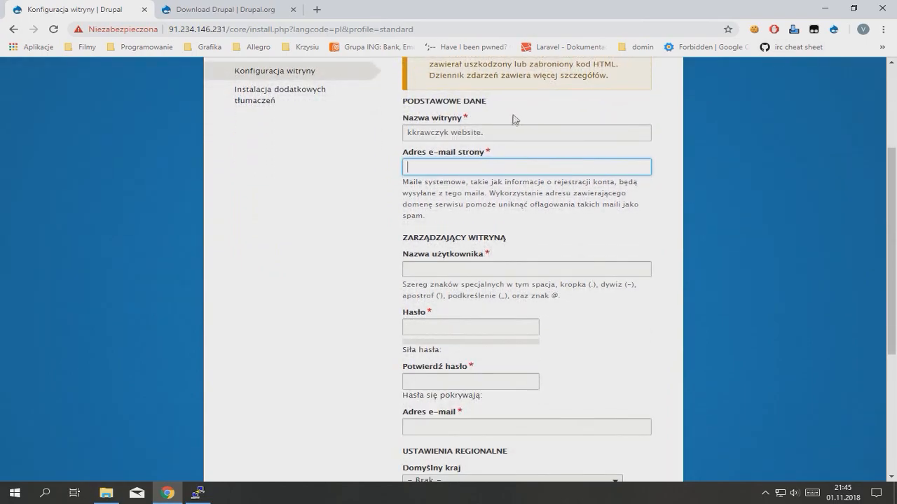
{"action": "scroll", "scroll_direction": "down", "scroll_amount": 3}
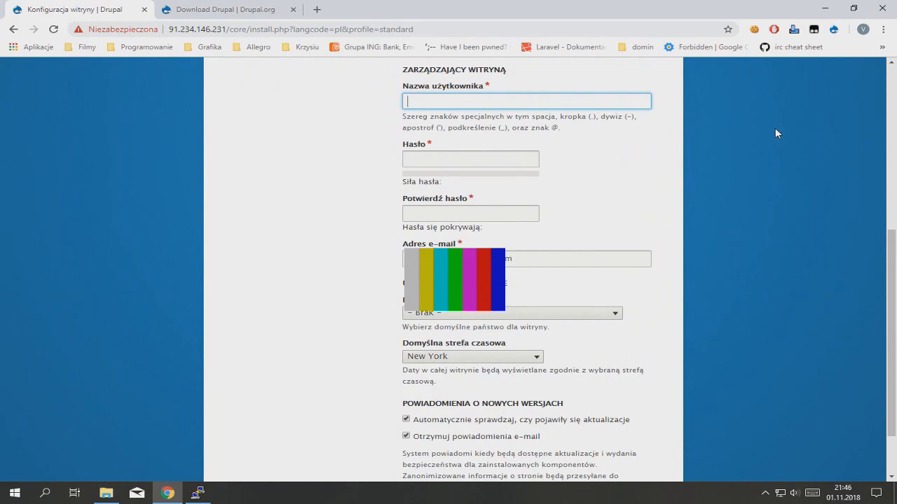
{"action": "type", "text": "kkrawczyk"}
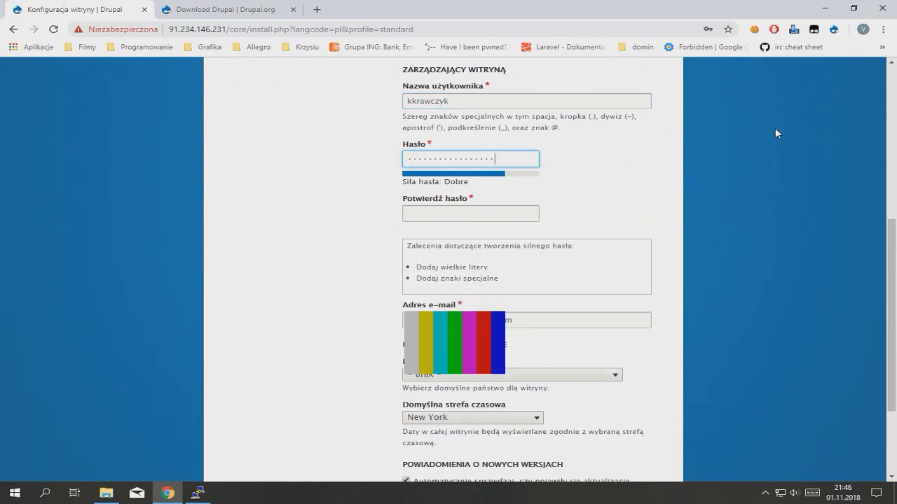
{"action": "scroll", "scroll_direction": "down", "scroll_amount": 3}
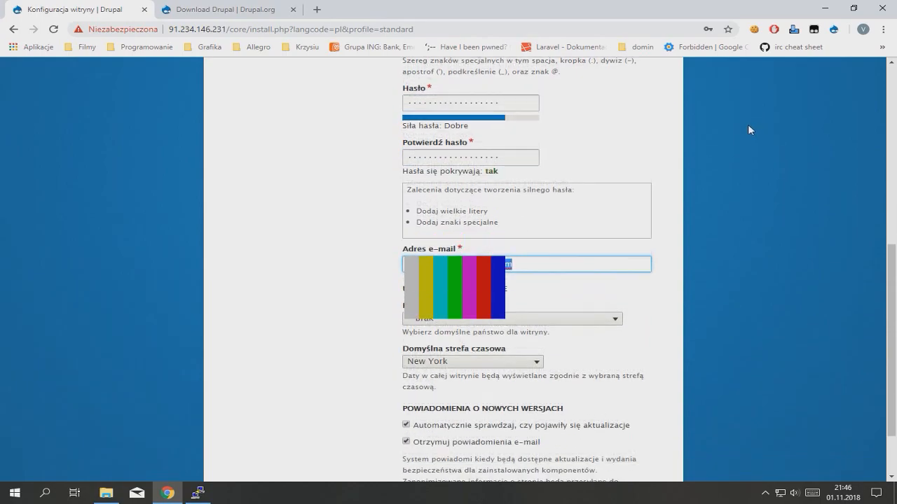
{"action": "scroll", "scroll_direction": "down", "scroll_amount": 3}
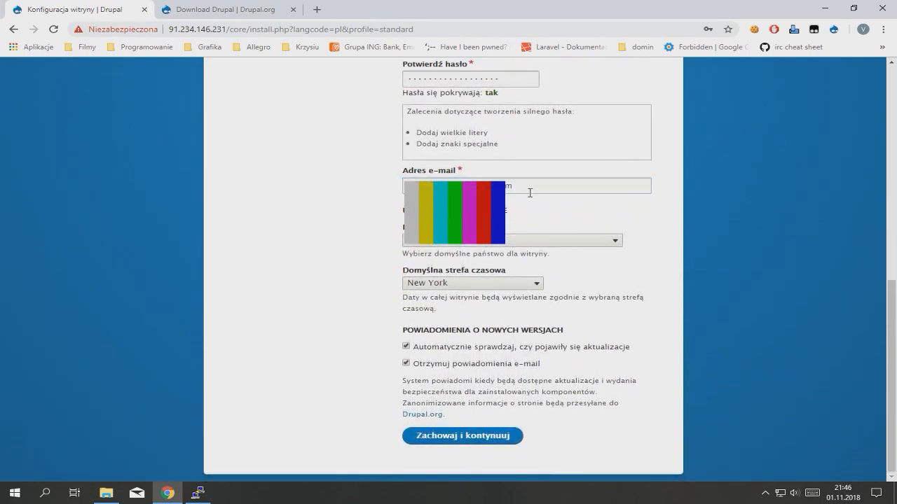
{"action": "left_click", "coordinate": [615, 239]}
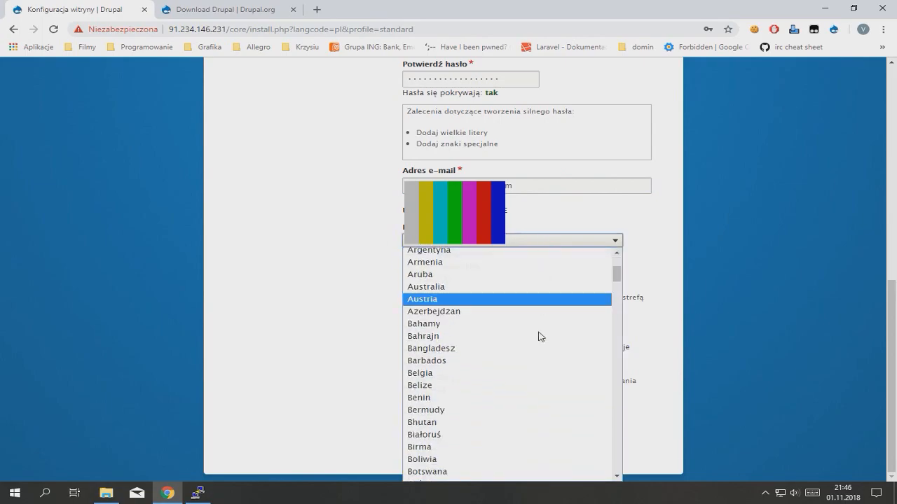
{"action": "scroll", "scroll_direction": "down", "scroll_amount": 3}
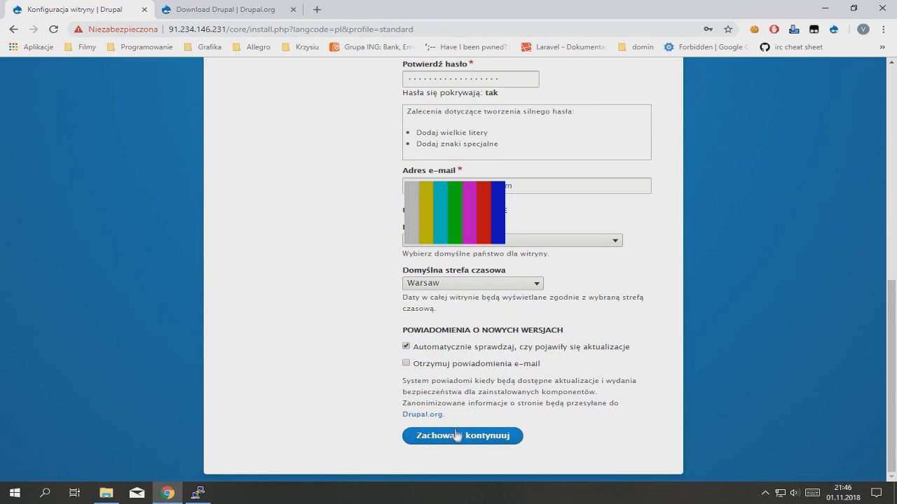
{"action": "left_click", "coordinate": [461, 435]}
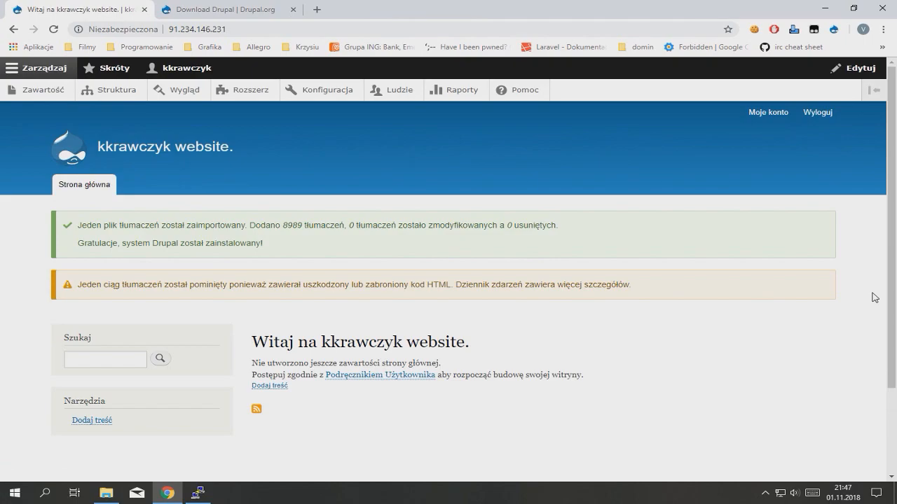
{"action": "mouse_move", "coordinate": [665, 287]}
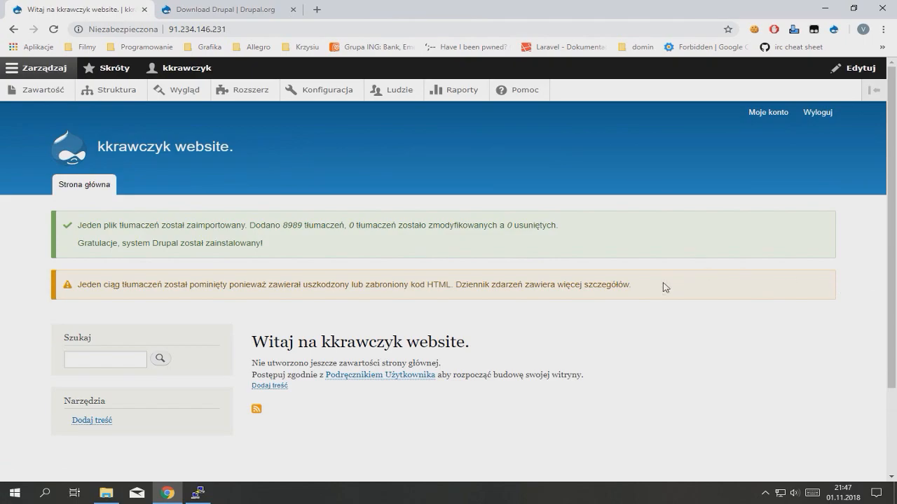
{"action": "mouse_move", "coordinate": [871, 212]}
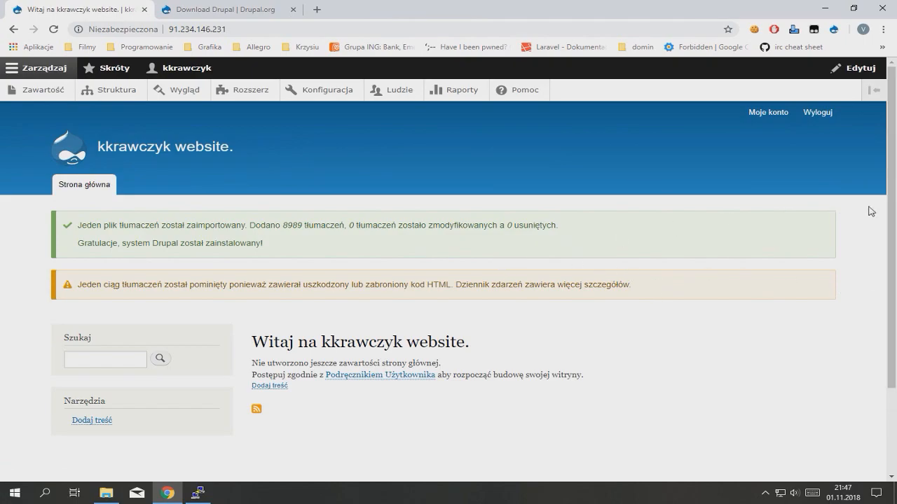
{"action": "mouse_move", "coordinate": [508, 476]}
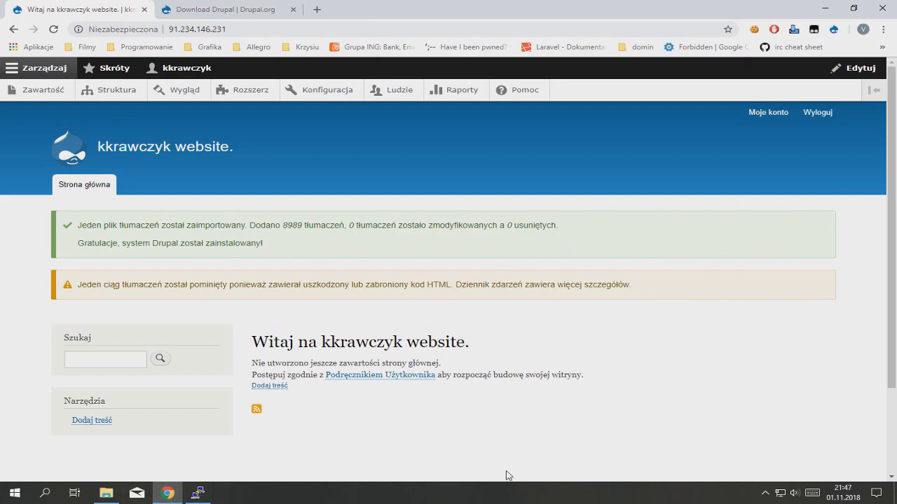
Pass through the Rozszerz modules list to the empty Zawartość content page
{"action": "left_click", "coordinate": [244, 89]}
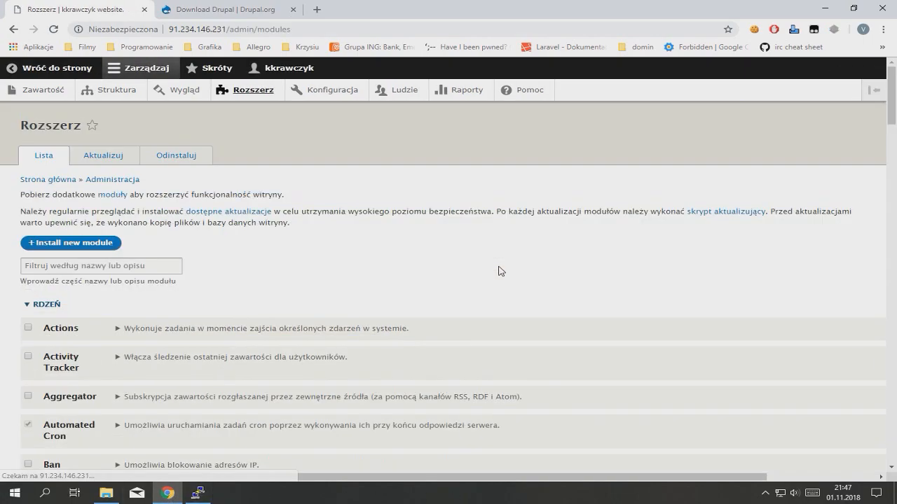
{"action": "left_click", "coordinate": [45, 89]}
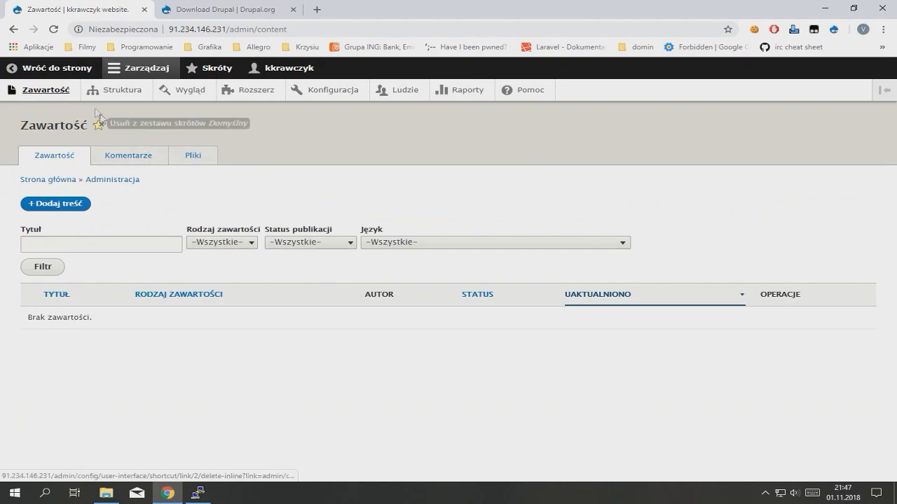